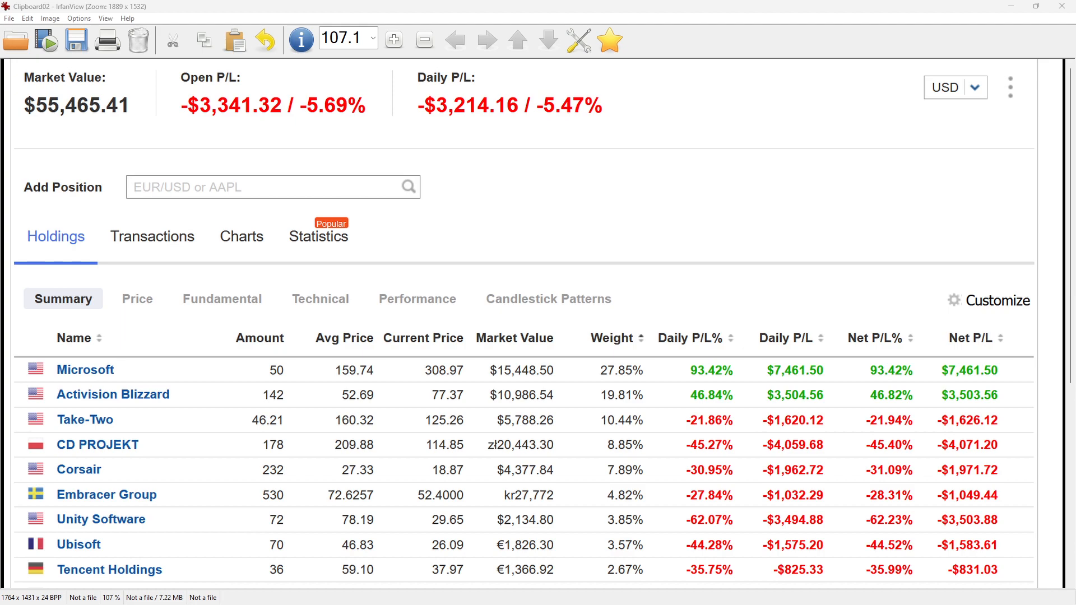
mouse_move(661, 269)
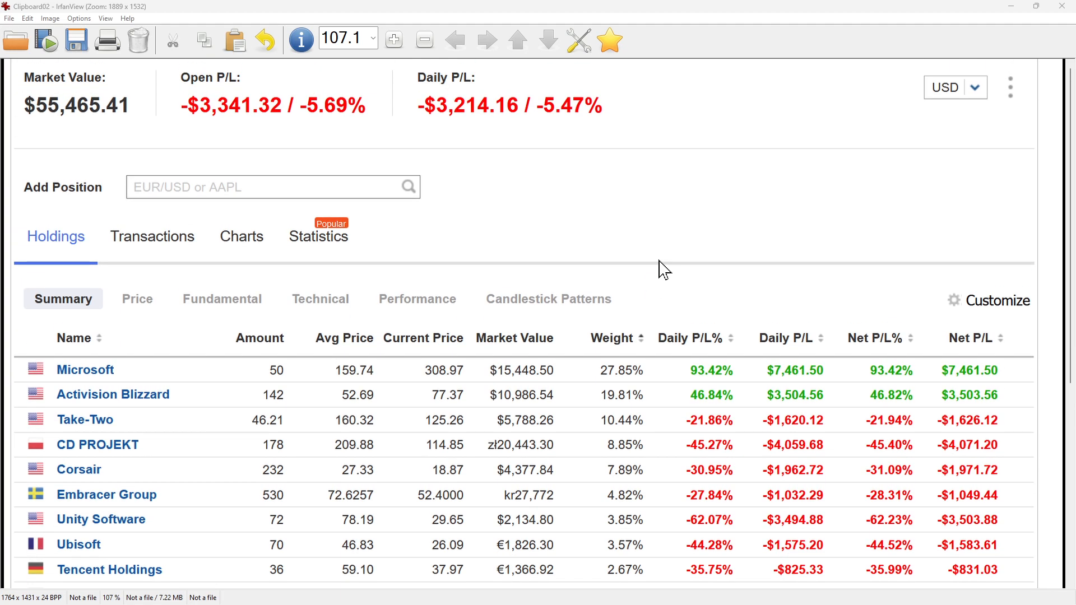
mouse_move(463, 367)
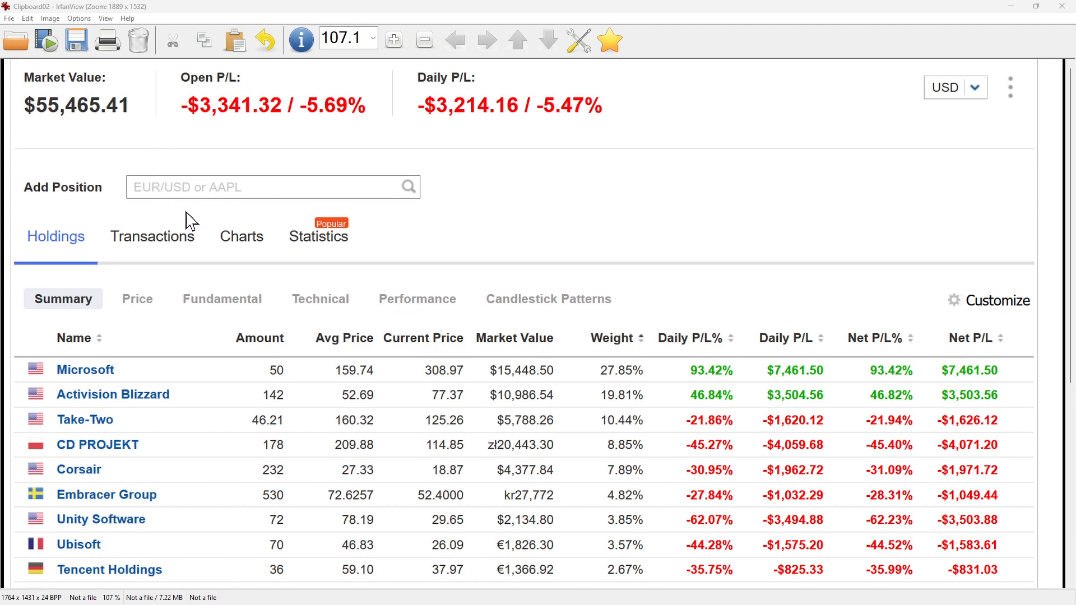
mouse_move(456, 268)
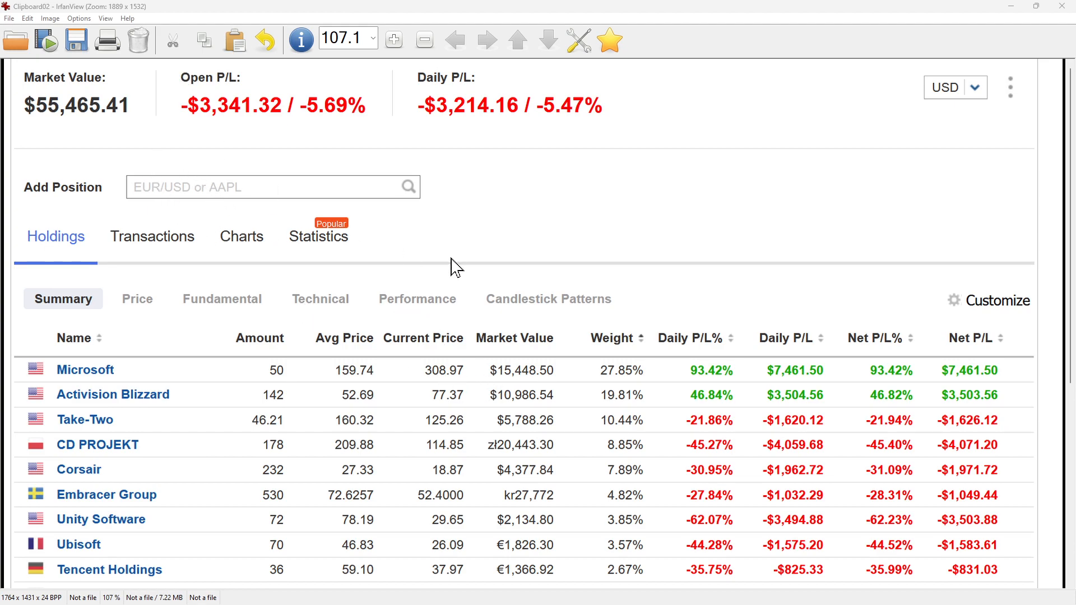
mouse_move(427, 246)
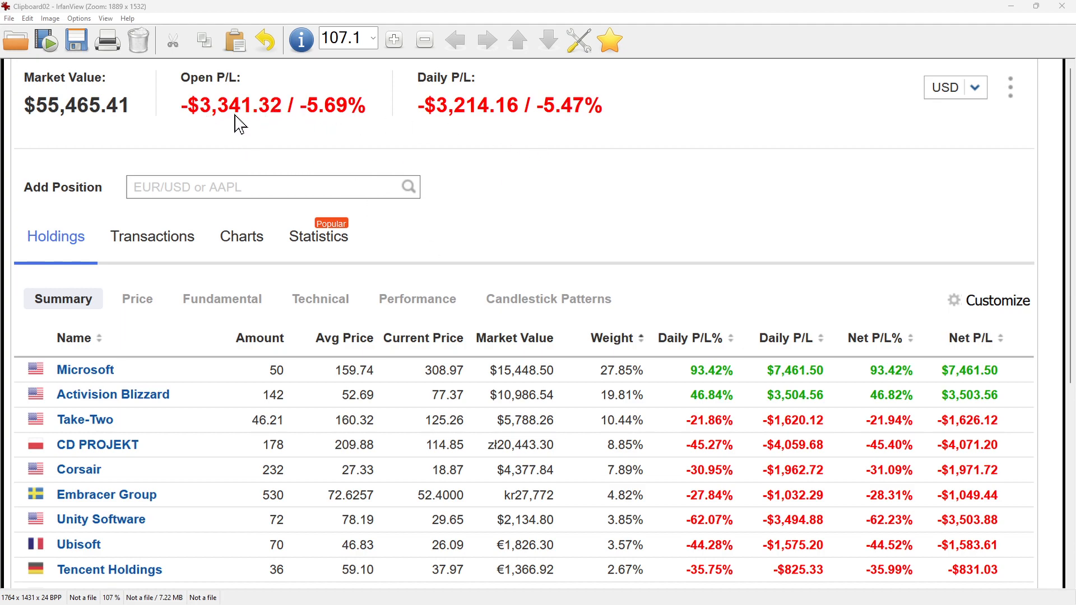
mouse_move(221, 131)
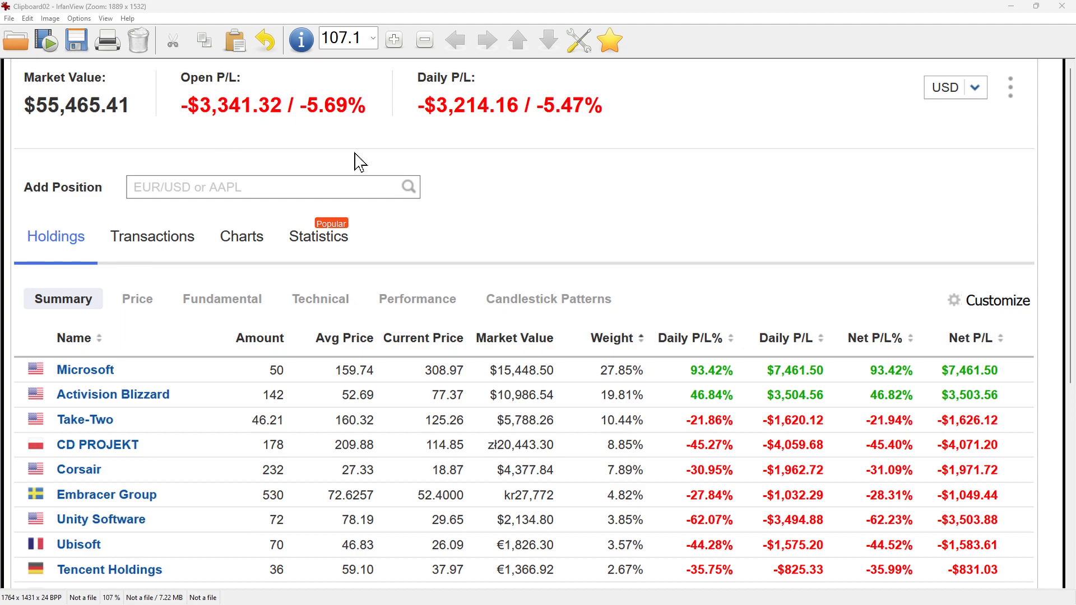
mouse_move(453, 214)
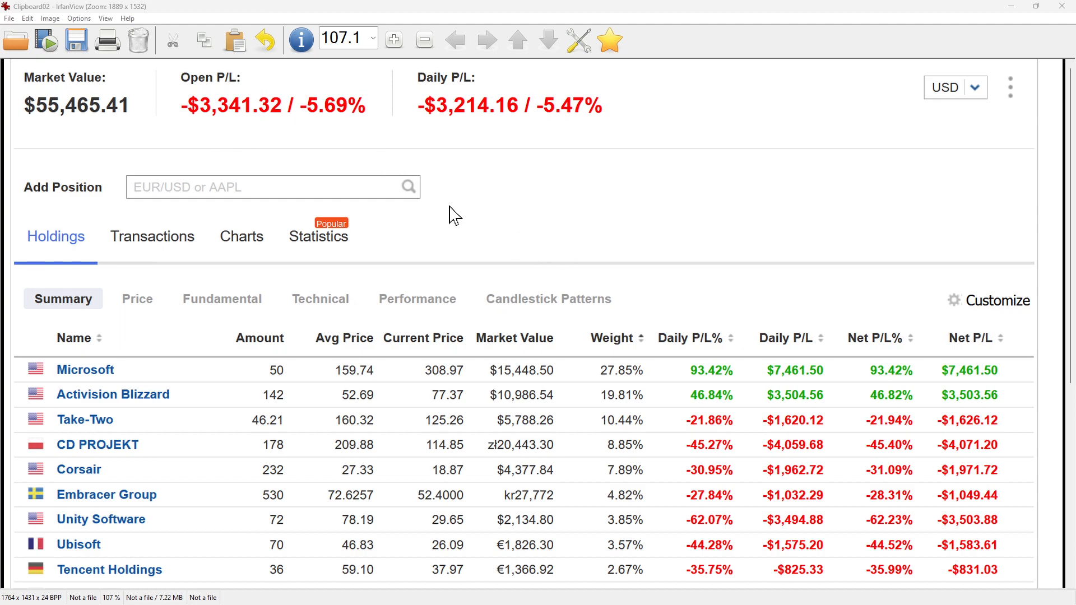
mouse_move(575, 288)
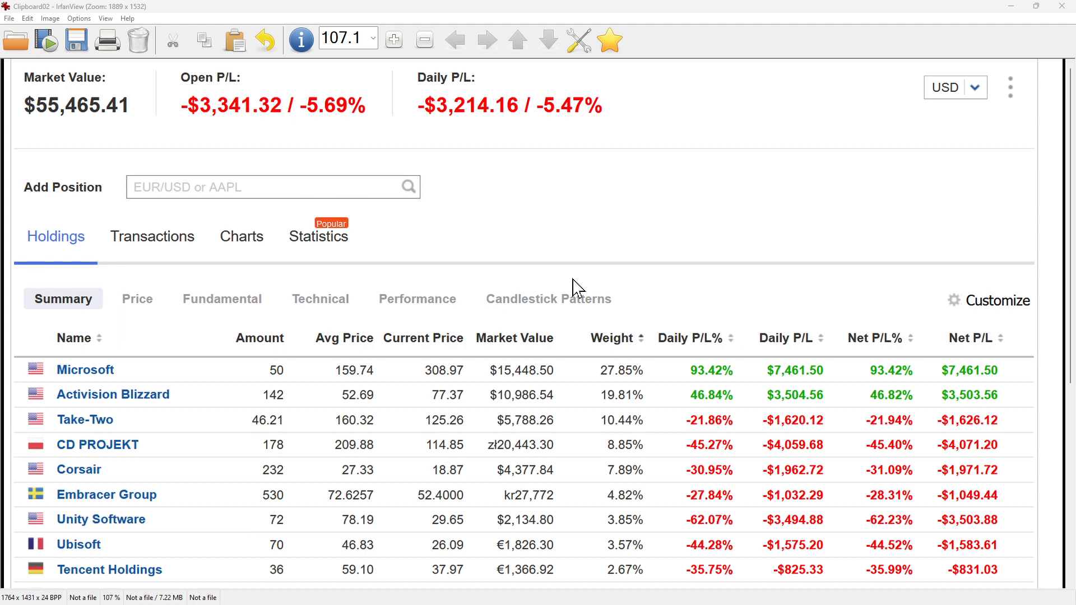
scroll("down", 3)
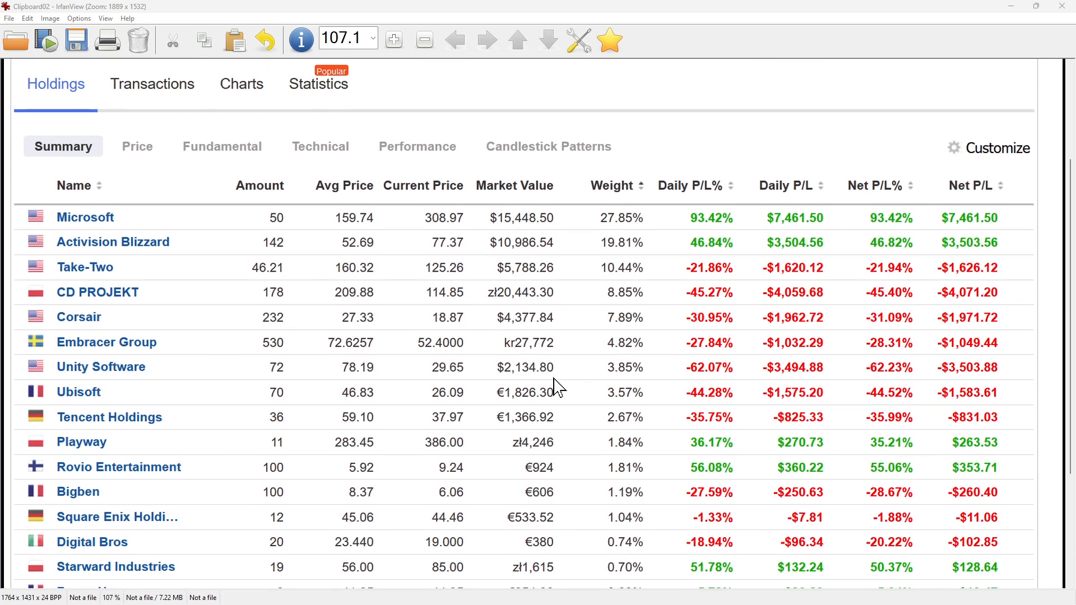
scroll("down", 3)
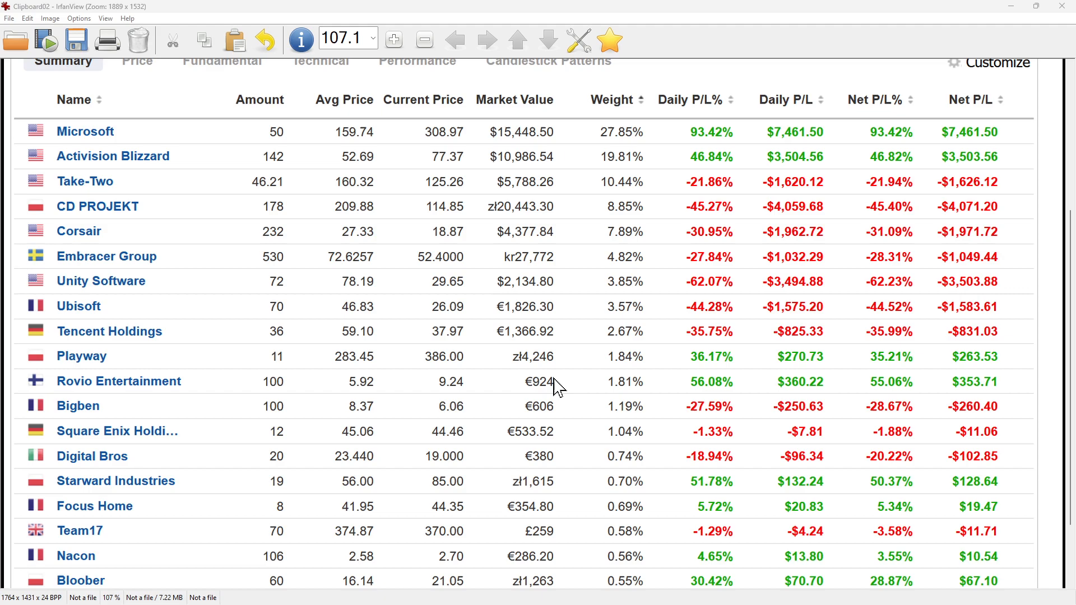
scroll("down", 3)
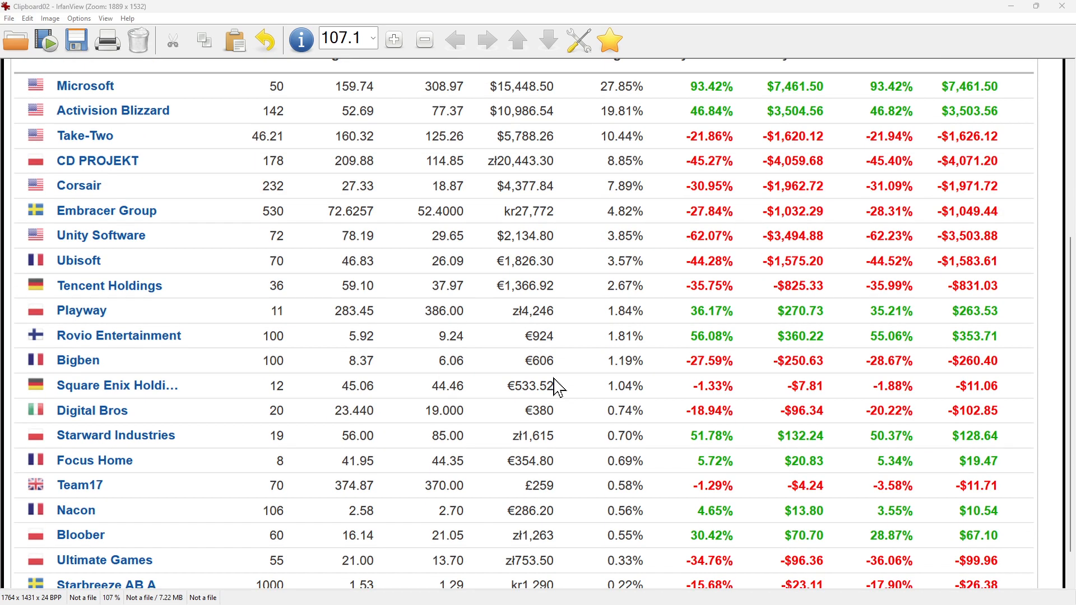
scroll("down", 3)
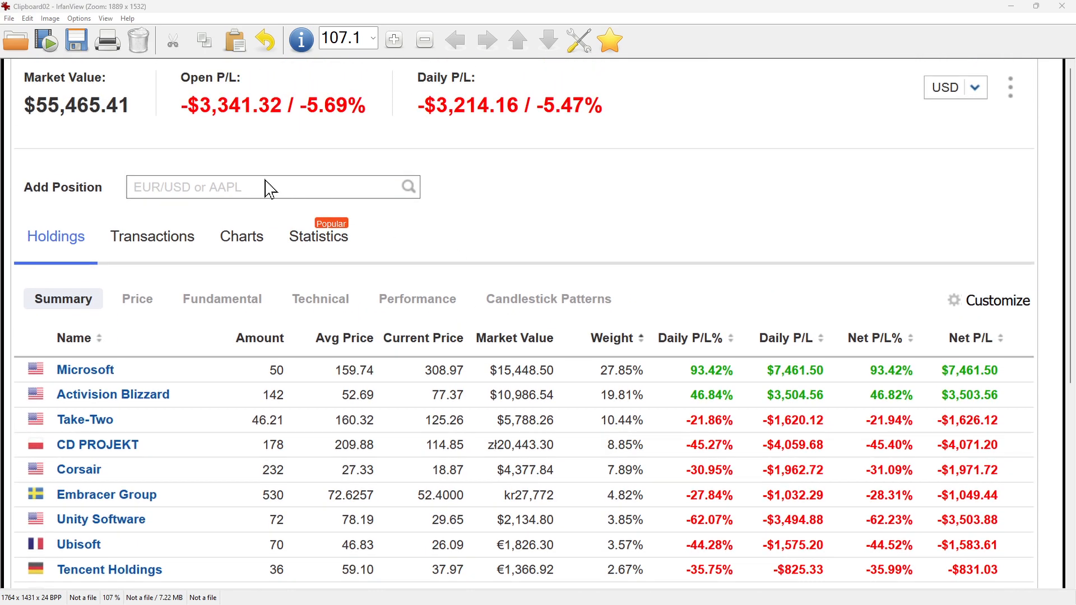
mouse_move(592, 382)
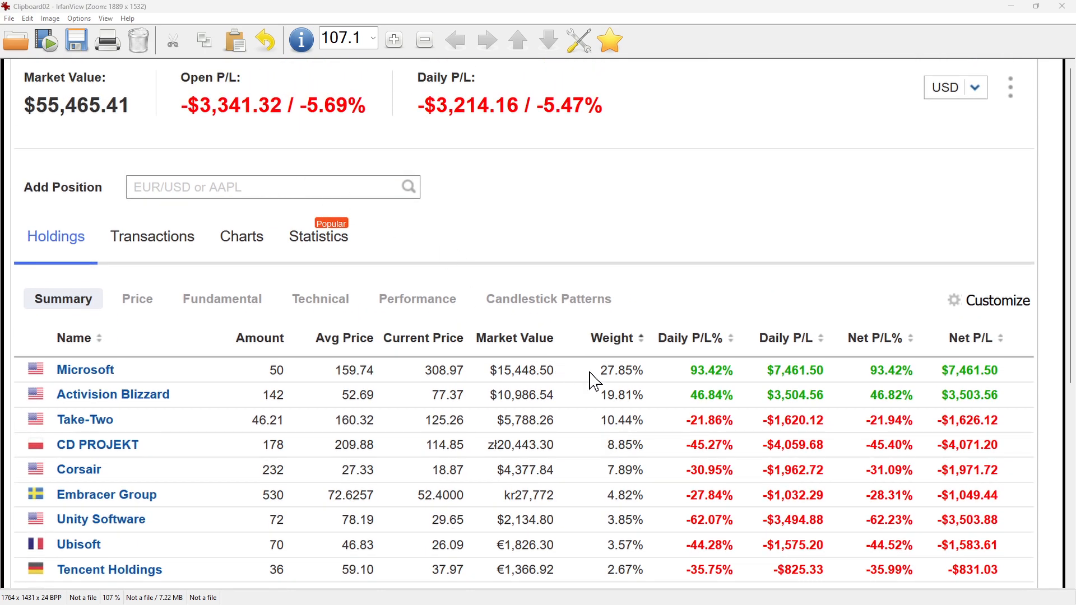
scroll("down", 3)
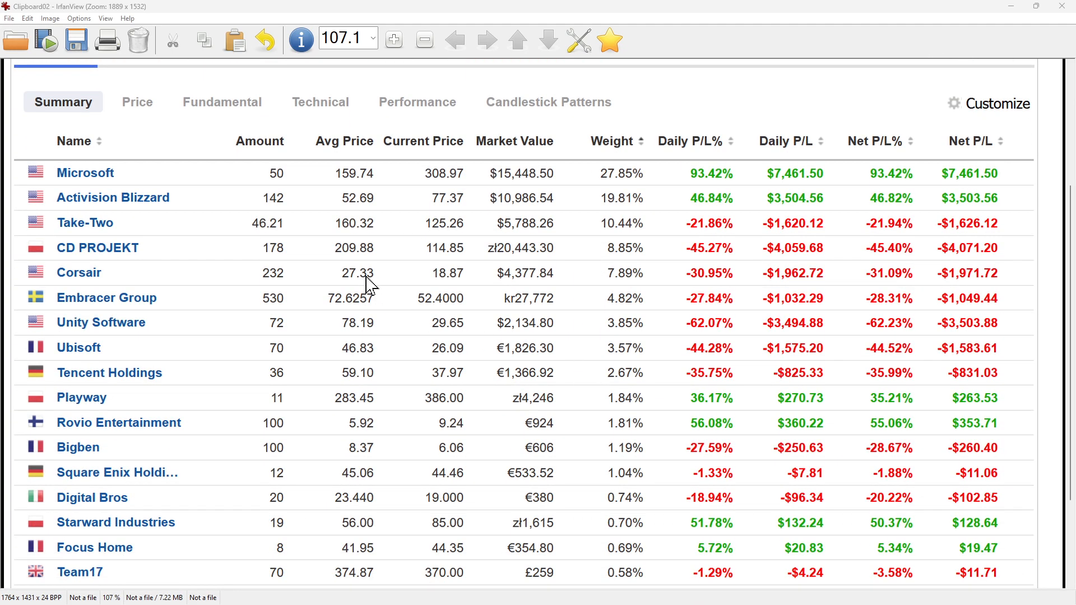
mouse_move(706, 371)
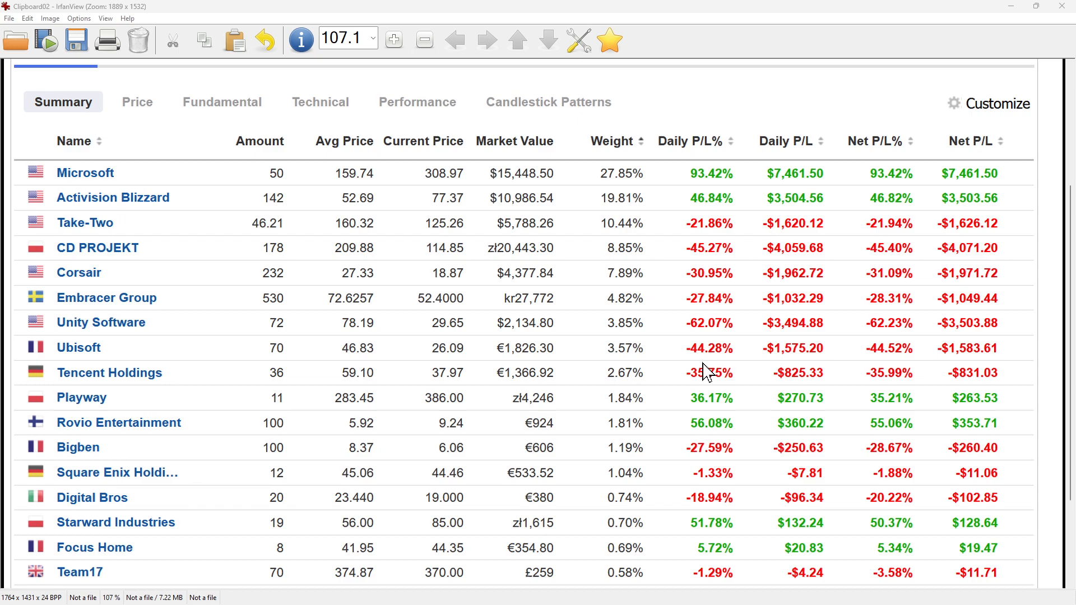
mouse_move(178, 220)
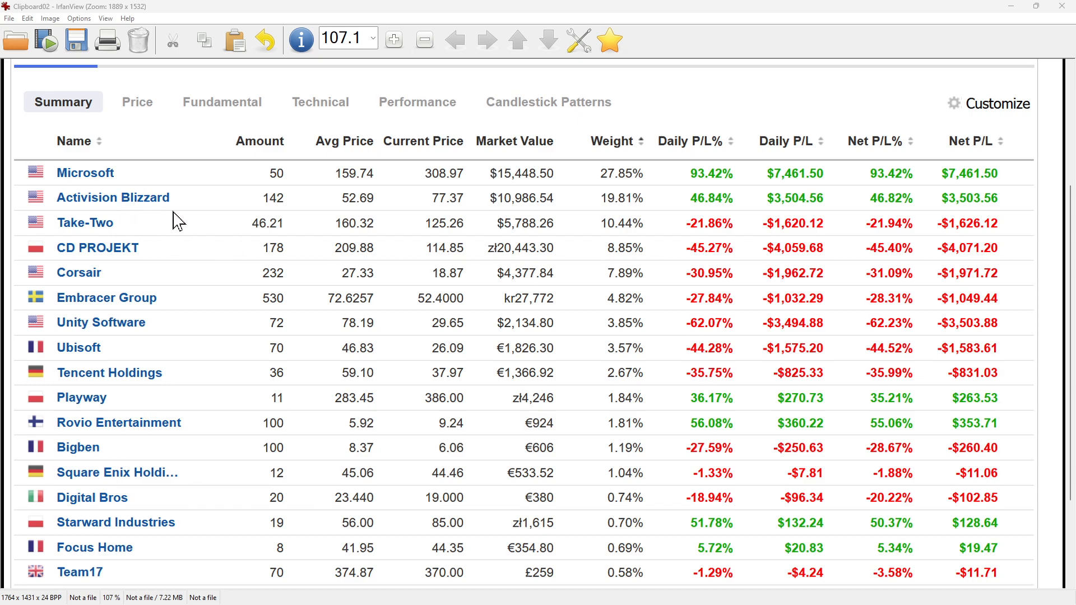
mouse_move(514, 223)
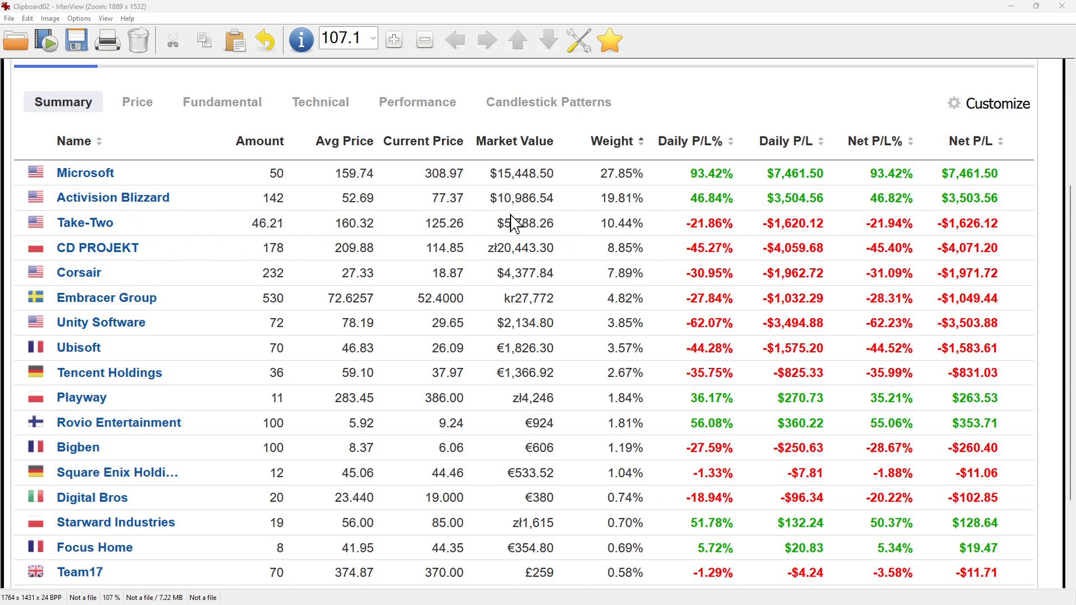
mouse_move(575, 312)
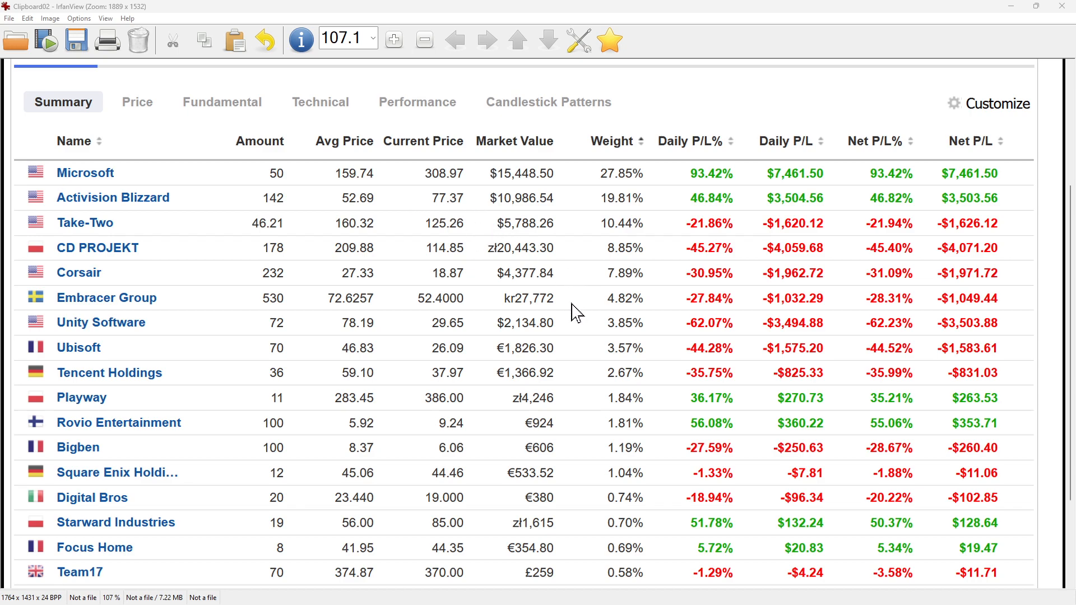
mouse_move(632, 181)
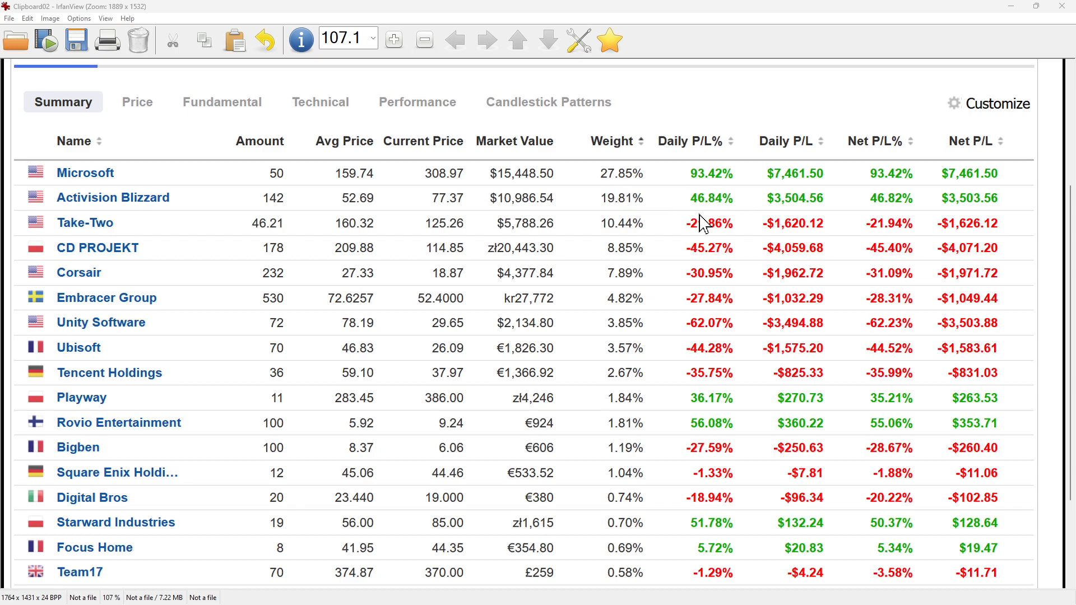
mouse_move(772, 233)
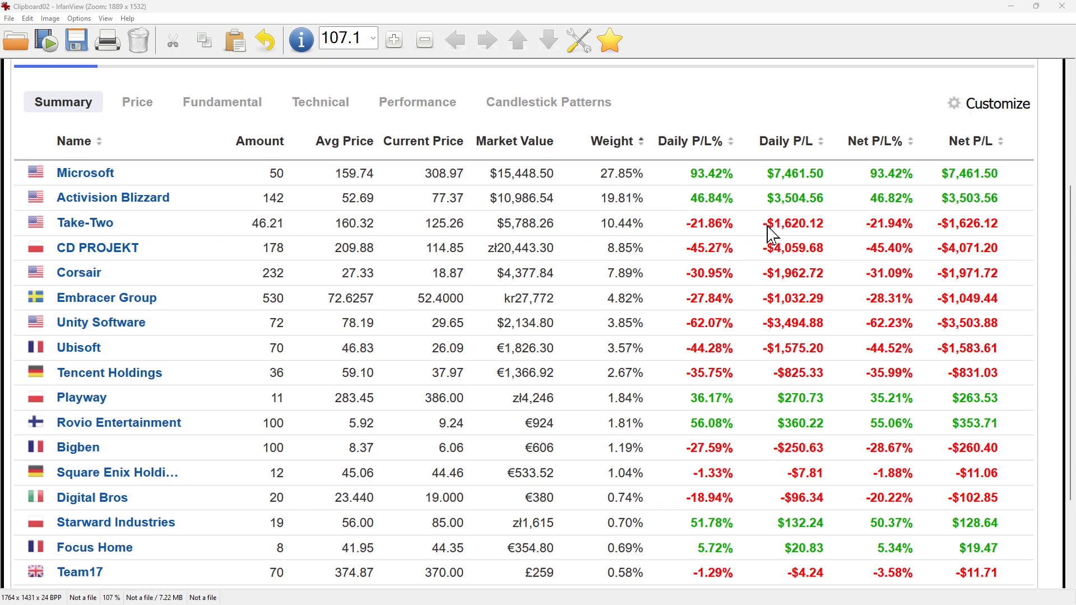
mouse_move(969, 186)
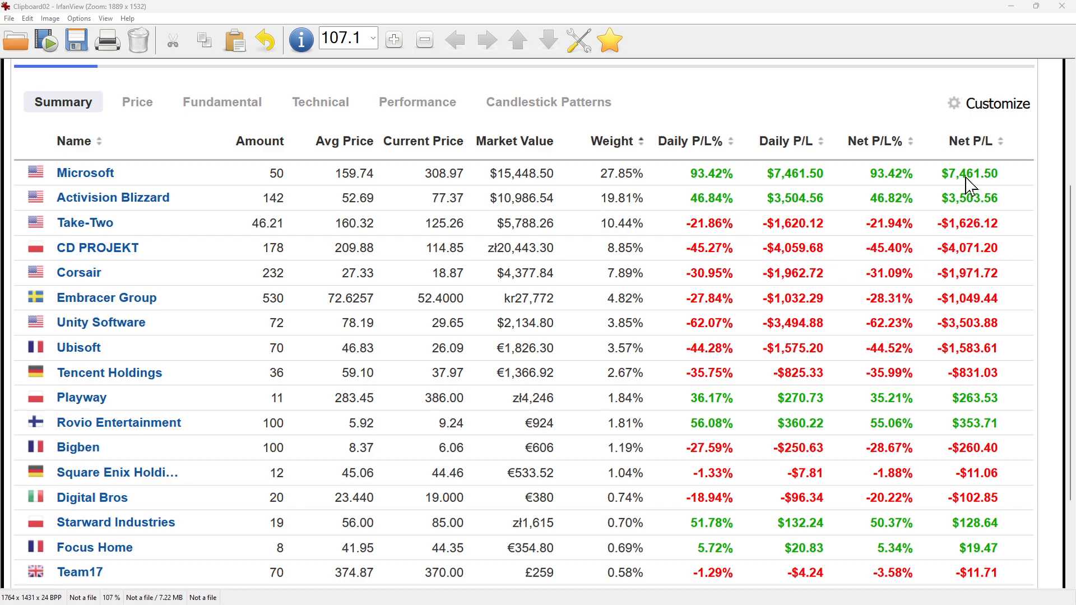
mouse_move(388, 223)
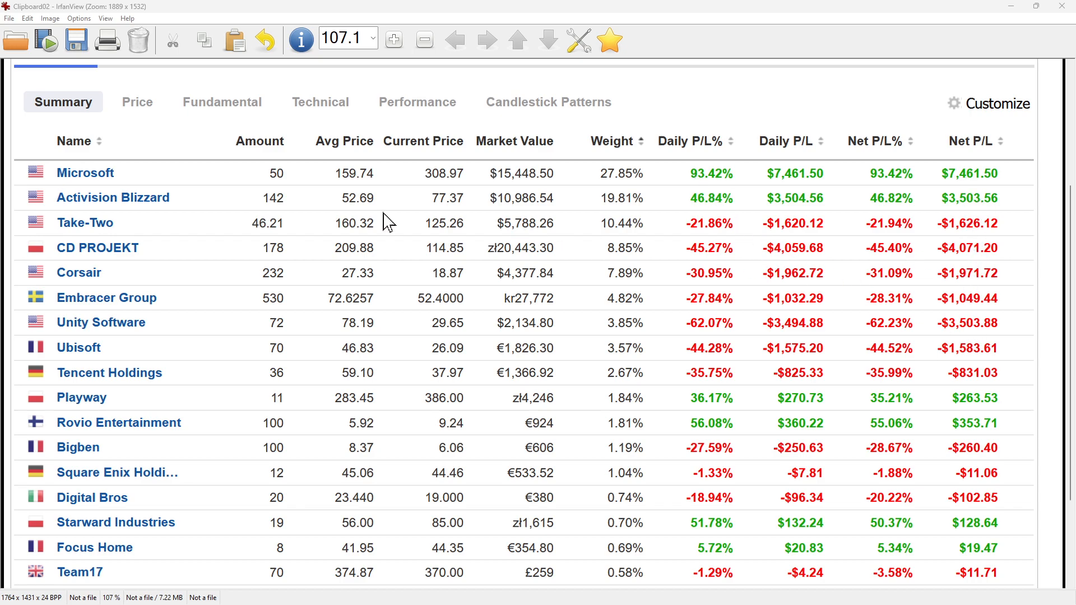
mouse_move(292, 224)
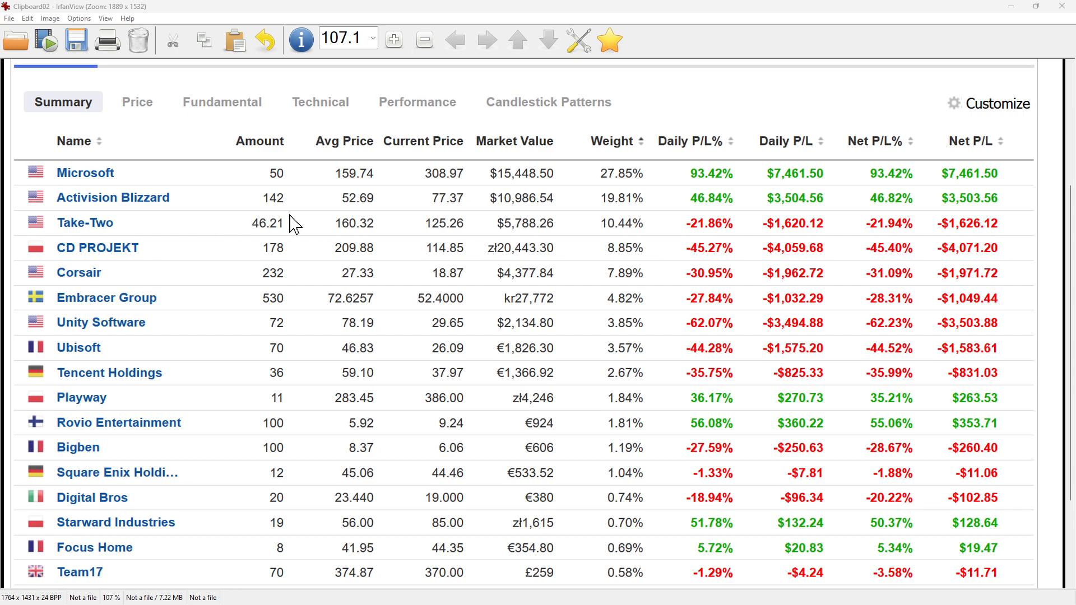
mouse_move(707, 221)
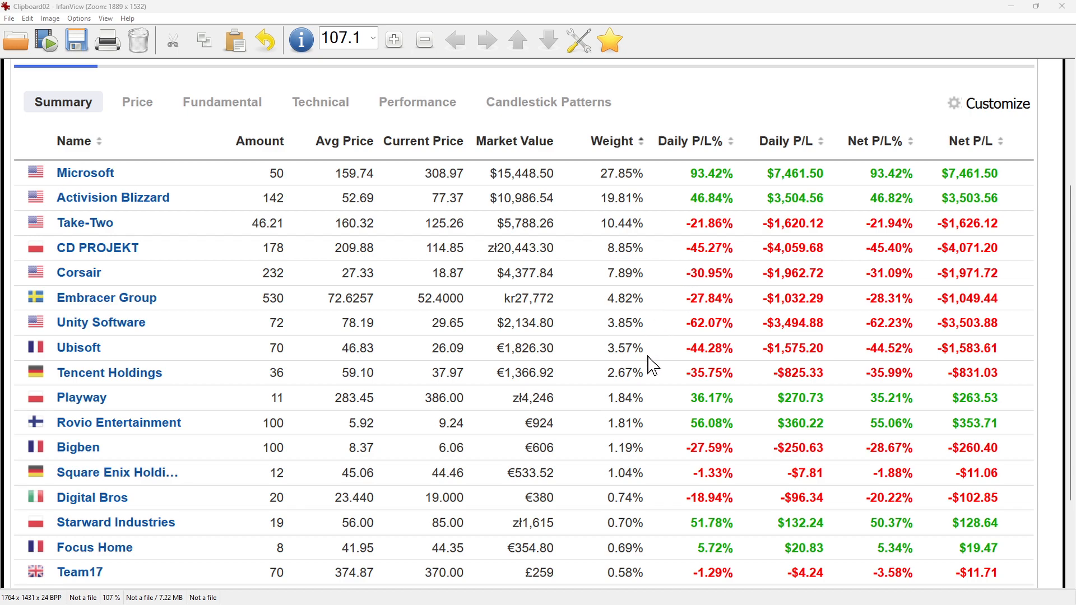
scroll("down", 3)
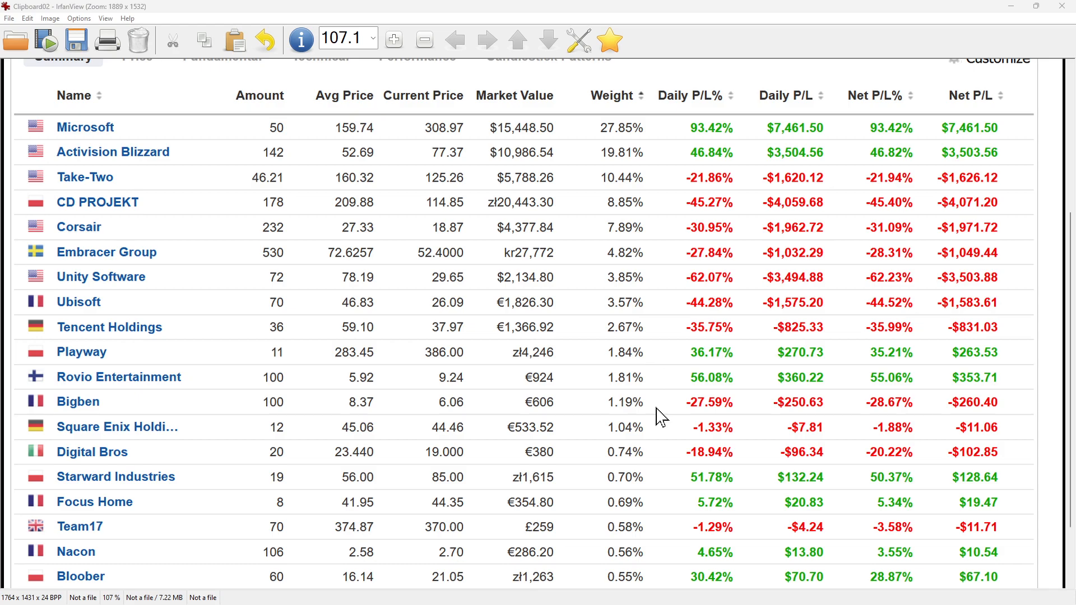
mouse_move(653, 453)
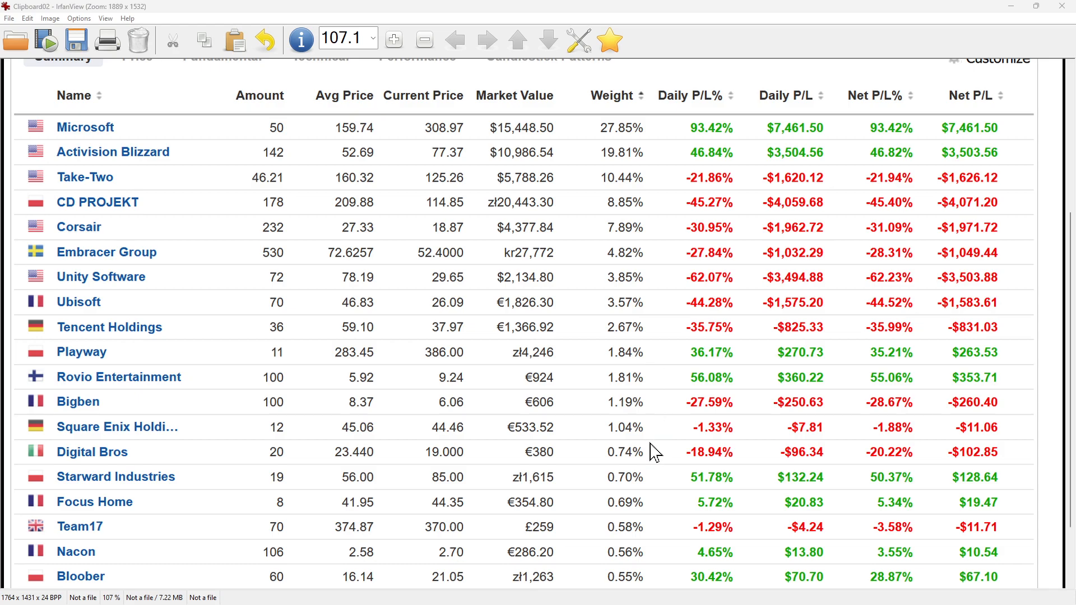
scroll("down", 3)
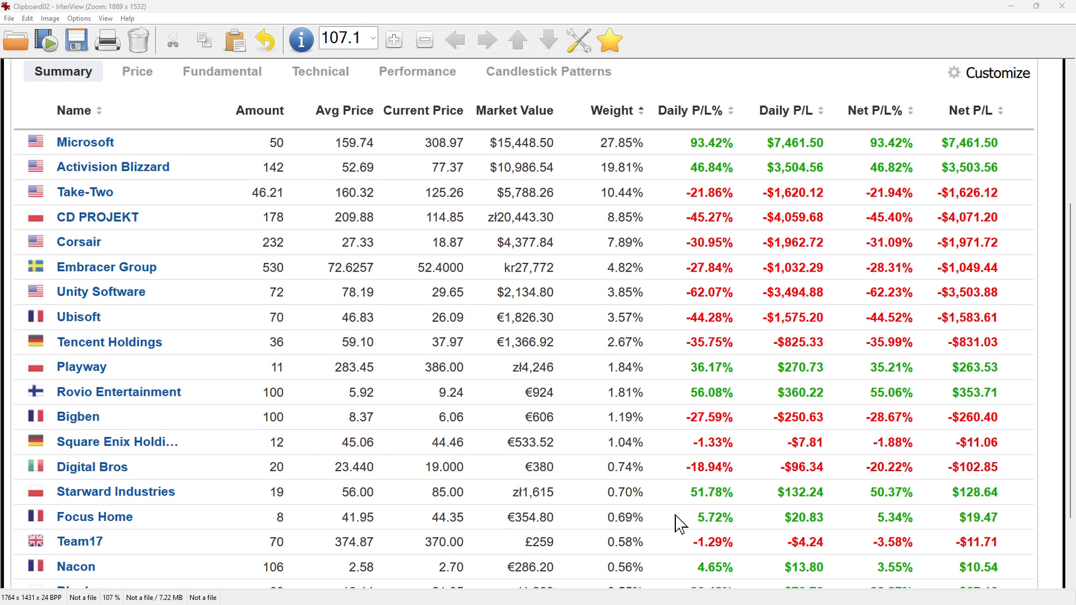
scroll("down", 3)
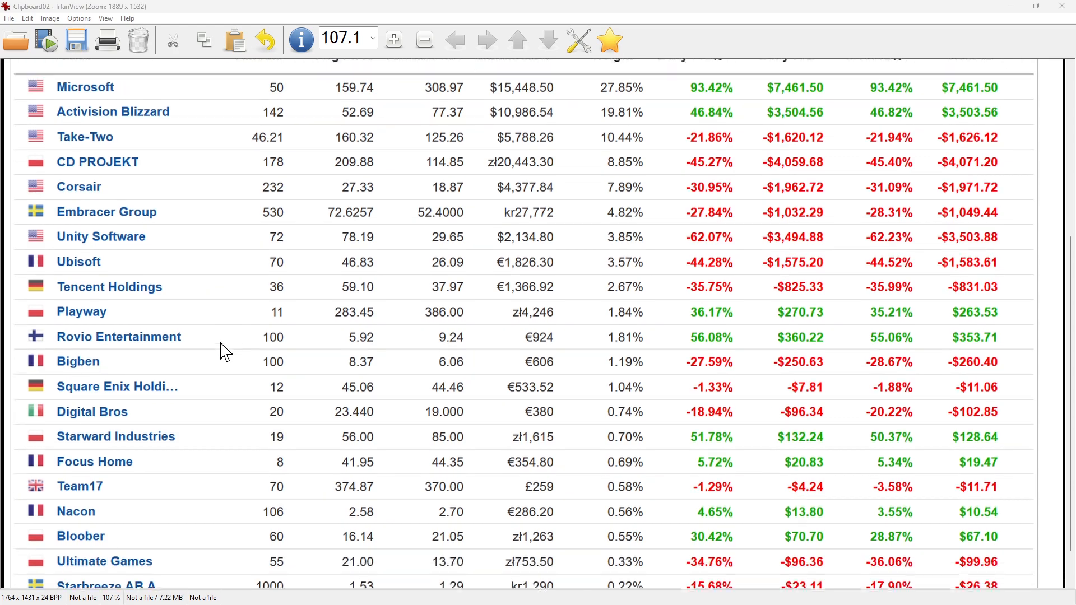
scroll("down", 3)
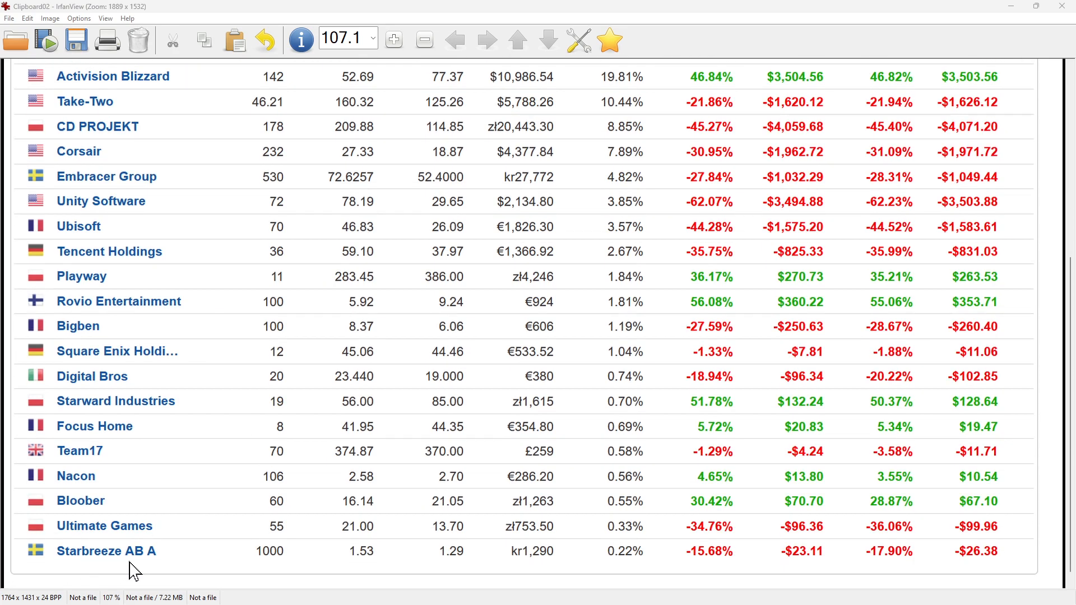
mouse_move(495, 547)
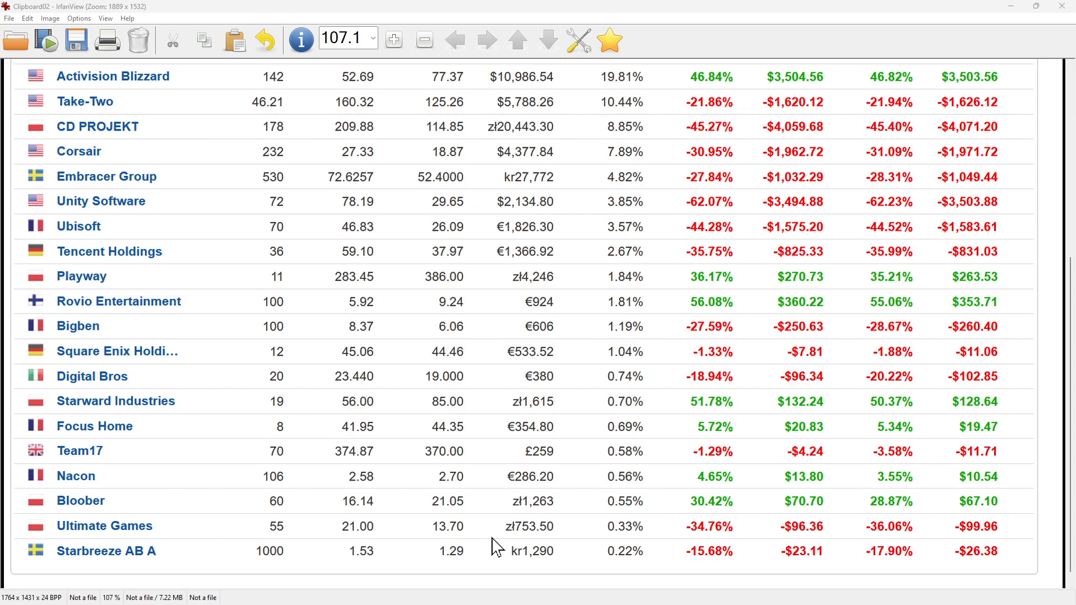
mouse_move(189, 565)
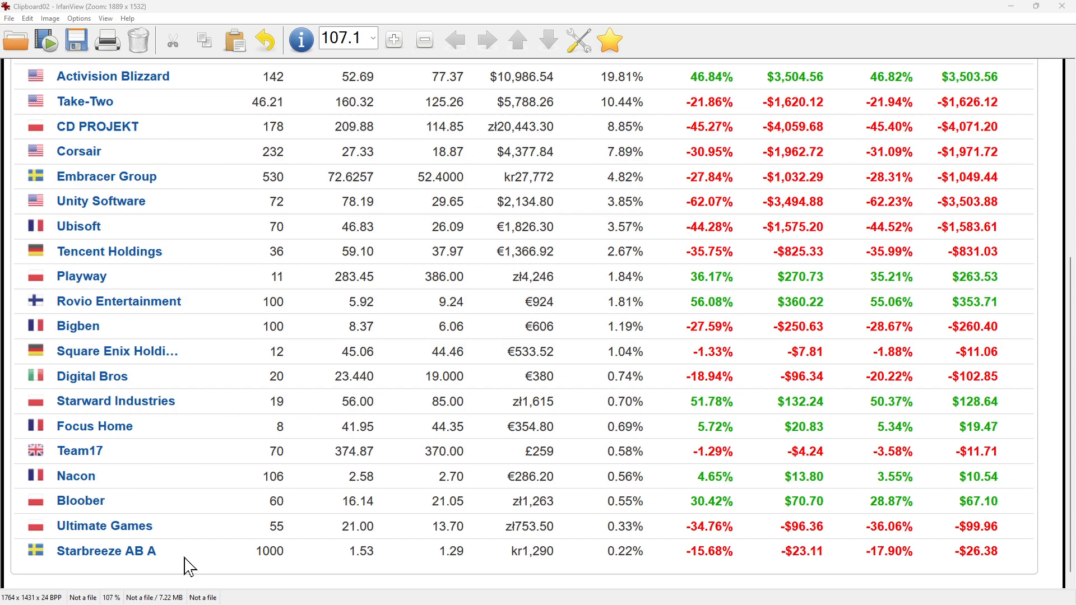
mouse_move(689, 513)
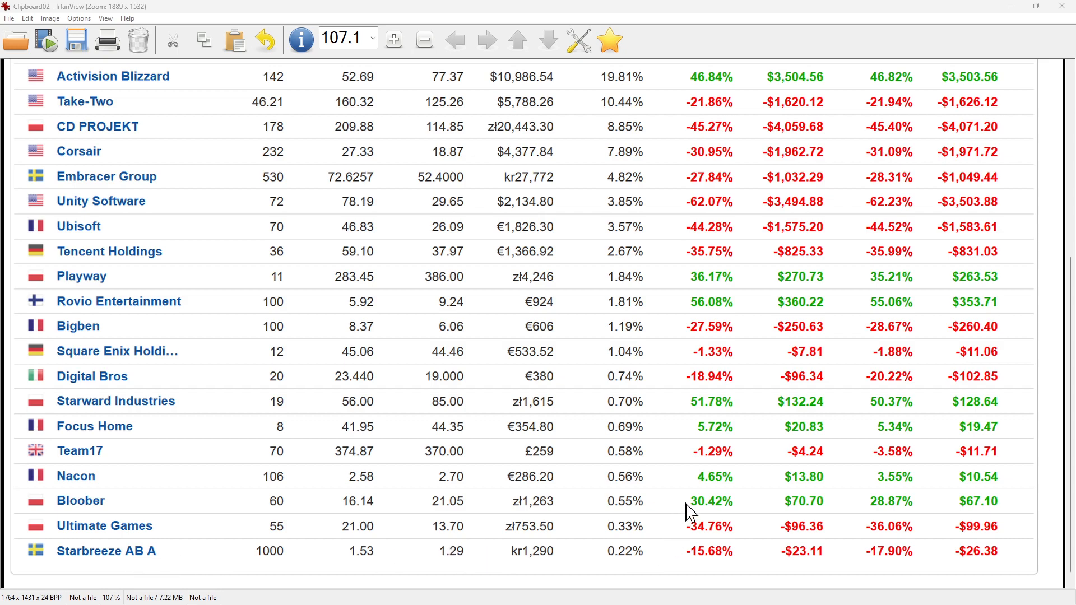
mouse_move(822, 333)
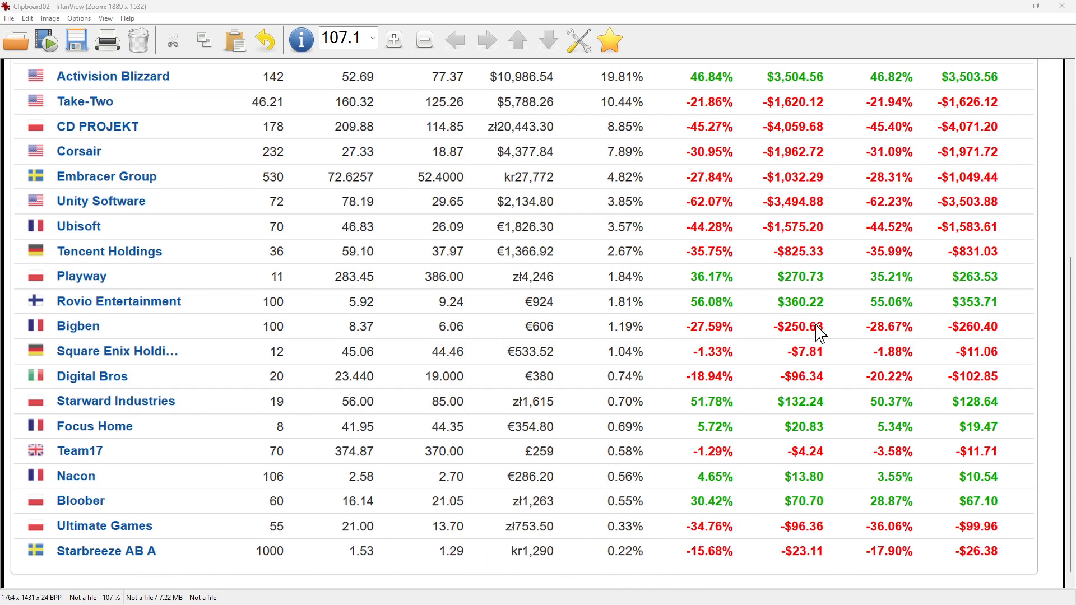
mouse_move(599, 482)
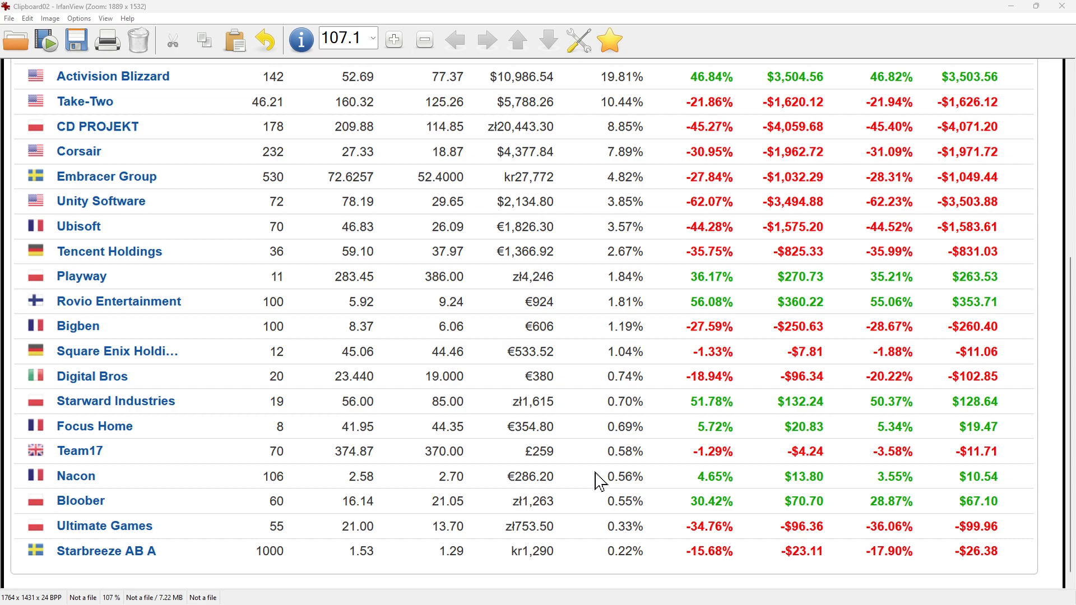
mouse_move(101, 564)
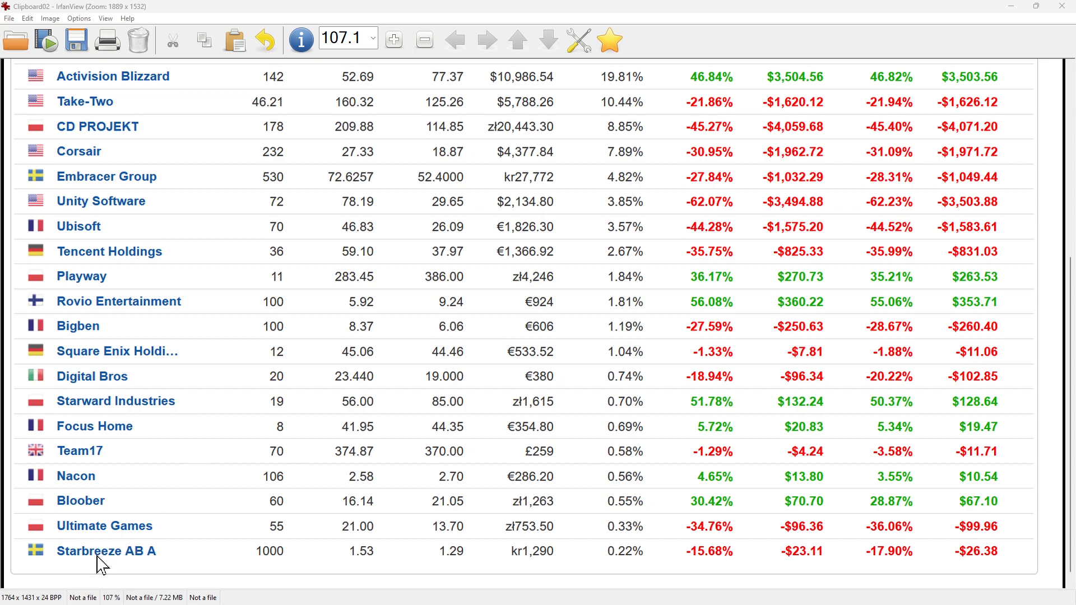
mouse_move(156, 559)
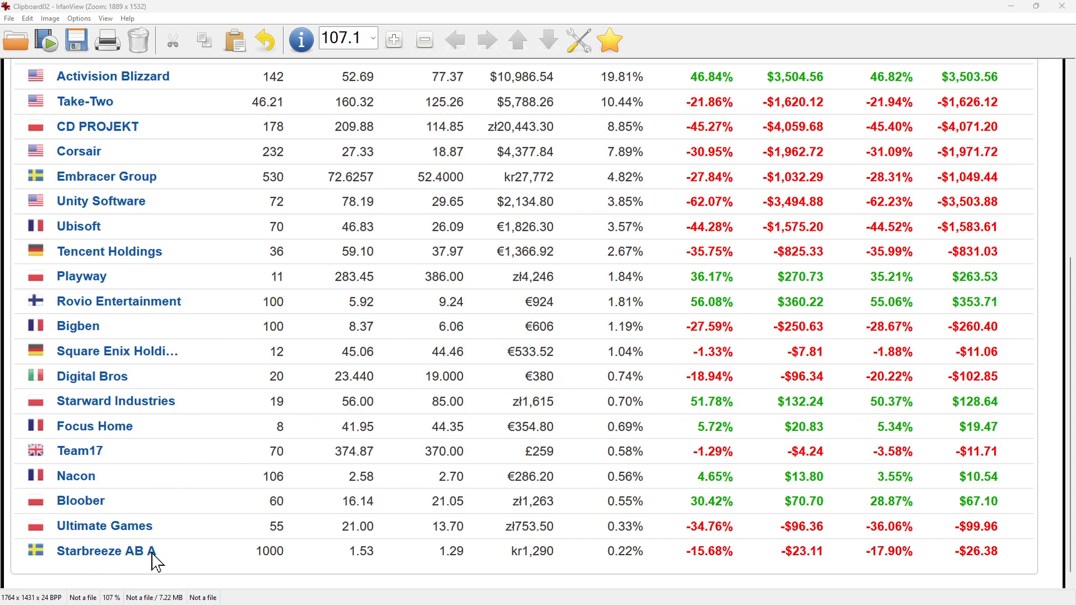
mouse_move(532, 574)
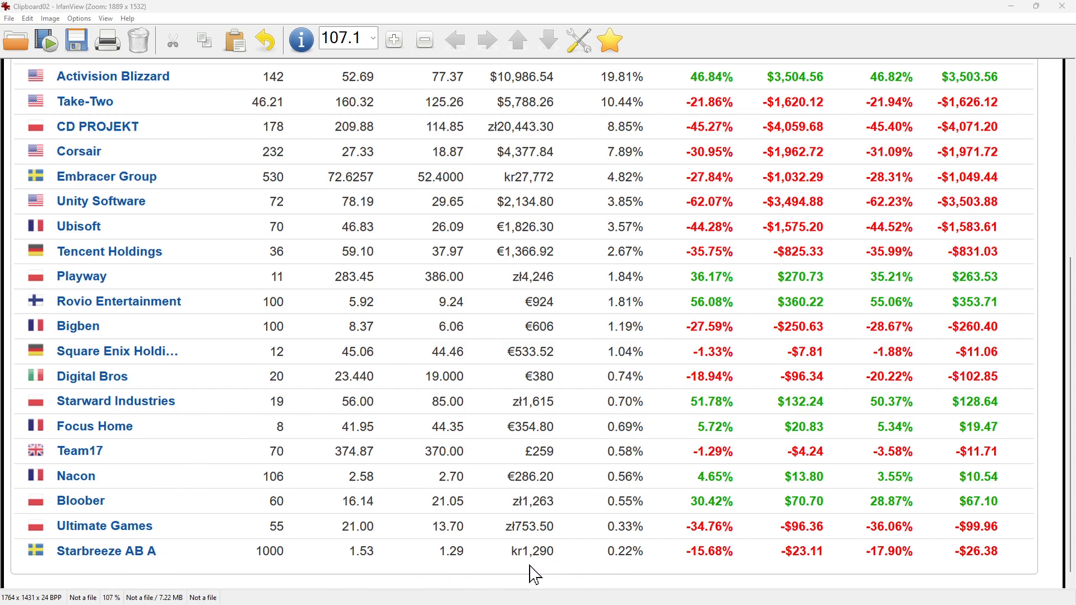
mouse_move(523, 568)
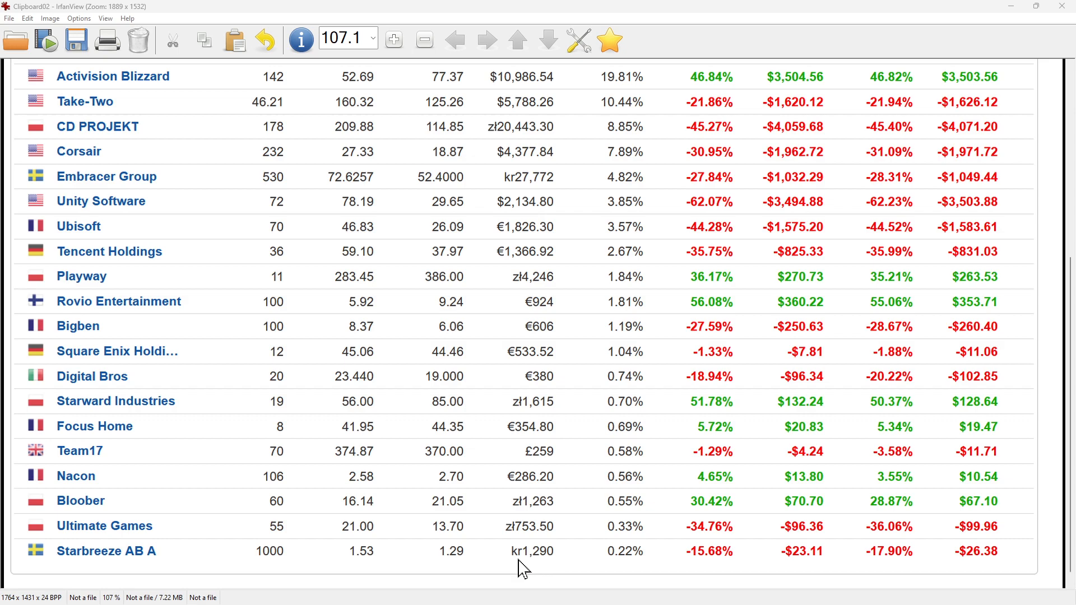
mouse_move(632, 568)
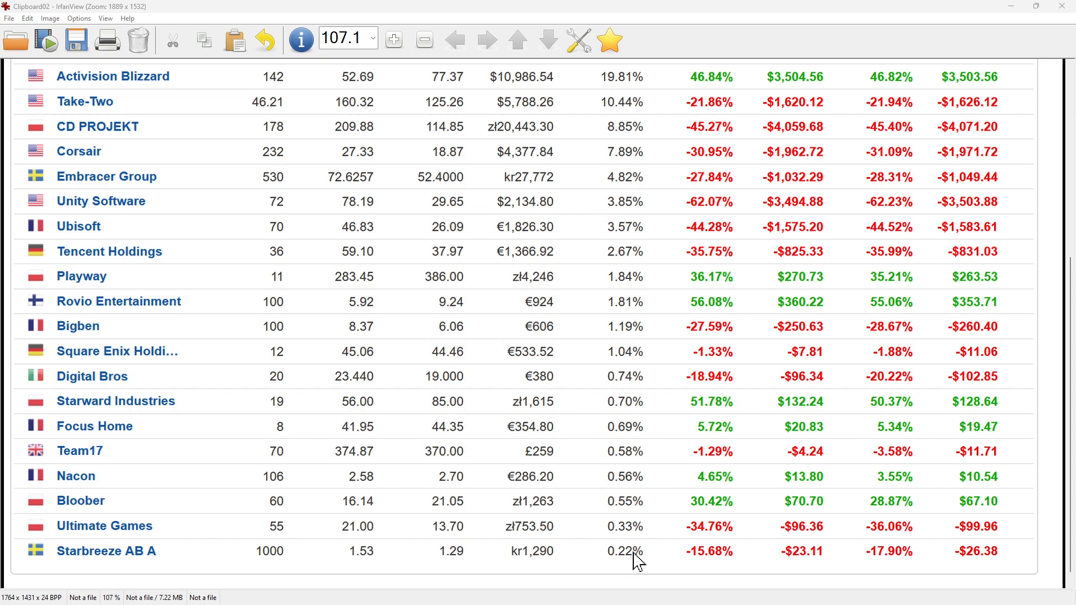
mouse_move(562, 519)
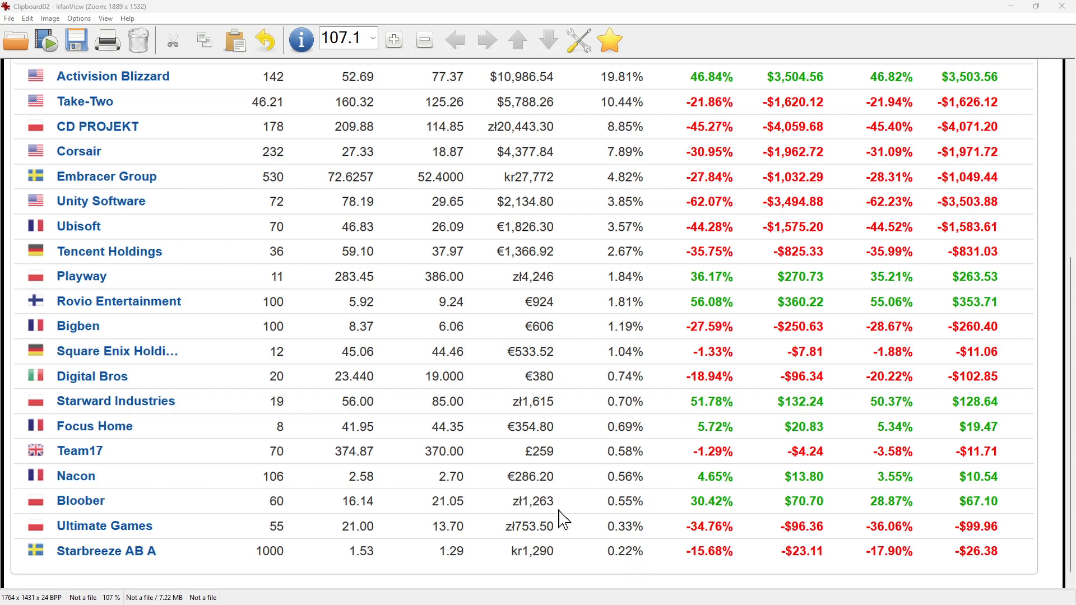
mouse_move(582, 555)
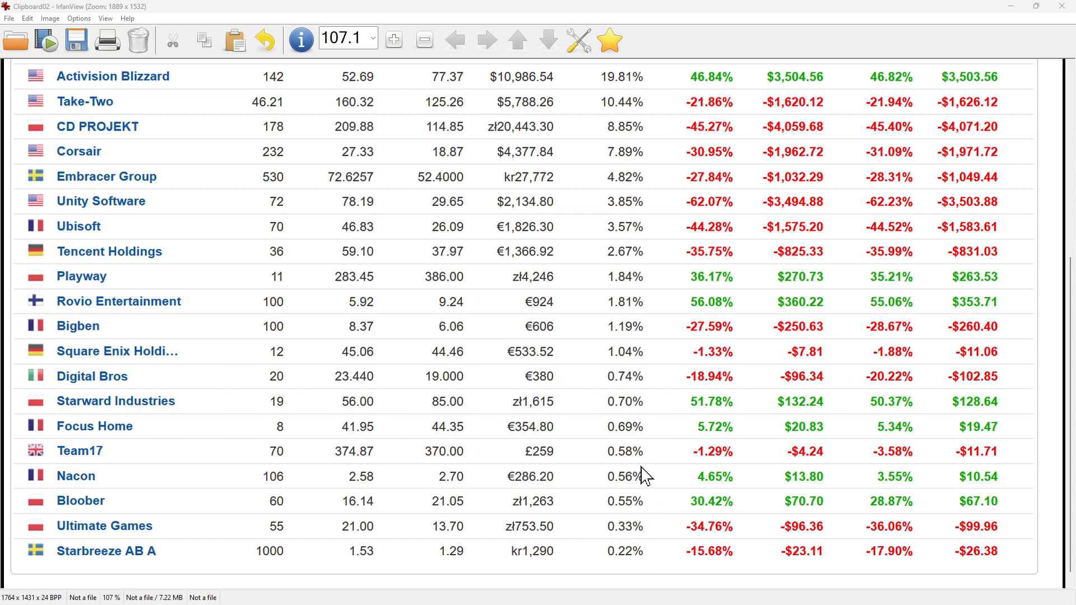
mouse_move(755, 568)
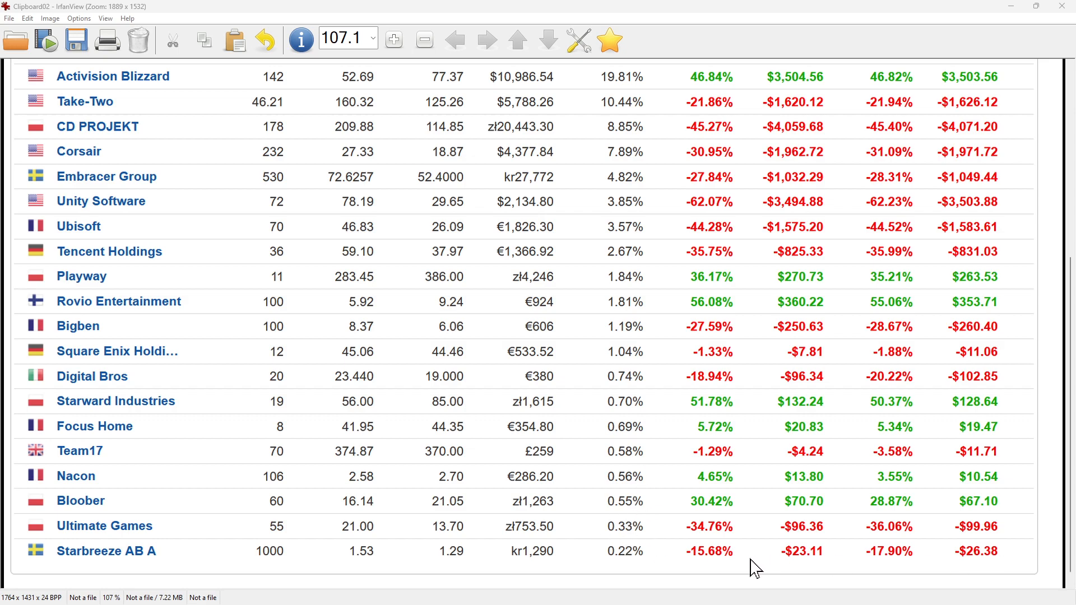
mouse_move(527, 576)
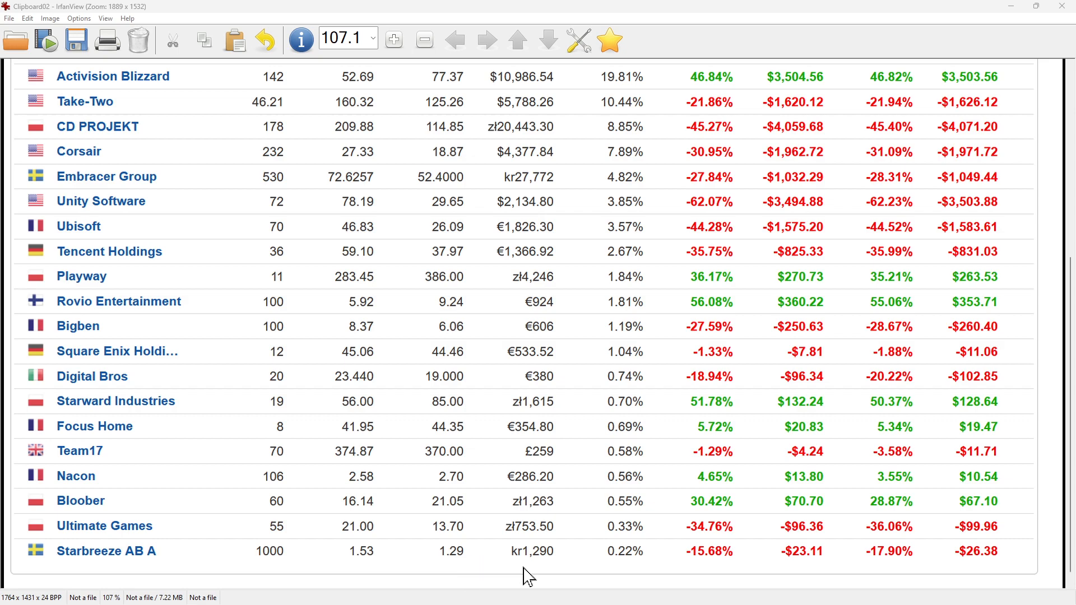
mouse_move(898, 569)
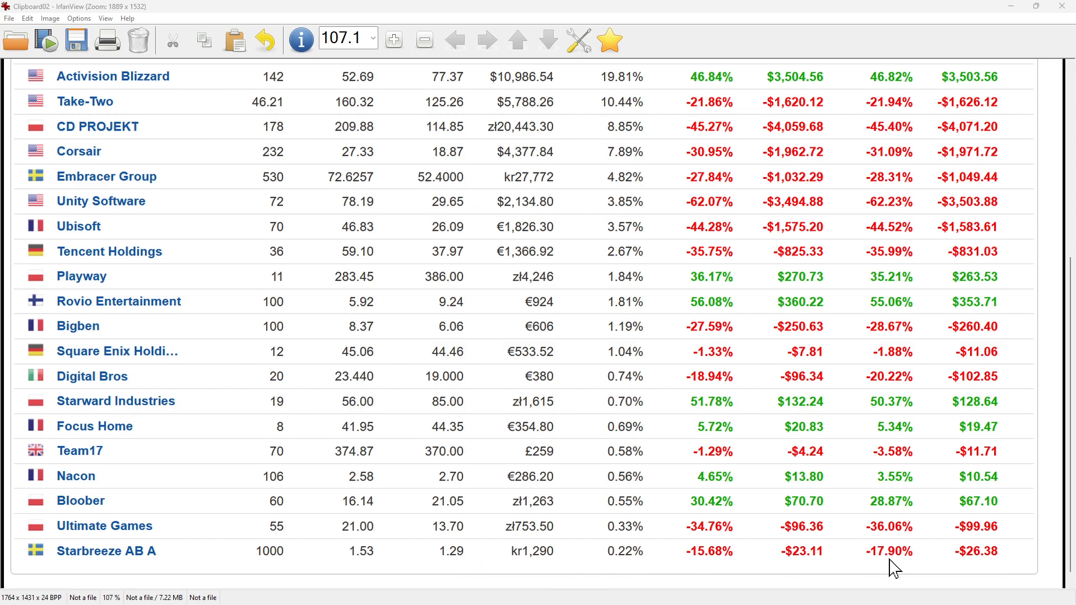
mouse_move(986, 572)
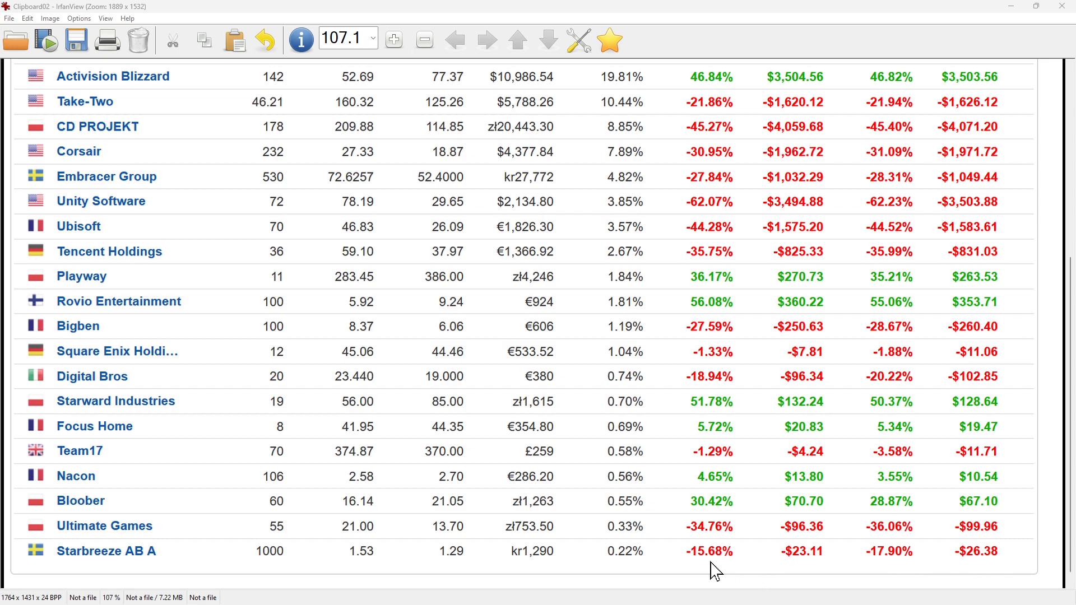
mouse_move(657, 565)
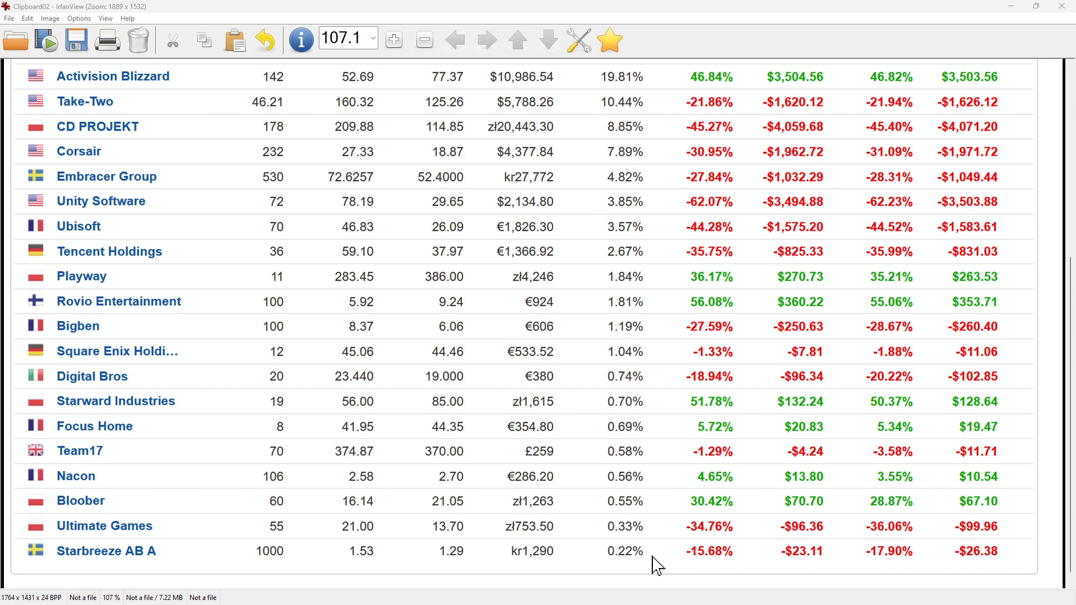
mouse_move(703, 563)
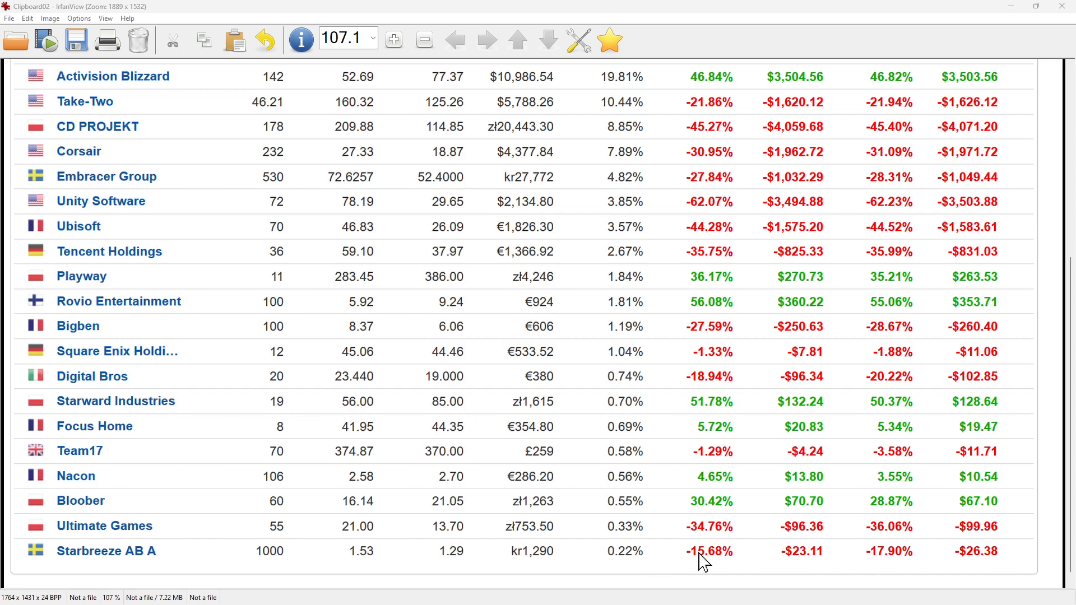
mouse_move(245, 568)
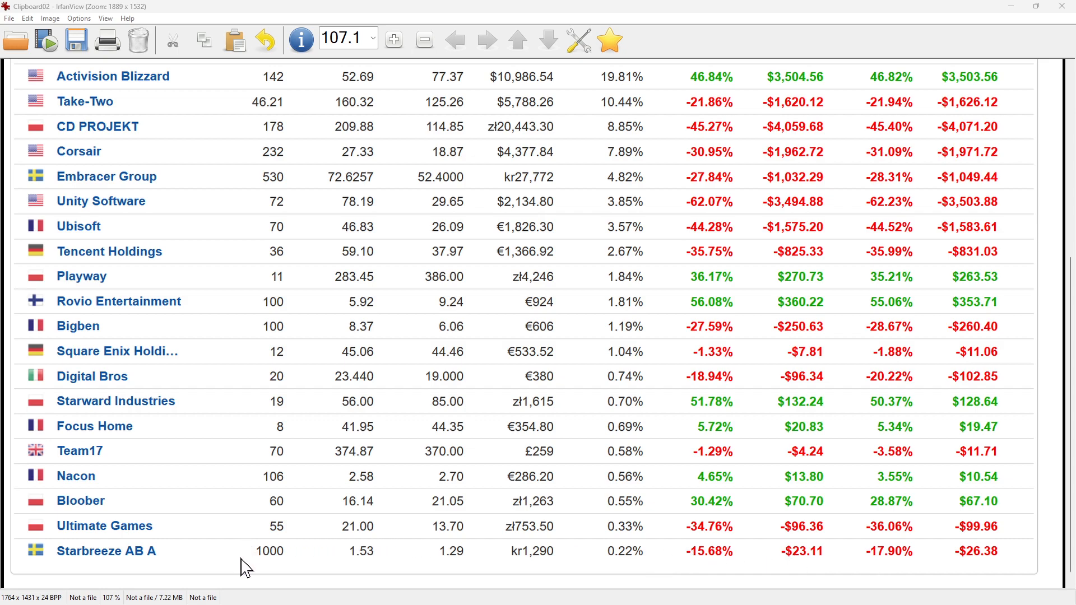
mouse_move(256, 539)
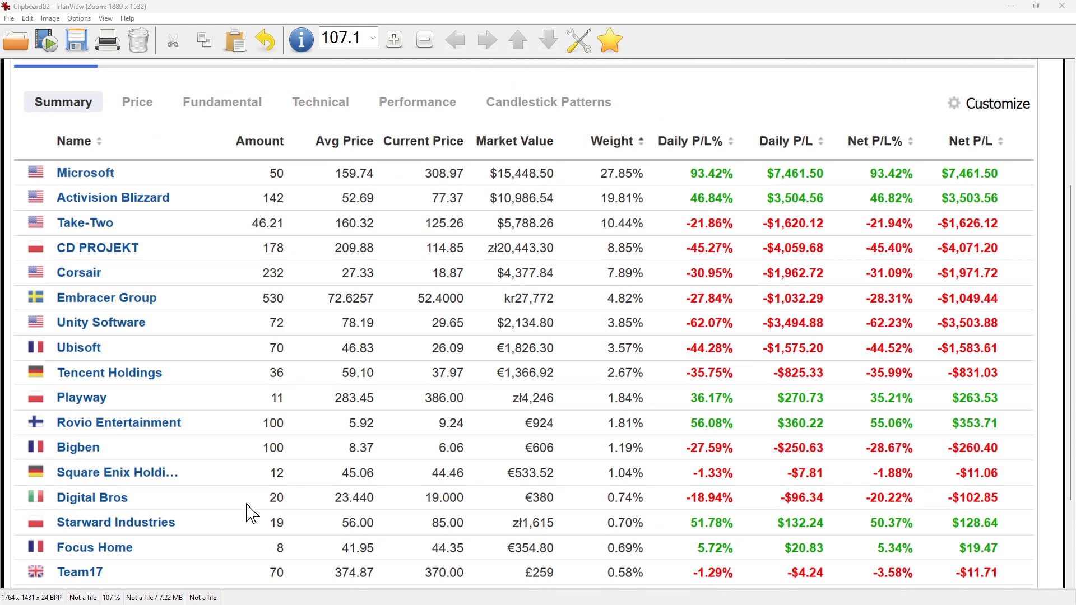
scroll("down", 3)
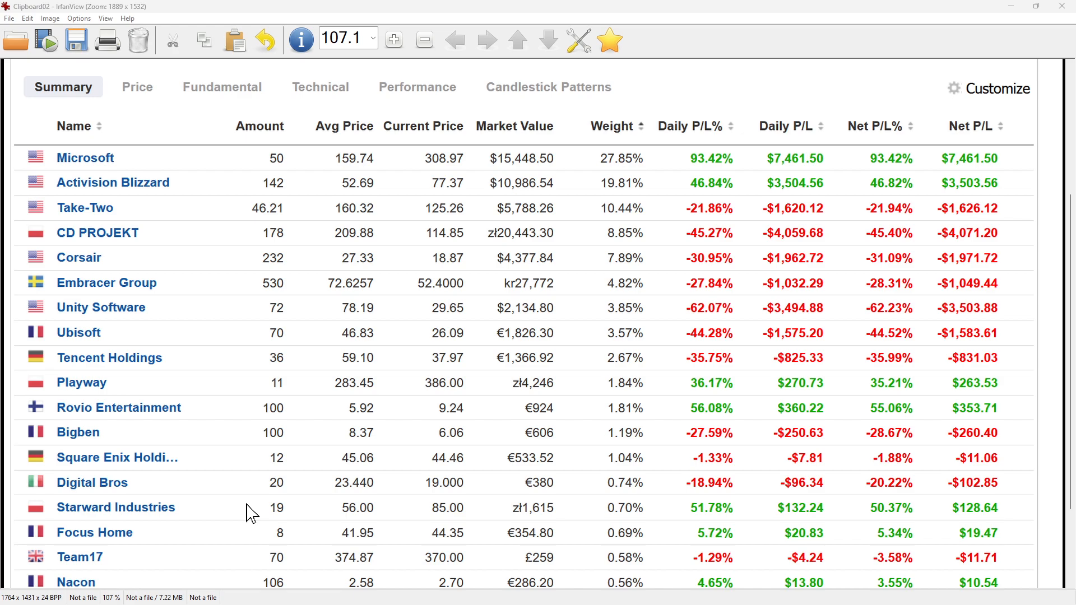
mouse_move(569, 328)
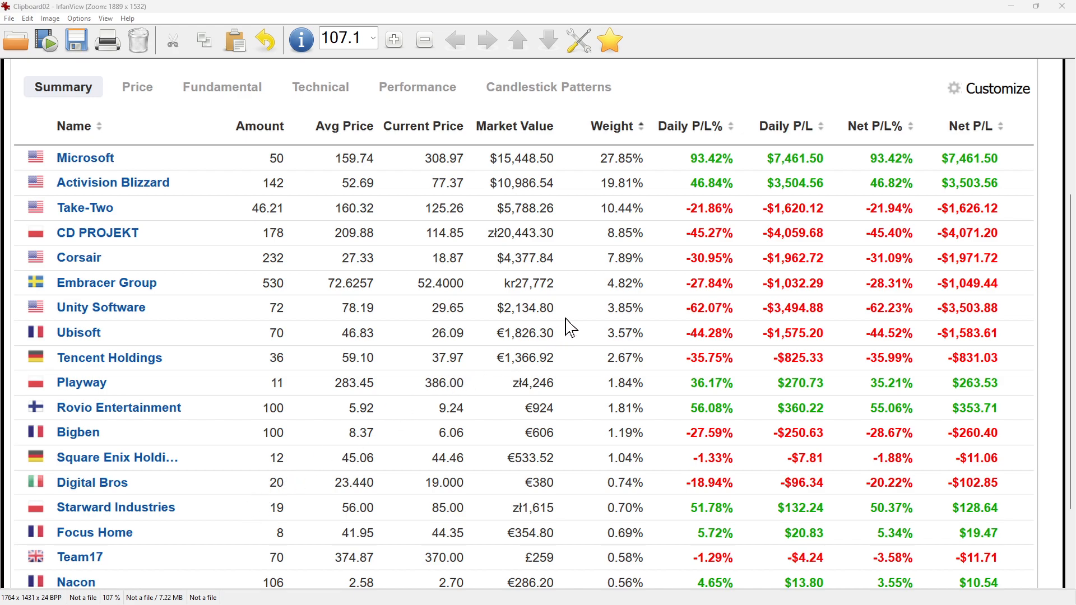
mouse_move(6, 251)
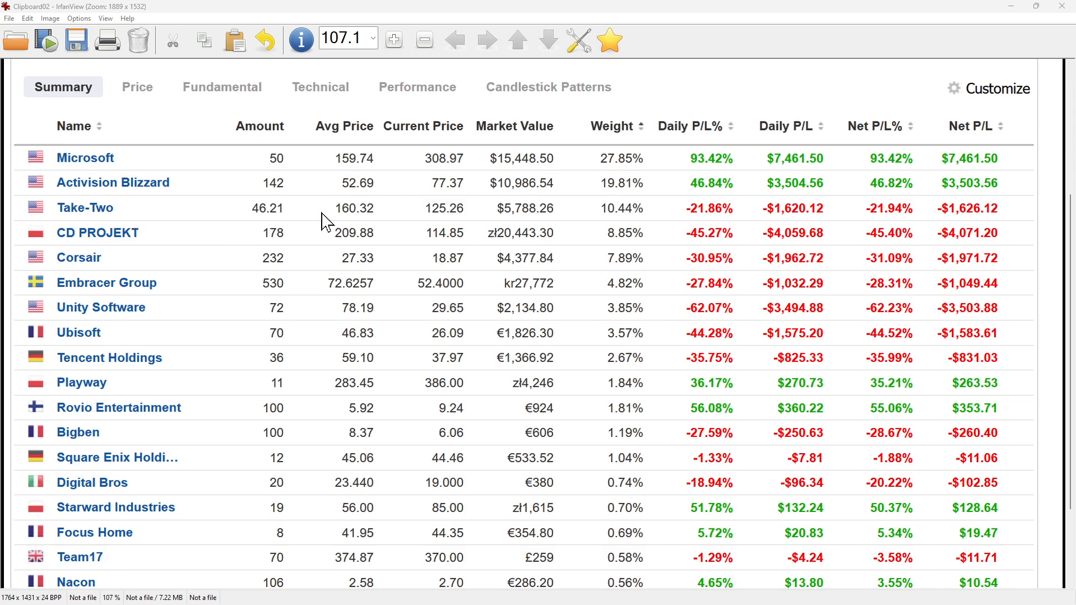
mouse_move(575, 321)
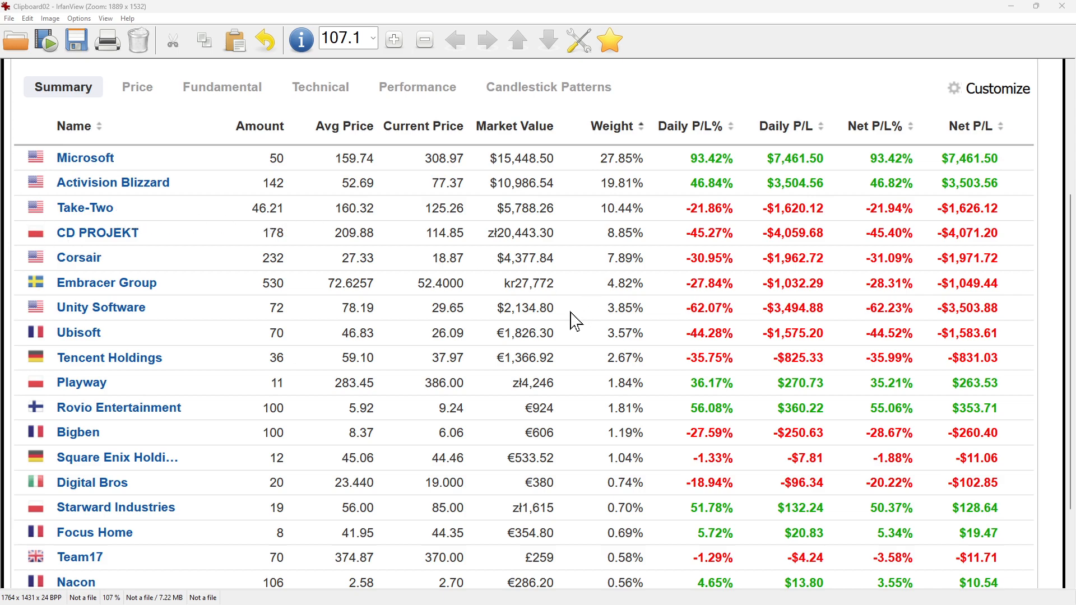
mouse_move(308, 310)
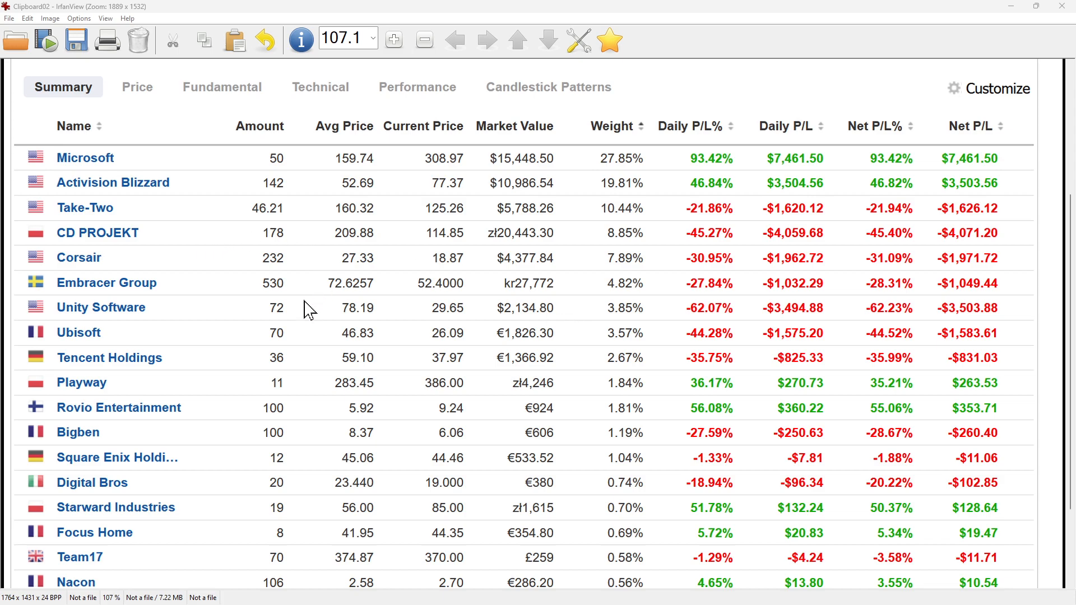
mouse_move(346, 226)
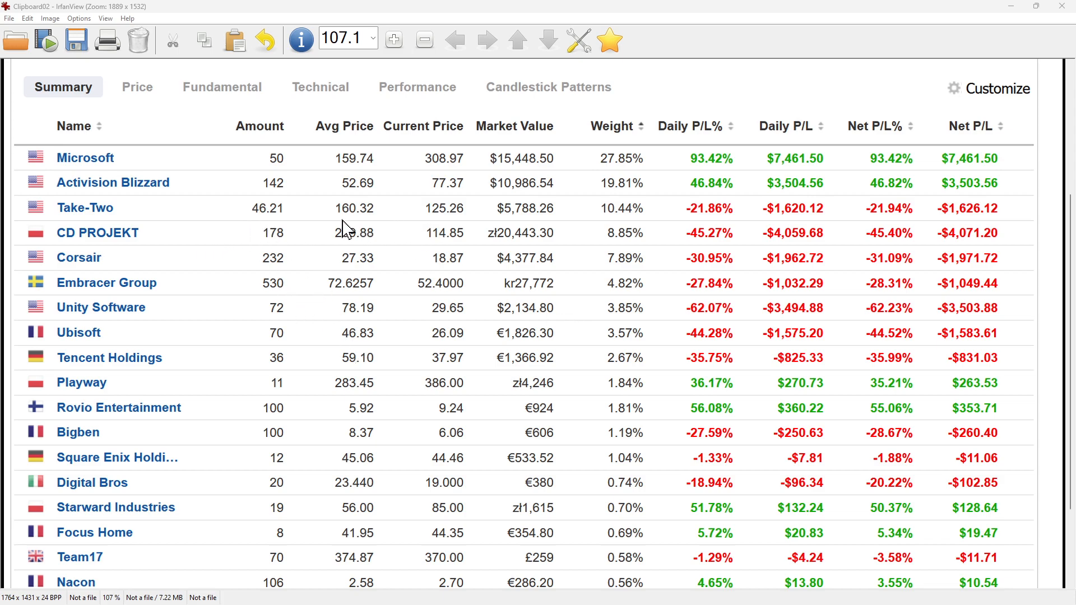
mouse_move(1046, 216)
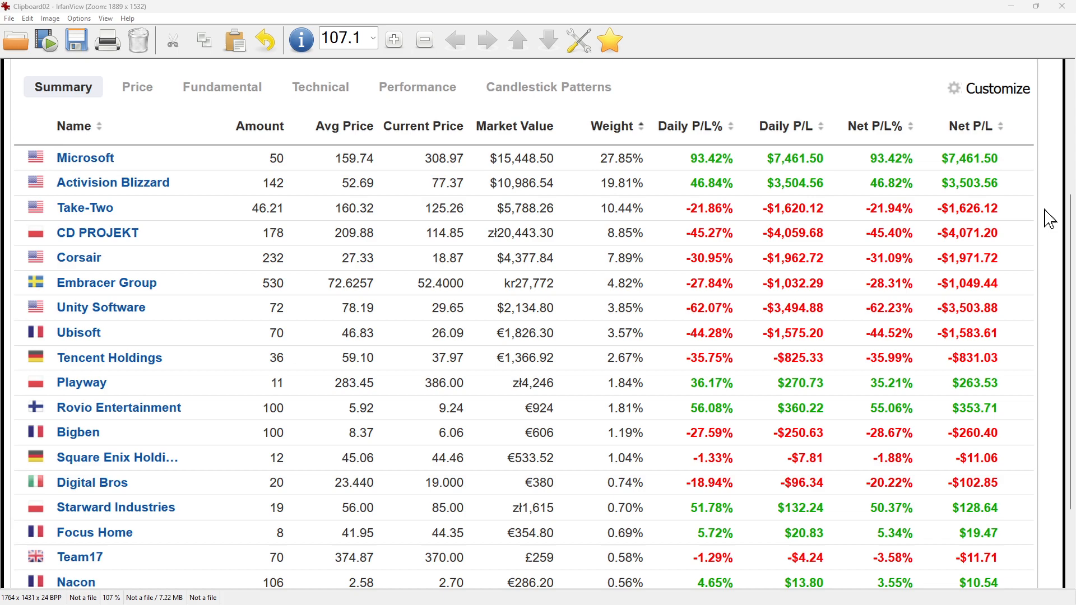
mouse_move(936, 249)
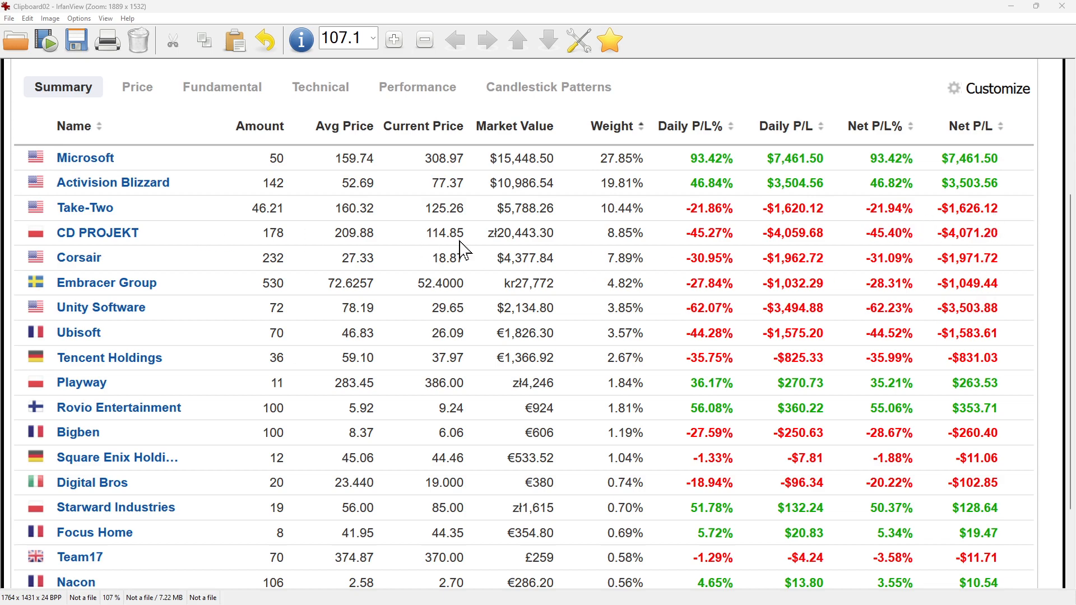
mouse_move(761, 266)
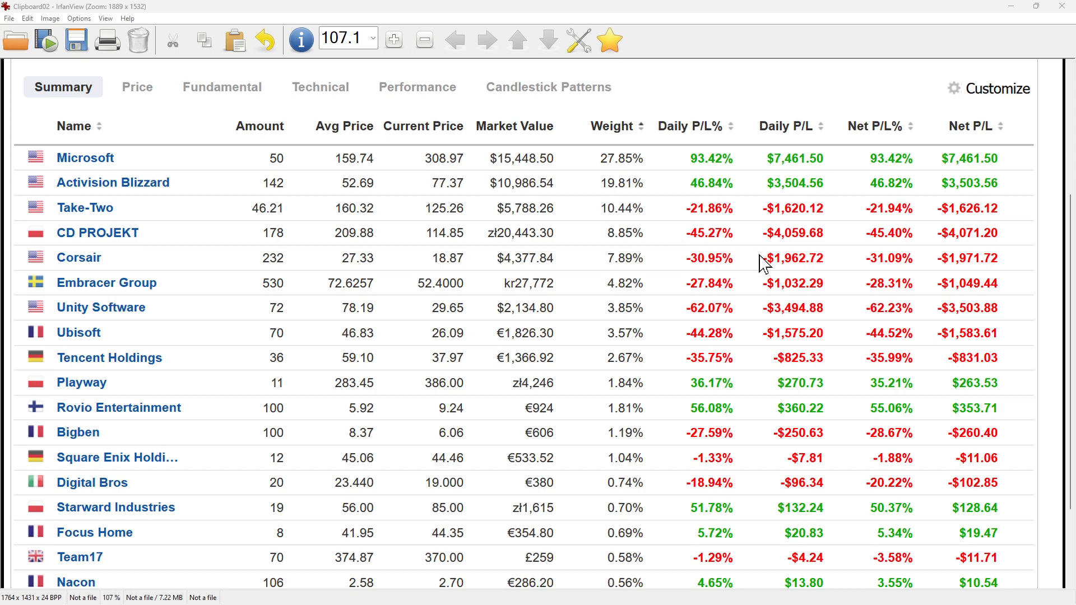
mouse_move(620, 250)
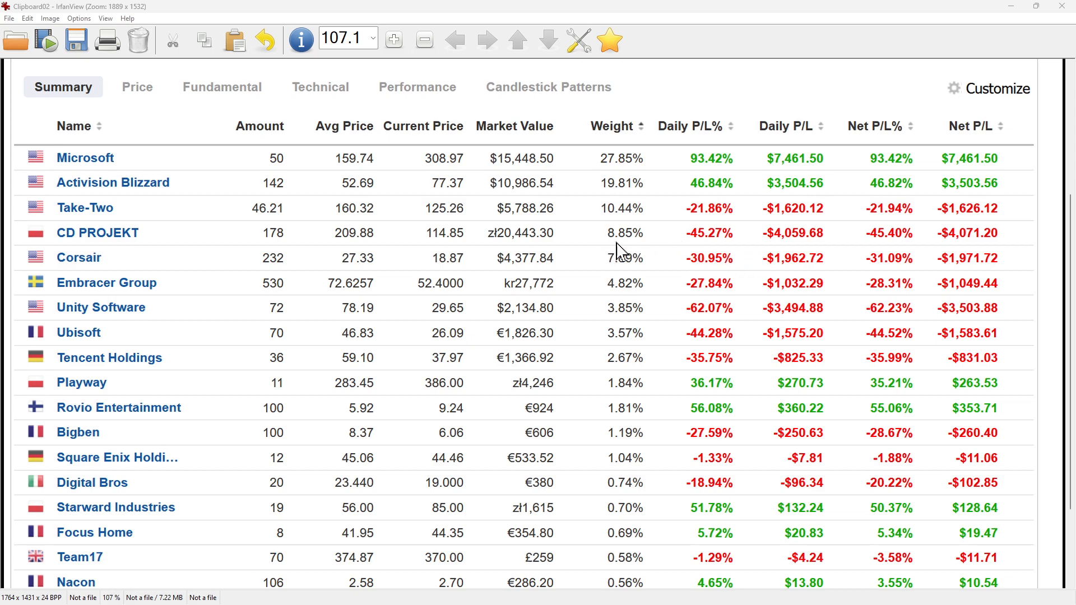
mouse_move(629, 243)
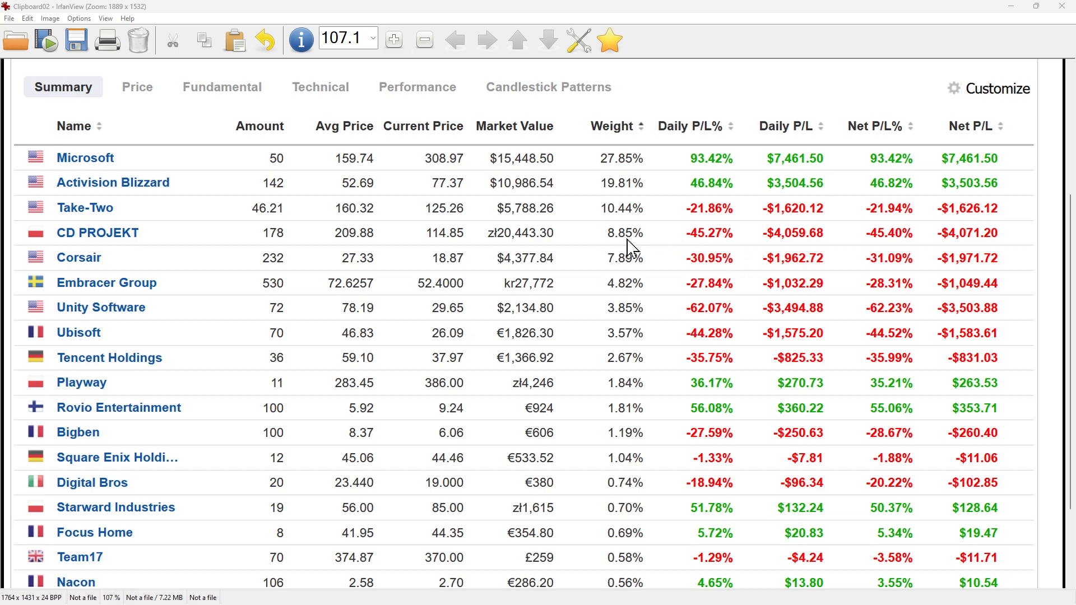
mouse_move(984, 248)
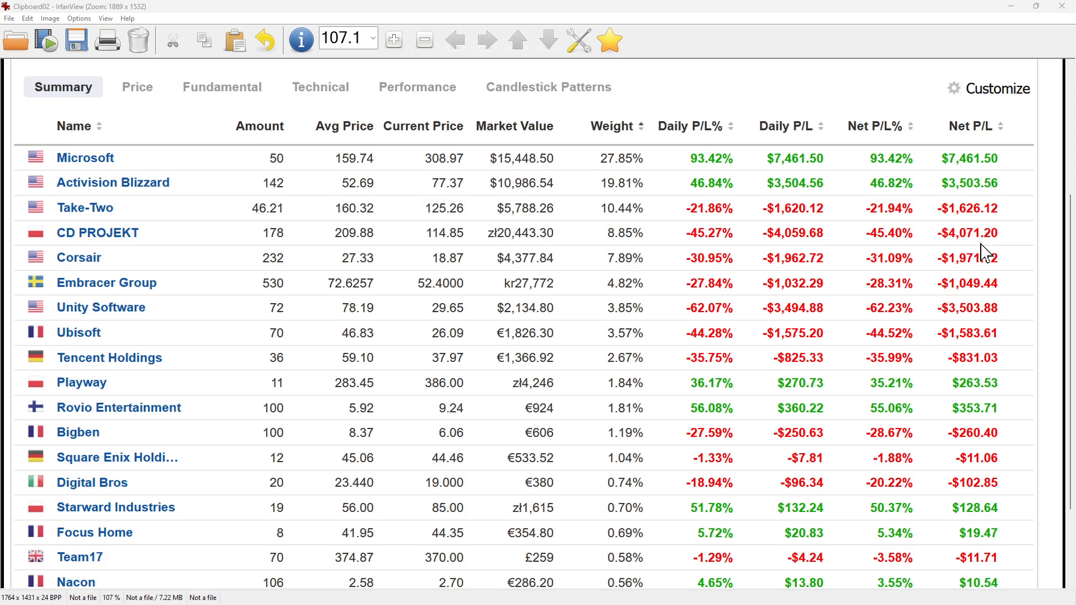
mouse_move(982, 266)
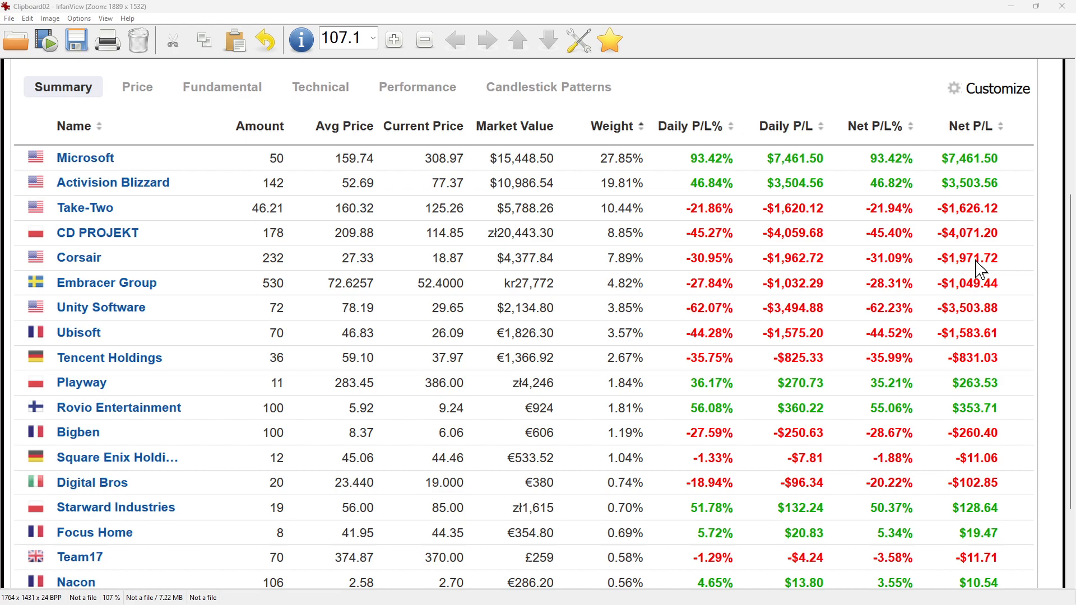
mouse_move(703, 186)
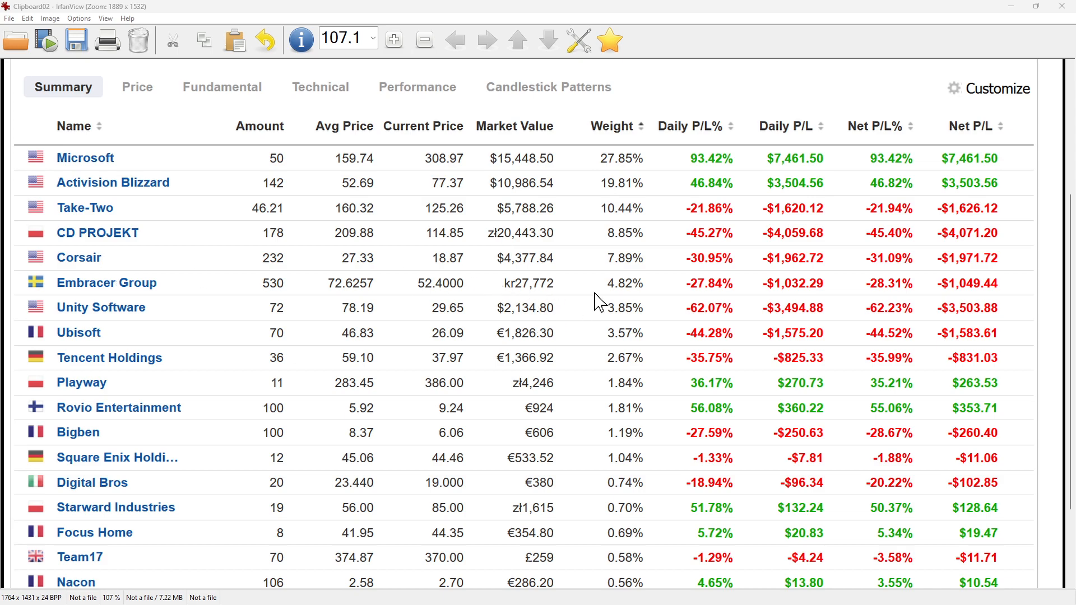
mouse_move(863, 318)
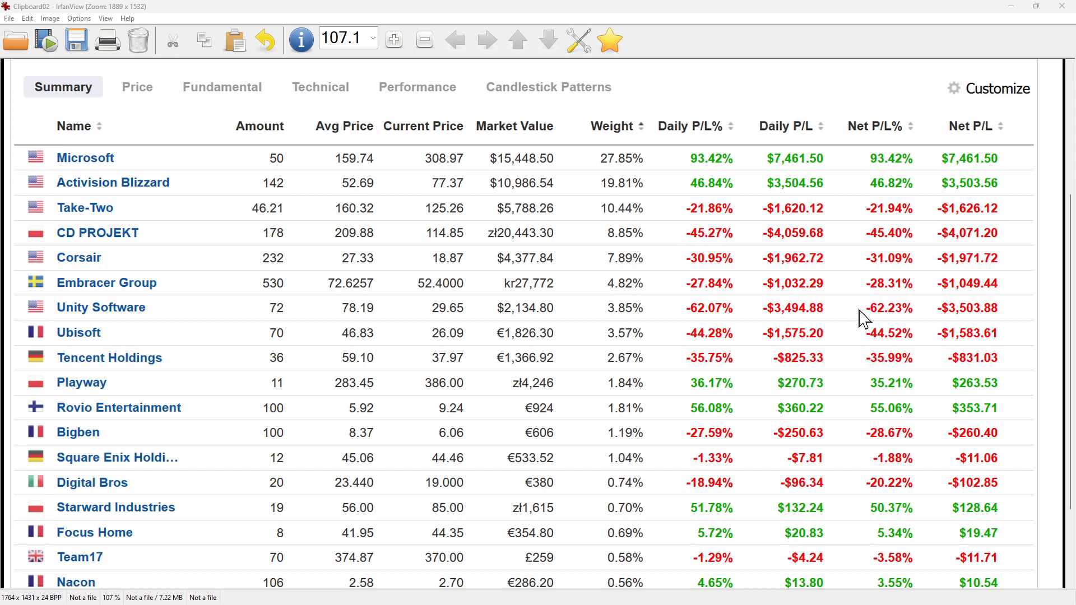
mouse_move(721, 309)
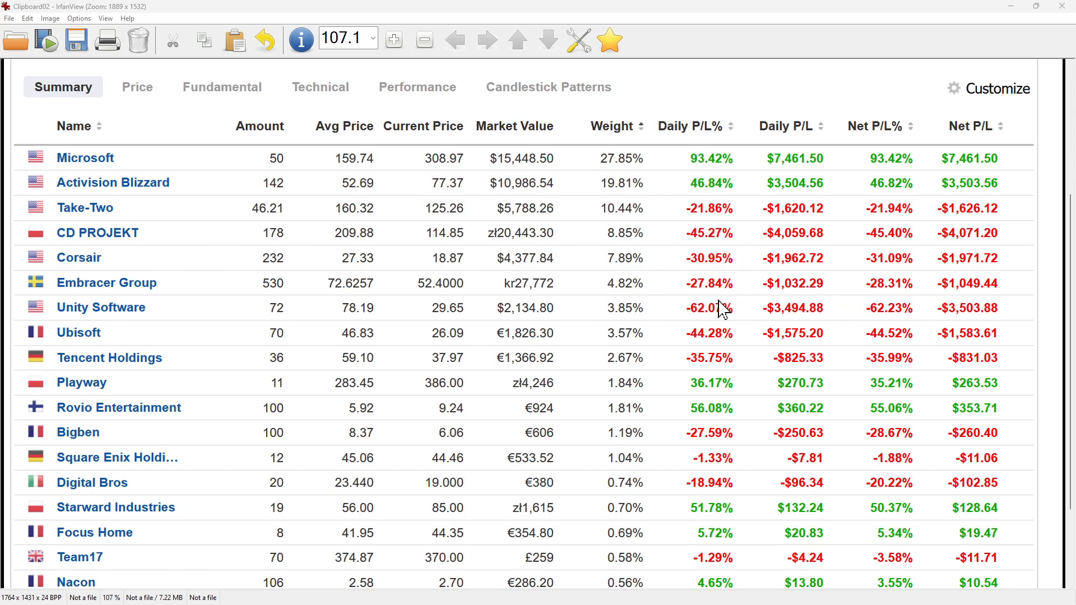
mouse_move(821, 289)
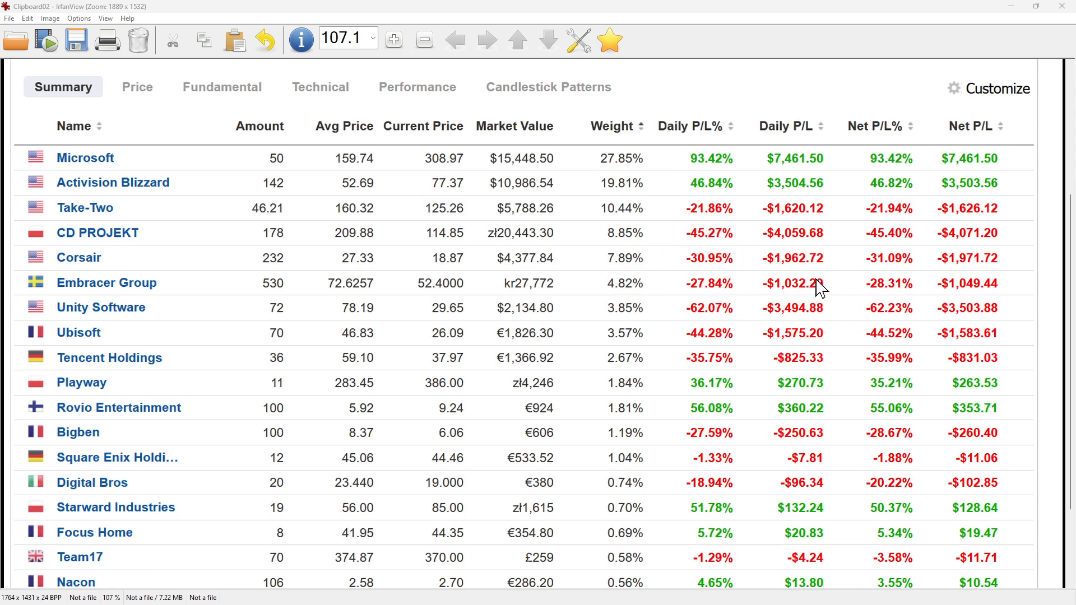
mouse_move(661, 269)
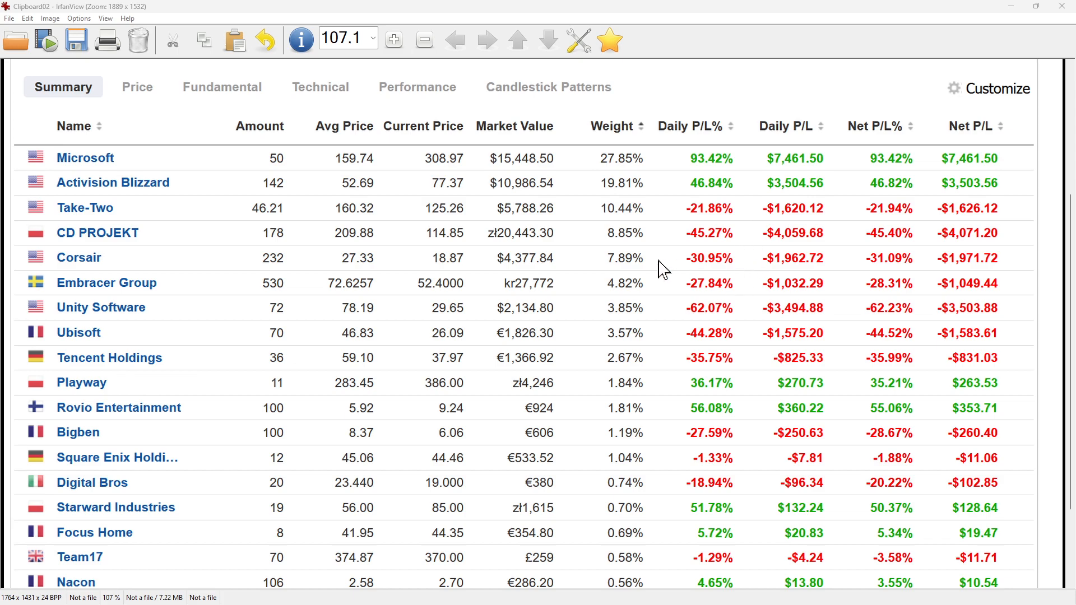
mouse_move(409, 281)
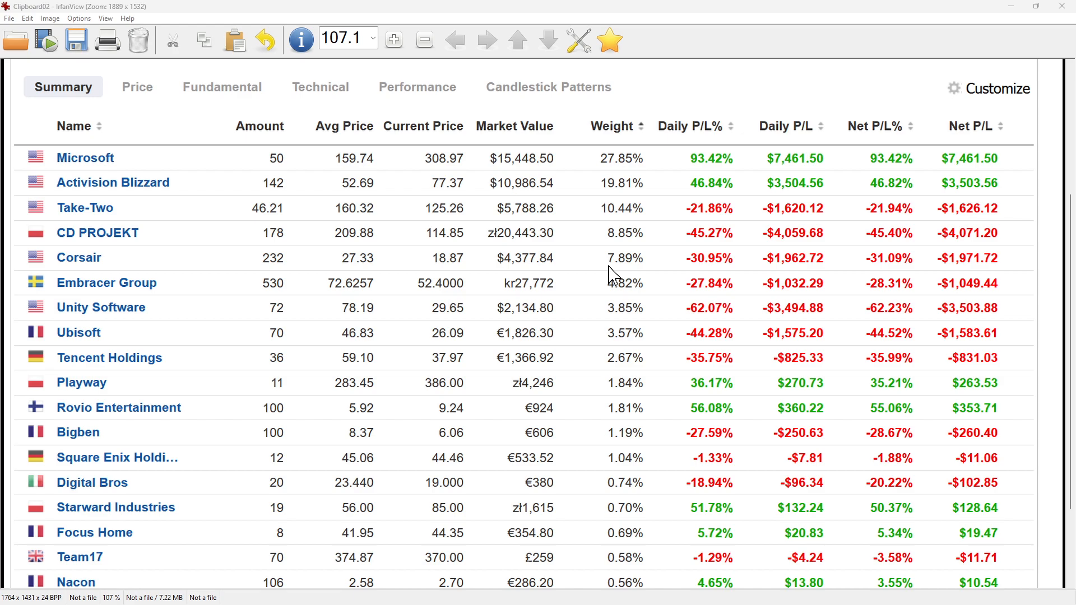
mouse_move(727, 277)
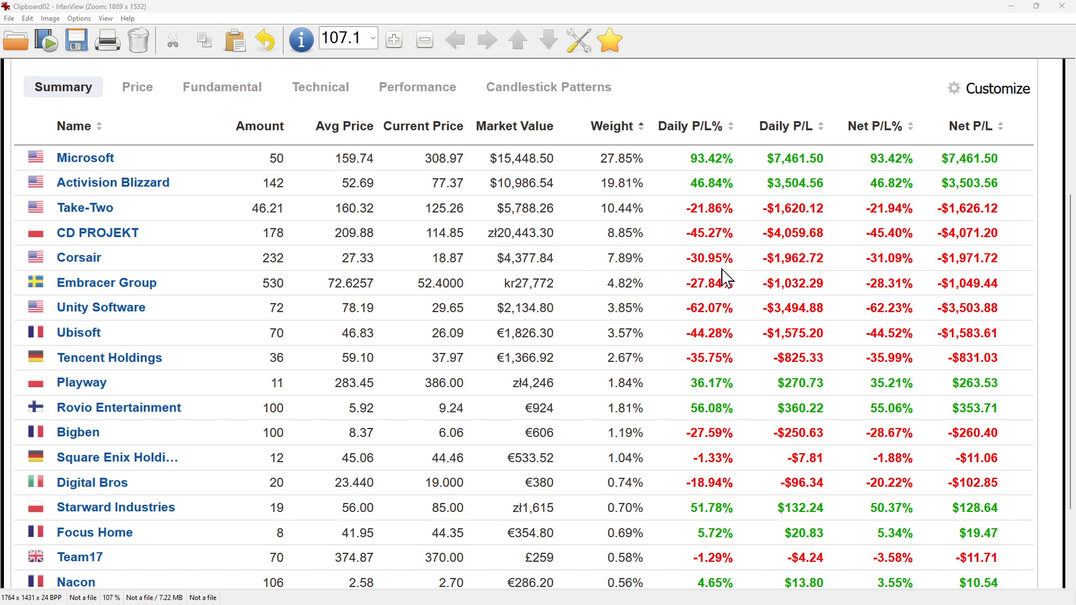
mouse_move(889, 278)
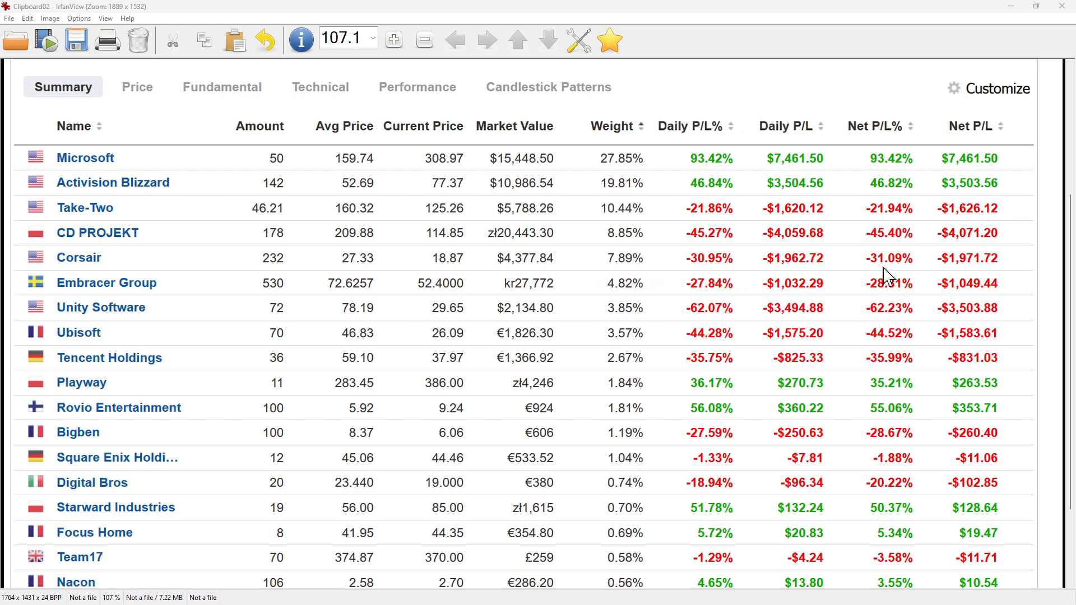
mouse_move(471, 309)
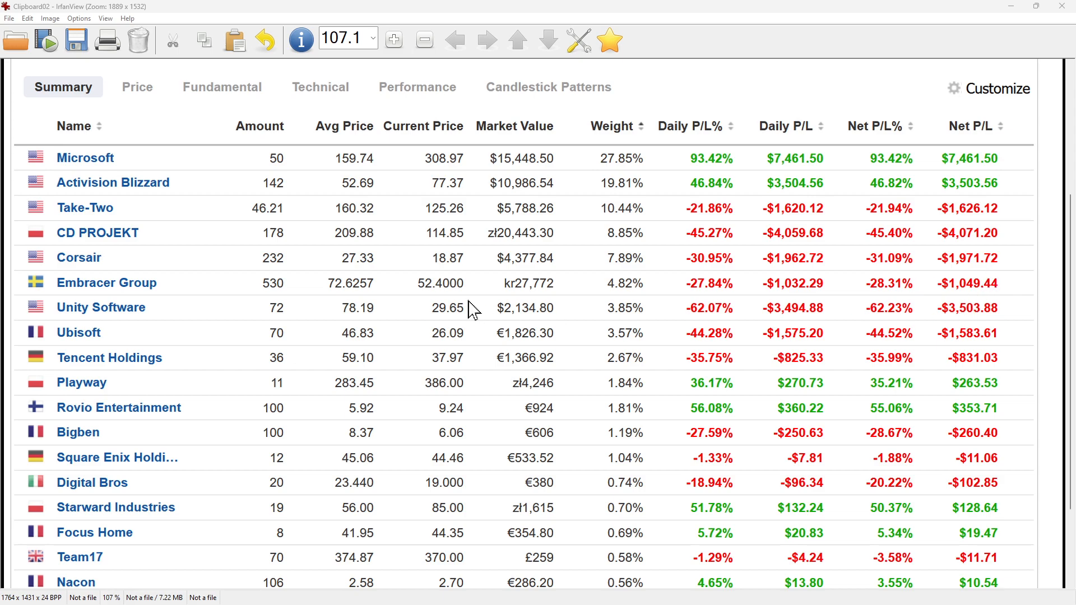
mouse_move(909, 322)
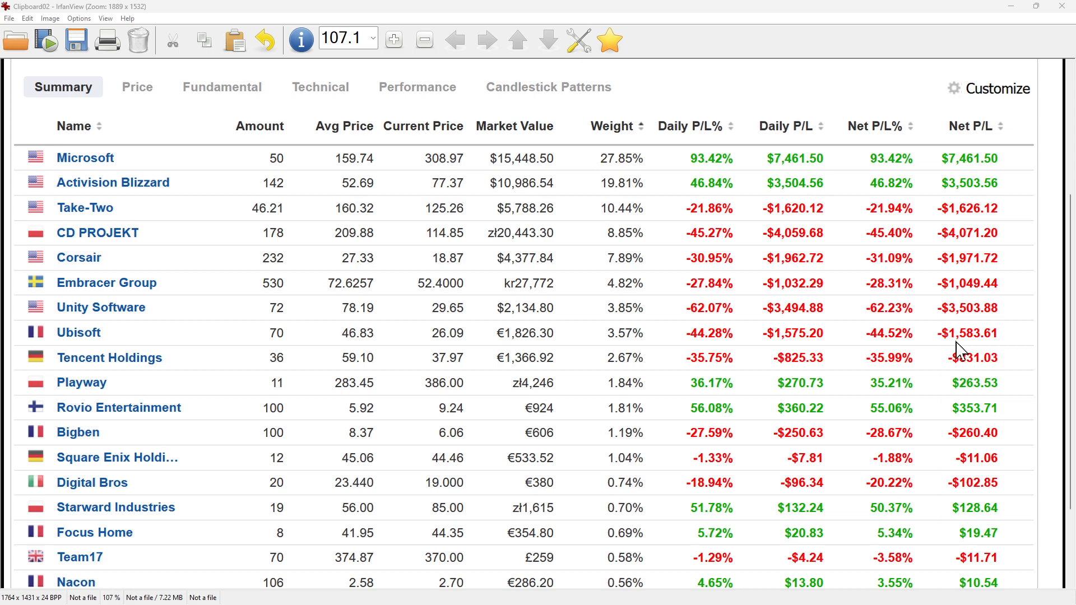
mouse_move(676, 319)
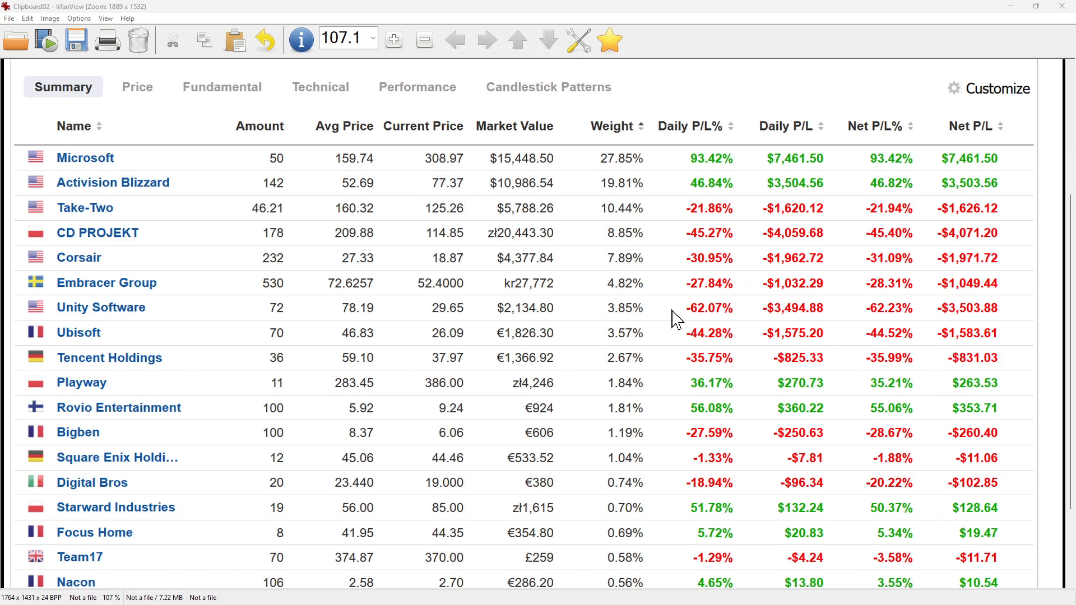
mouse_move(916, 323)
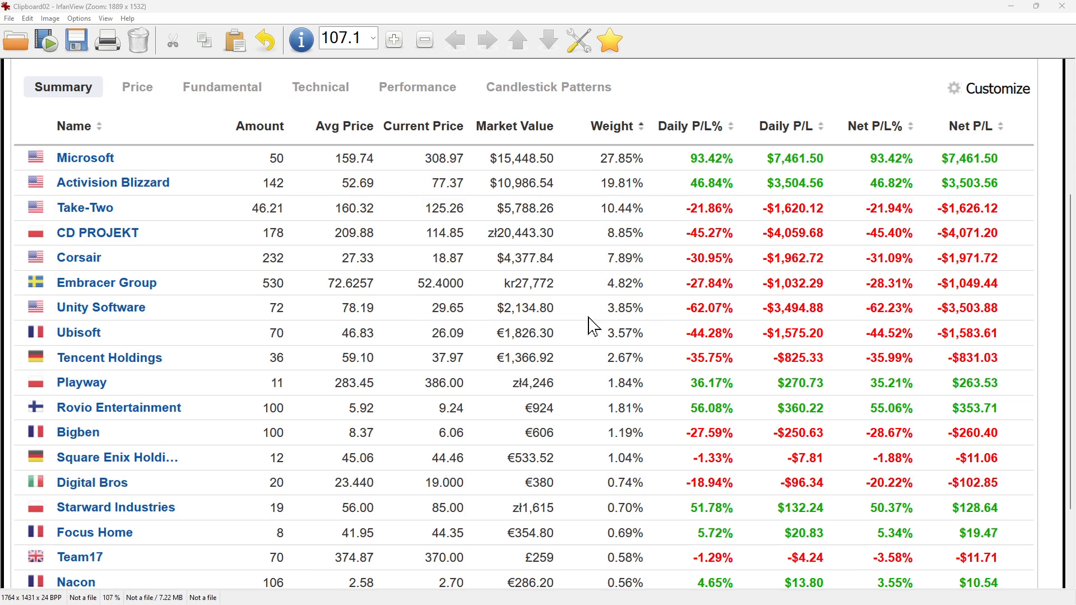
mouse_move(896, 330)
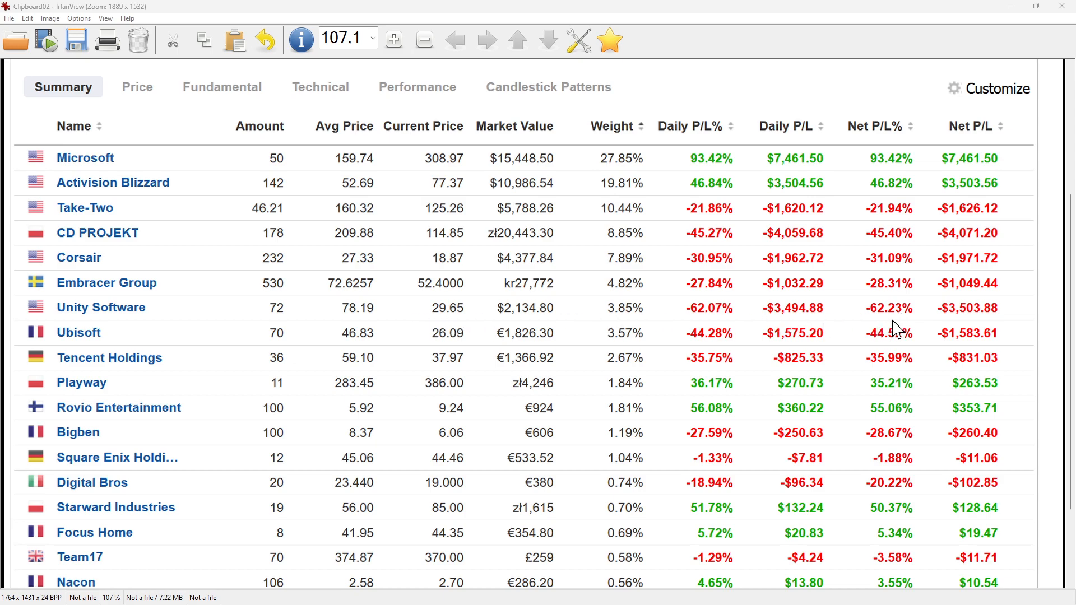
mouse_move(676, 337)
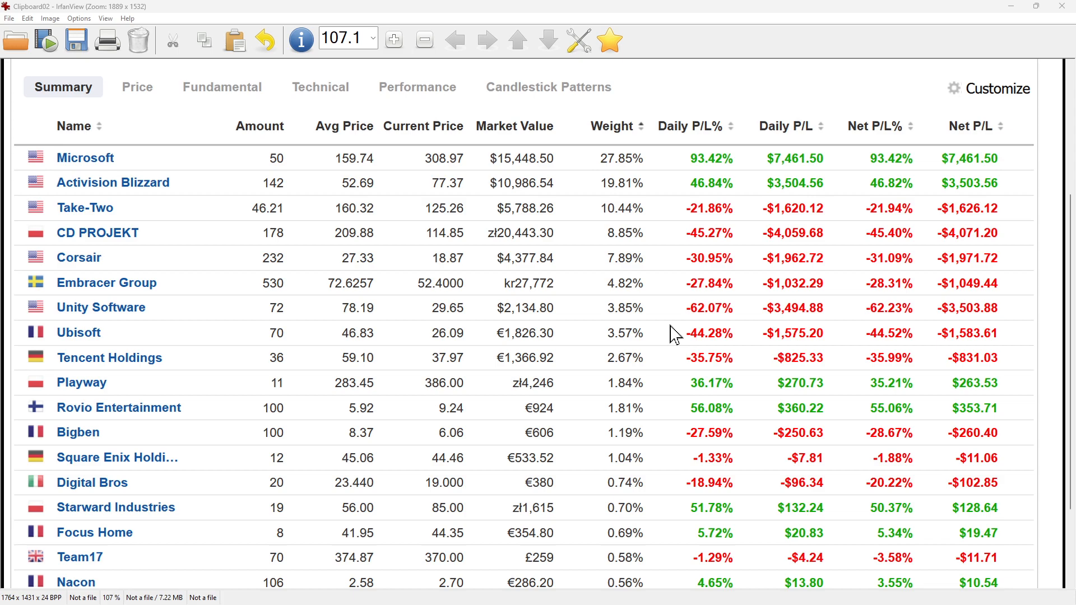
mouse_move(891, 363)
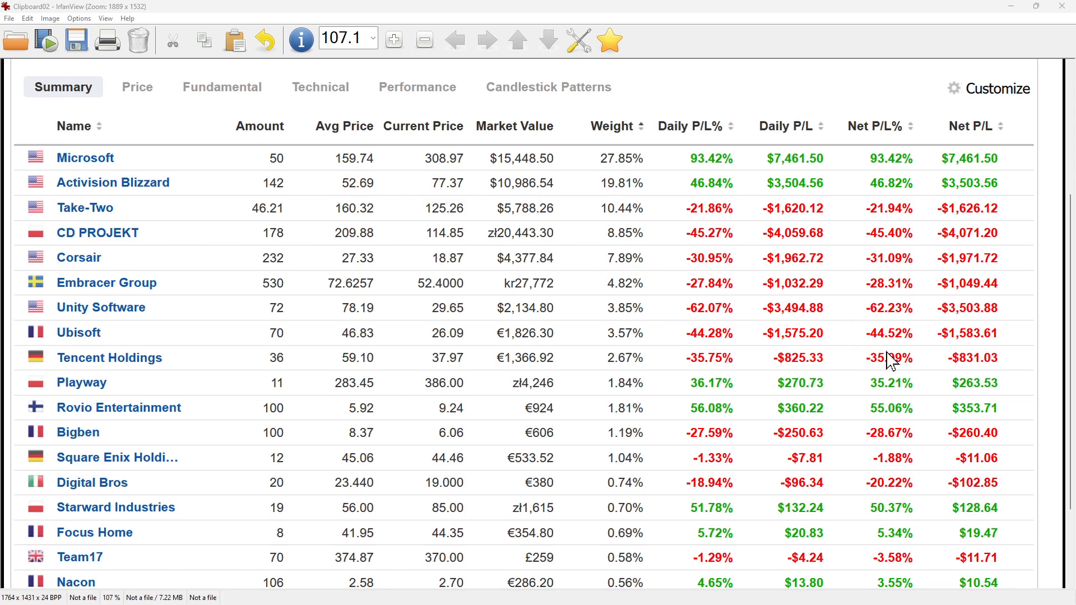
mouse_move(643, 313)
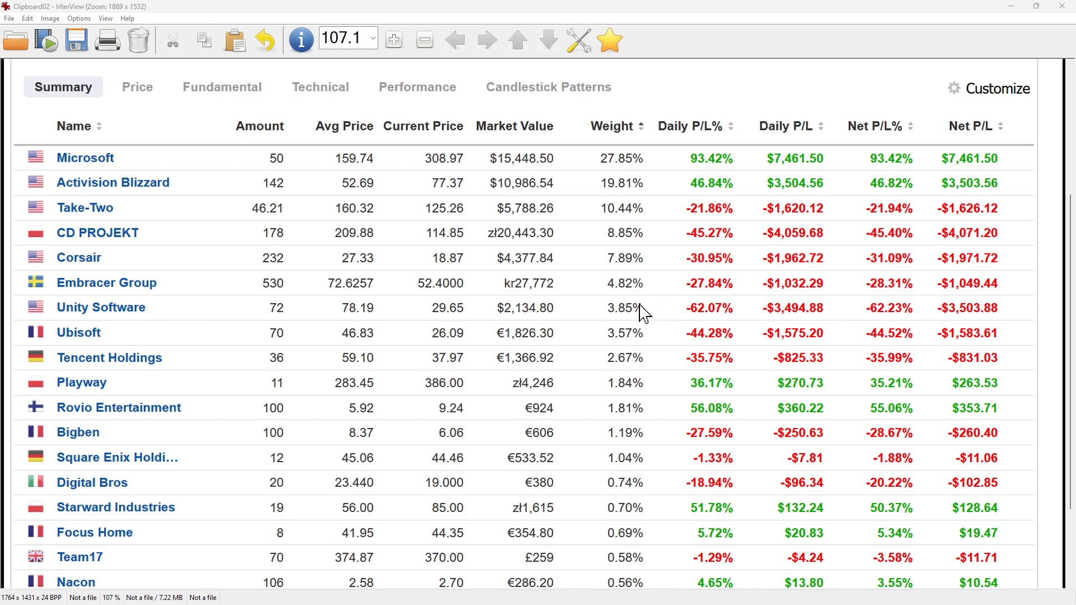
mouse_move(545, 218)
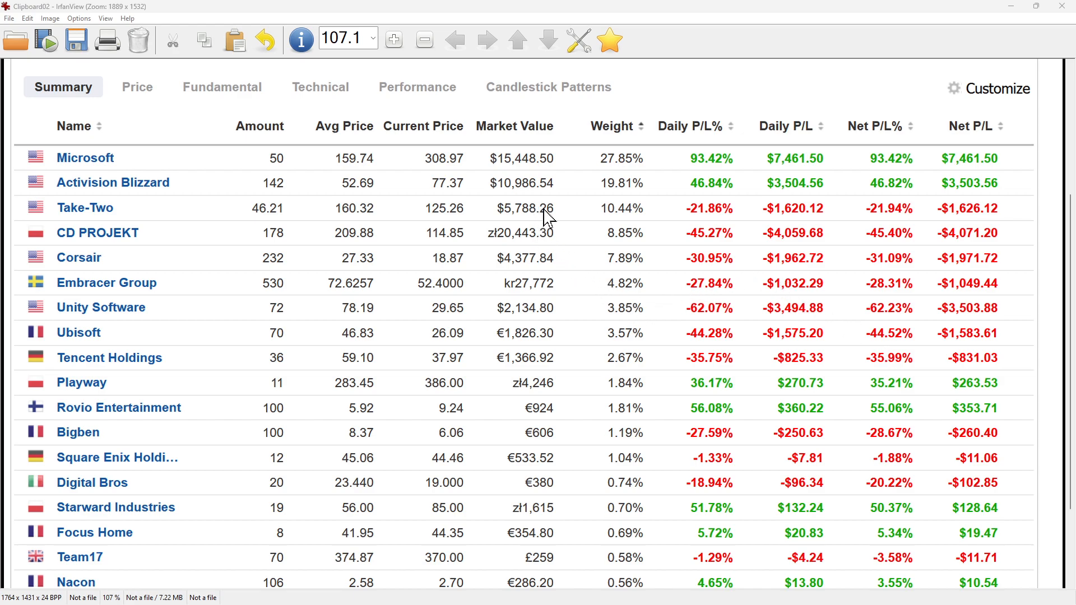
mouse_move(652, 286)
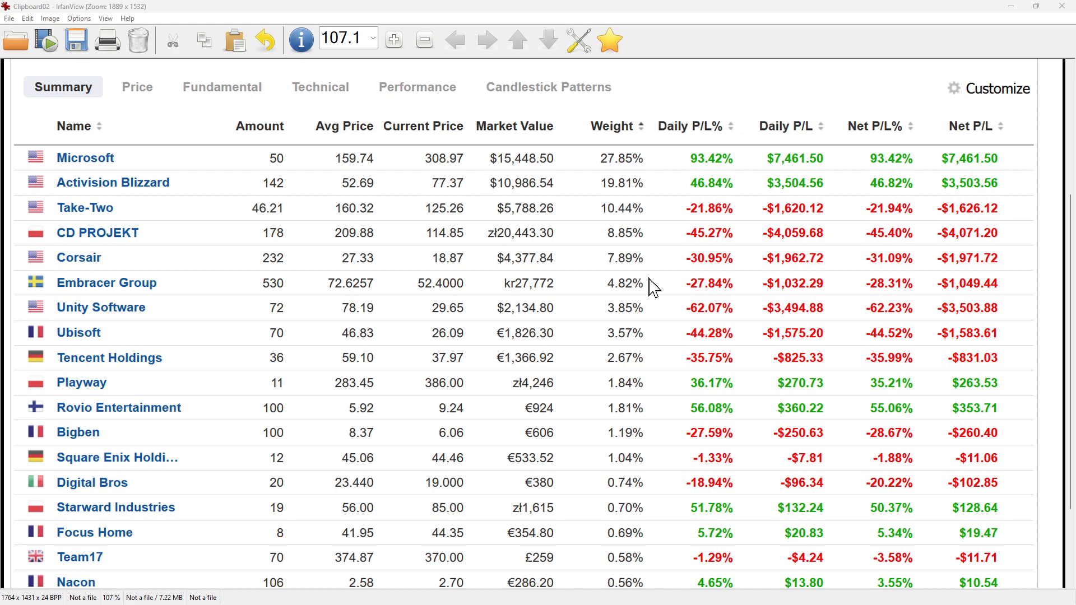
mouse_move(645, 342)
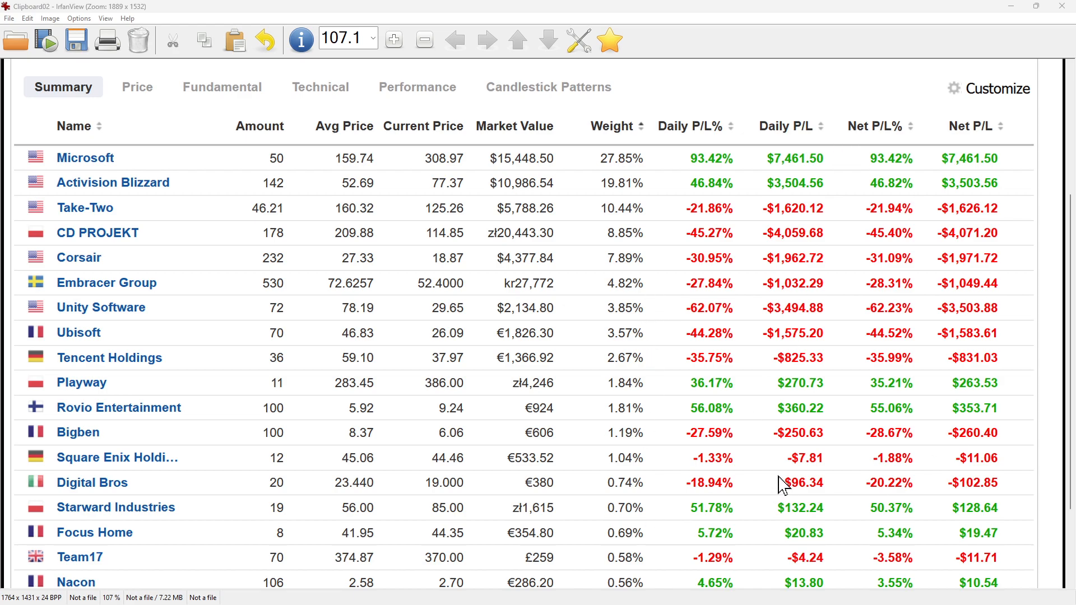
mouse_move(734, 346)
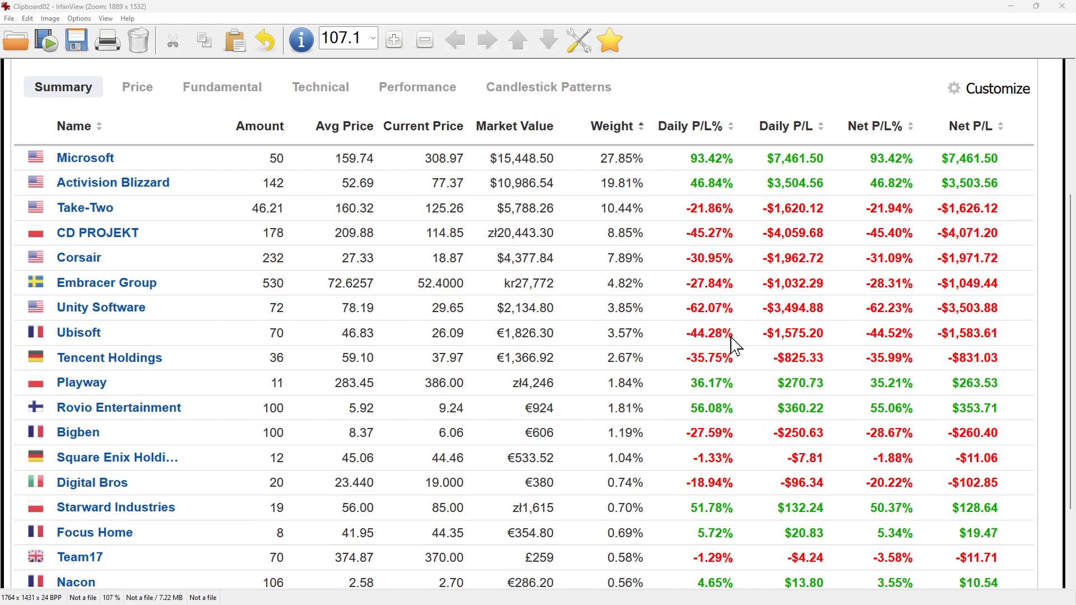
scroll("down", 3)
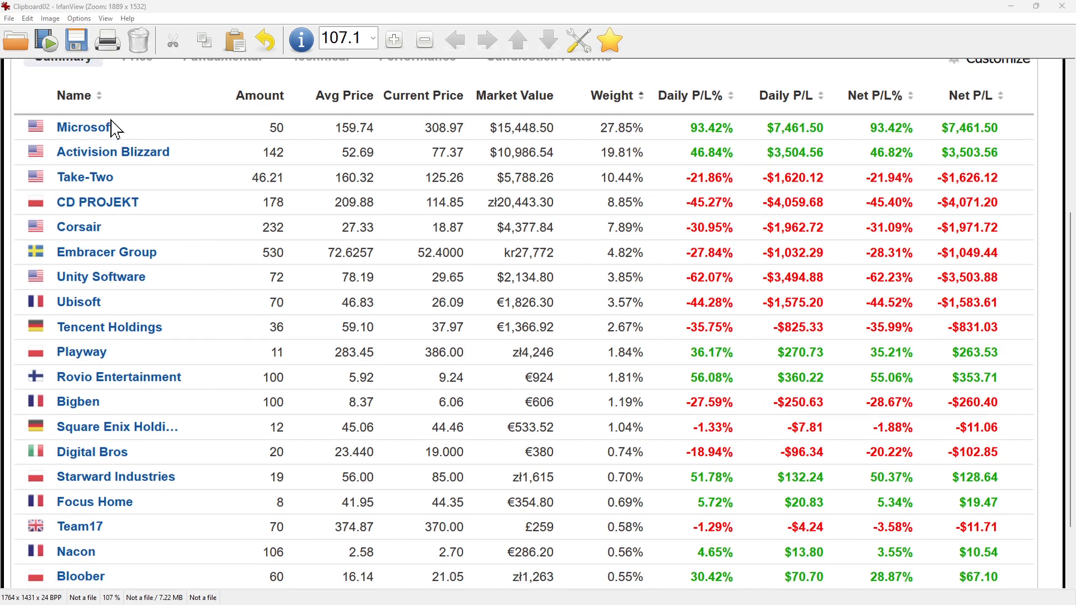
mouse_move(101, 213)
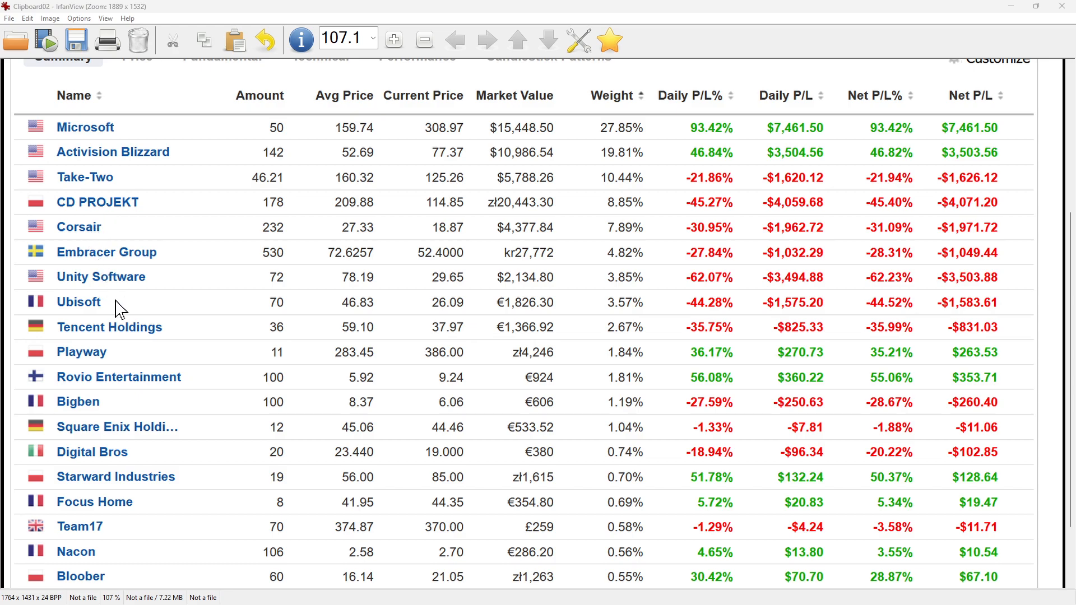
mouse_move(760, 320)
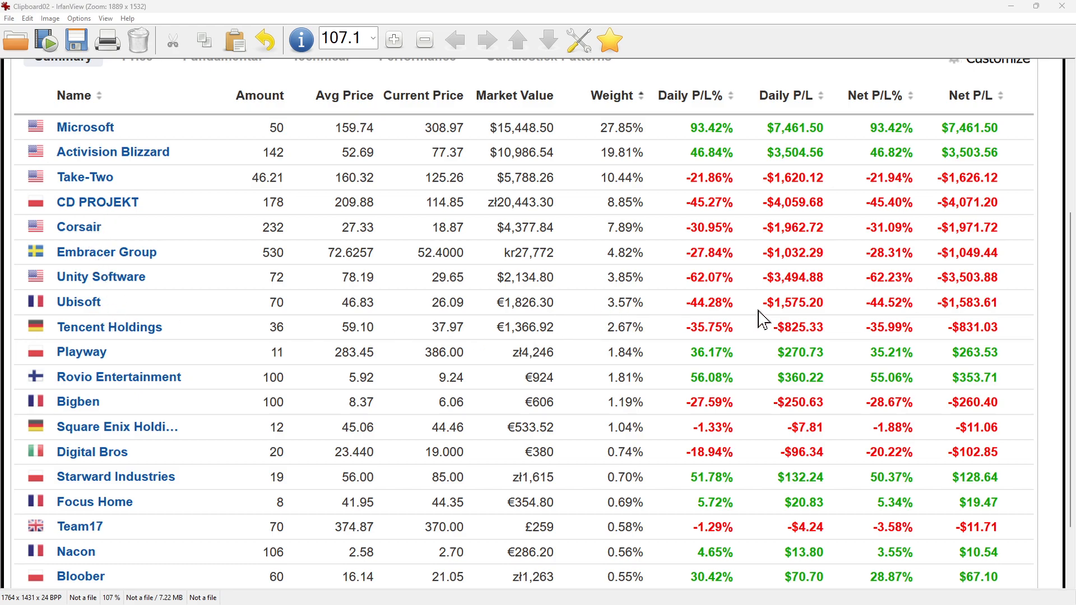
mouse_move(911, 315)
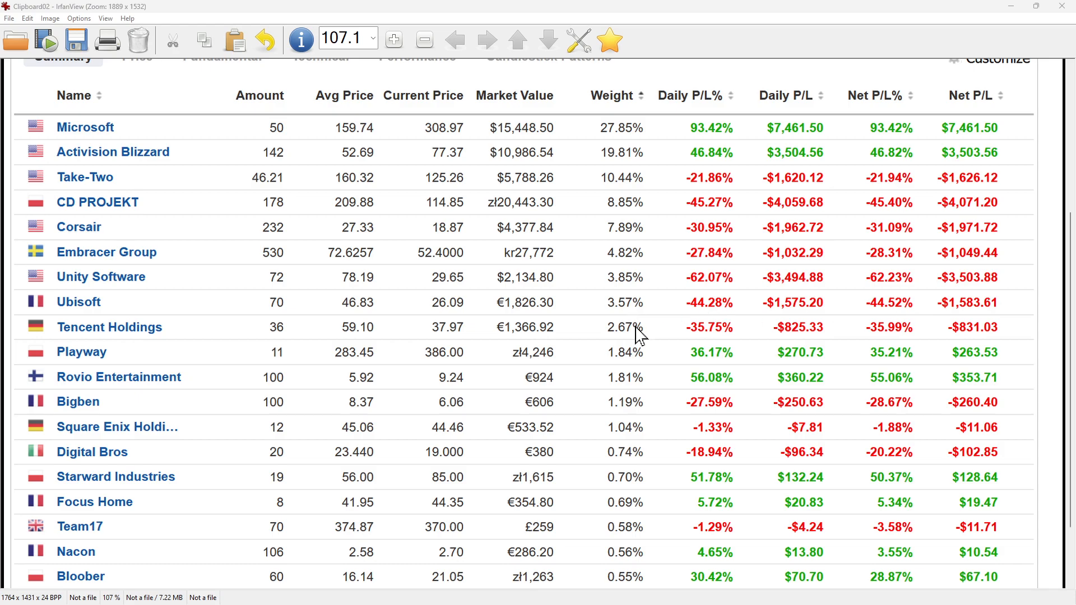
mouse_move(638, 323)
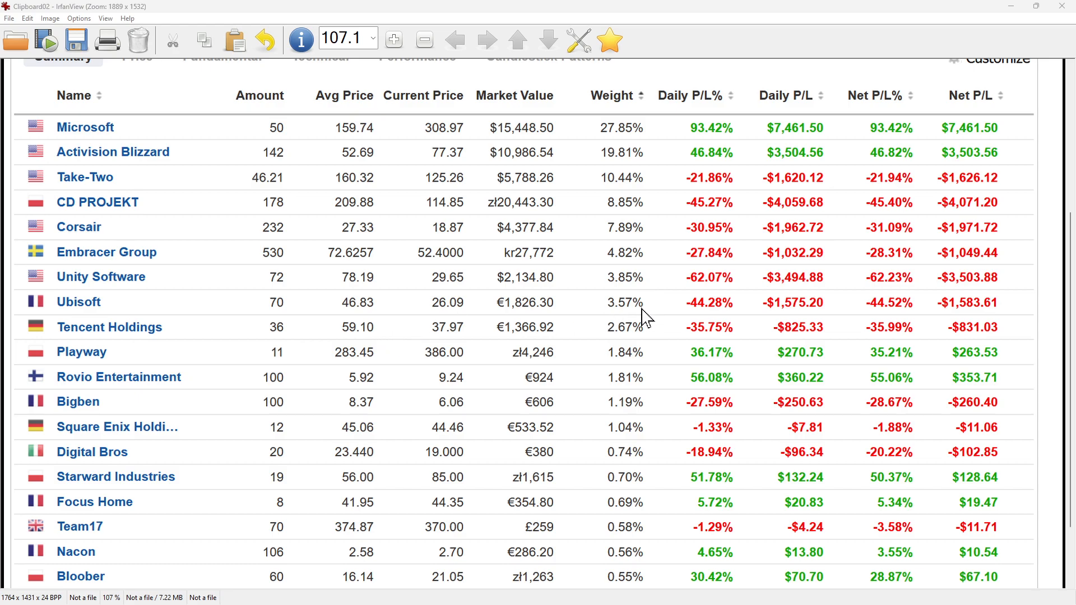
mouse_move(375, 322)
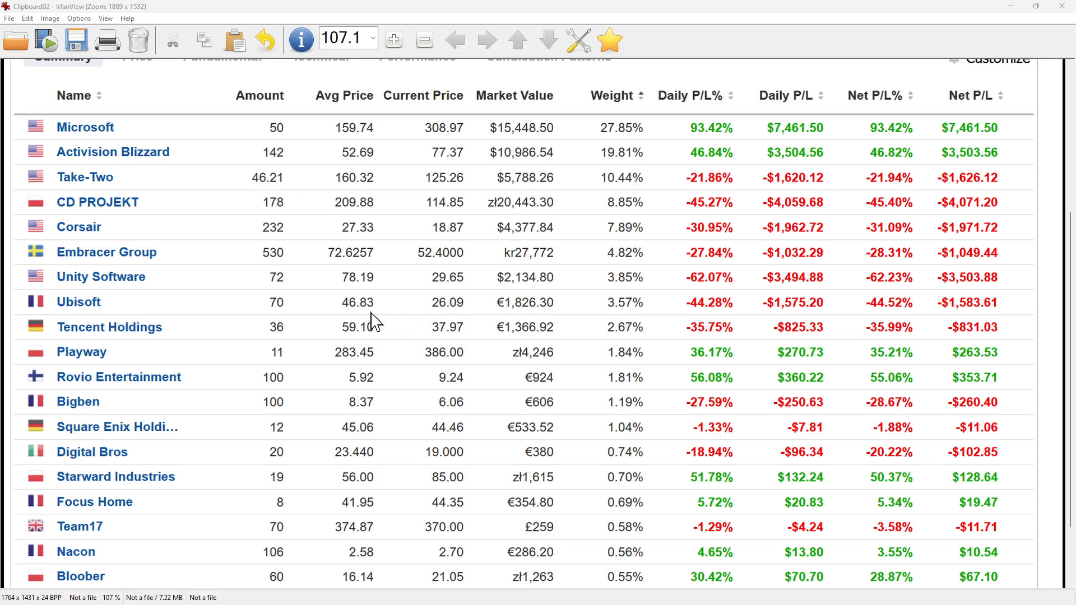
mouse_move(623, 342)
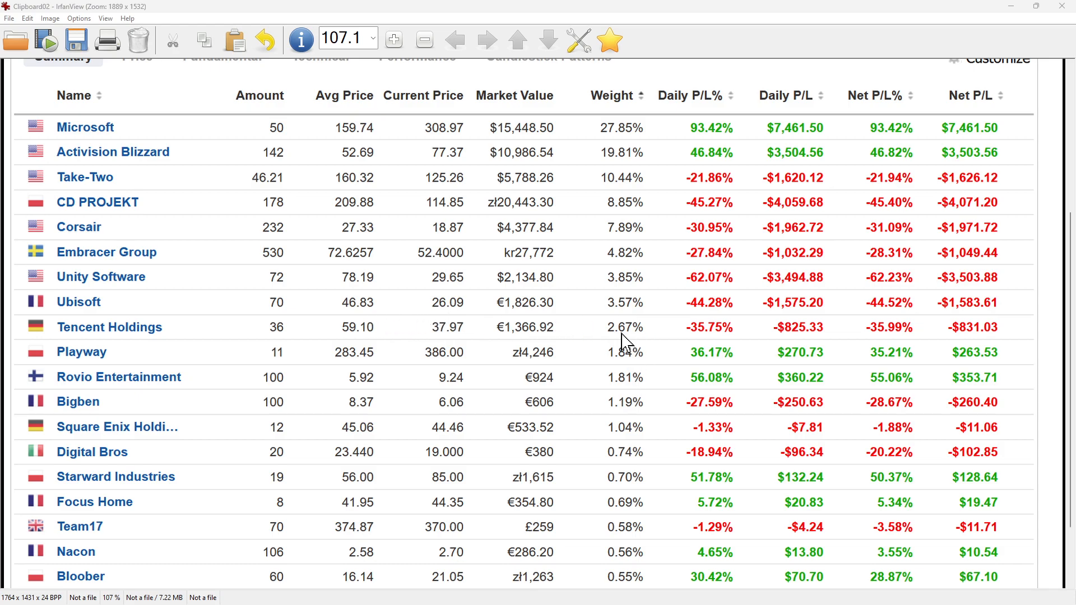
mouse_move(249, 384)
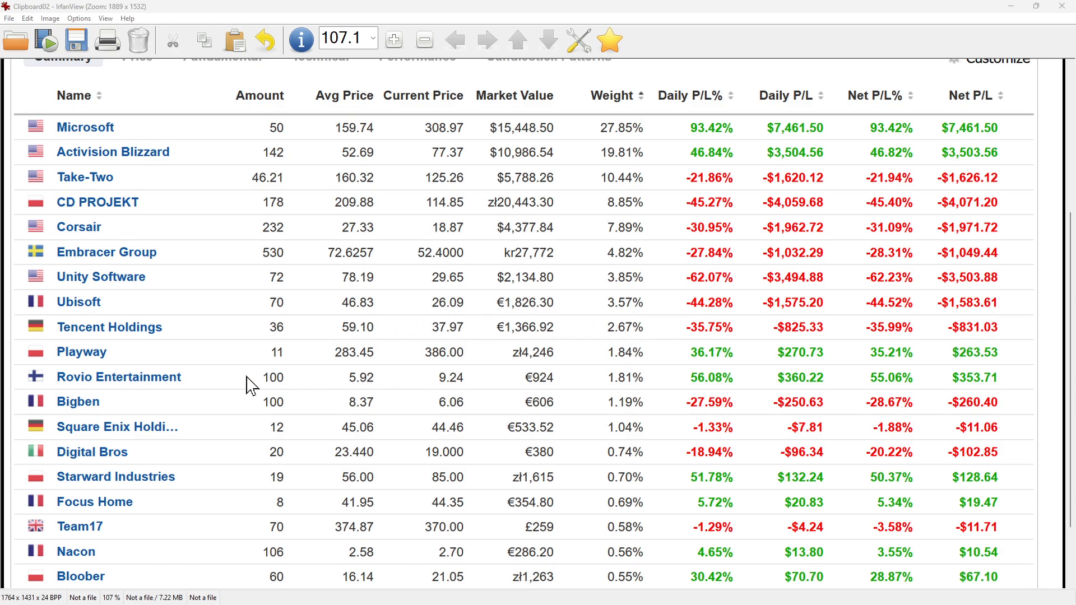
mouse_move(675, 376)
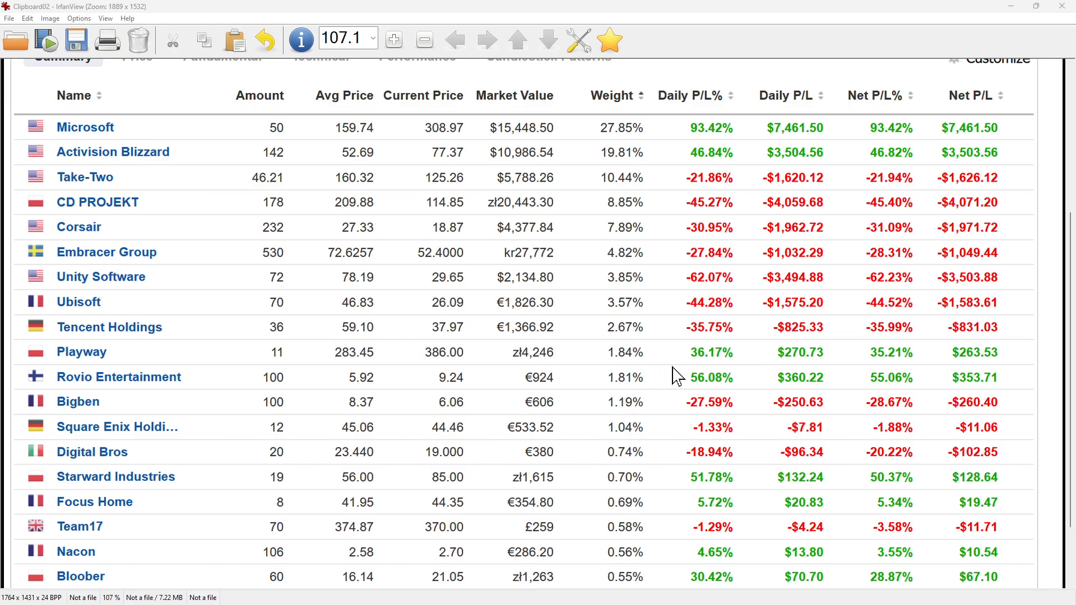
mouse_move(545, 371)
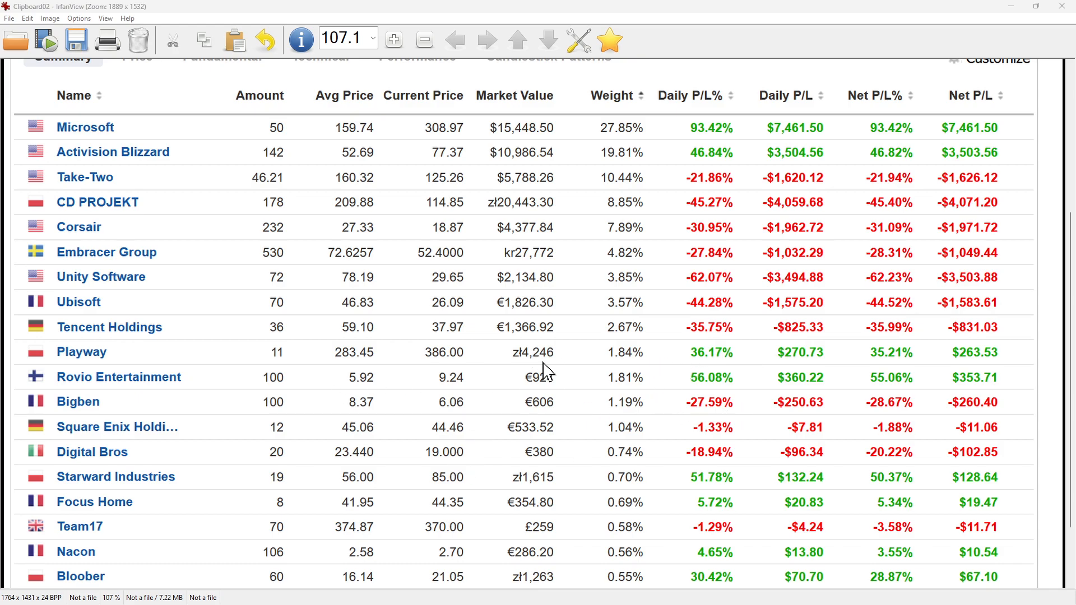
mouse_move(690, 371)
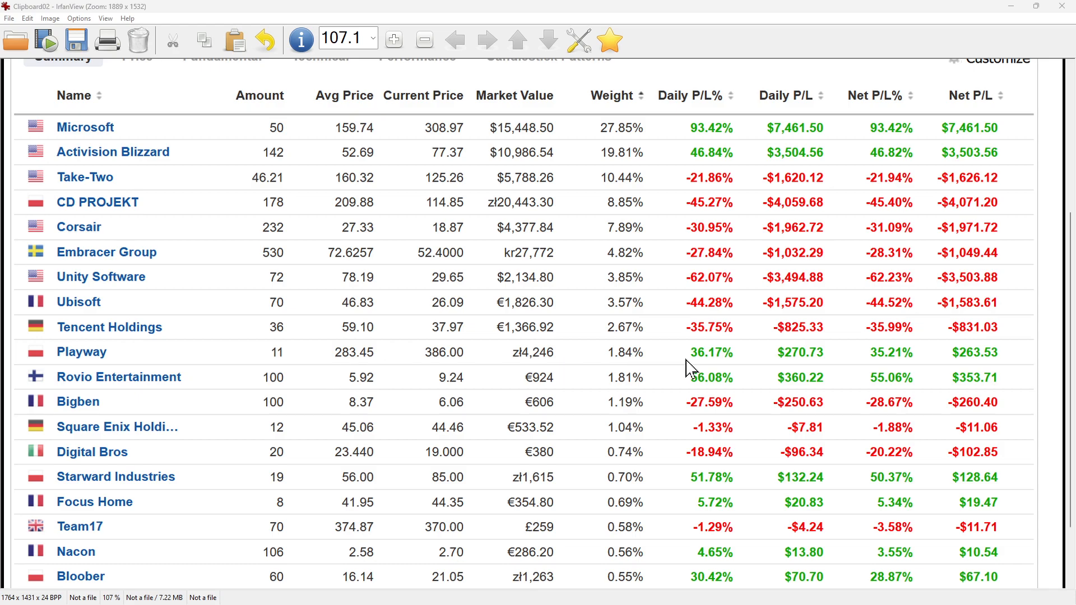
mouse_move(919, 381)
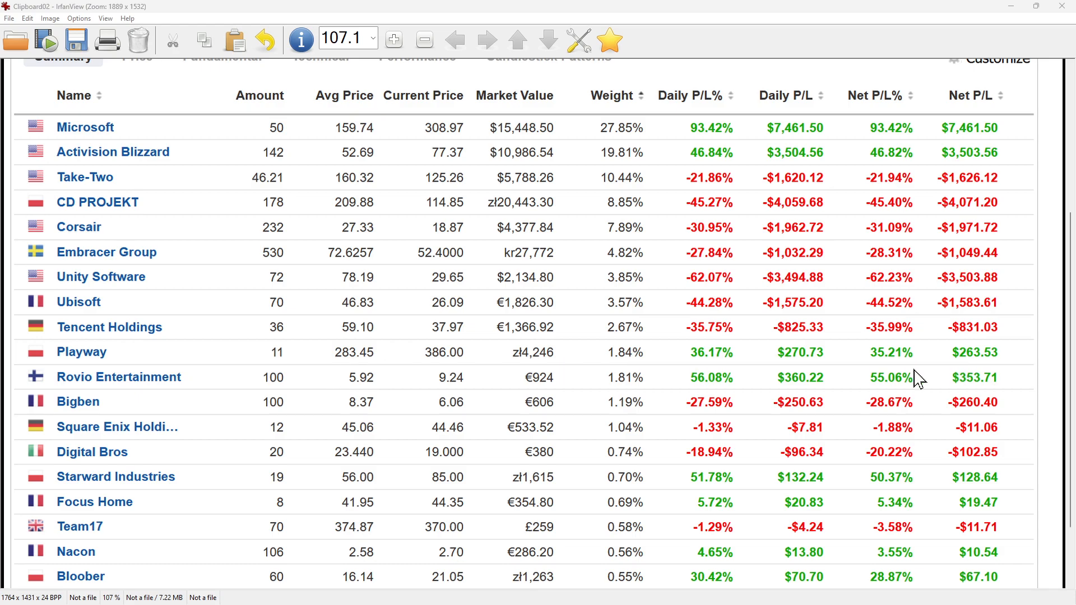
mouse_move(785, 369)
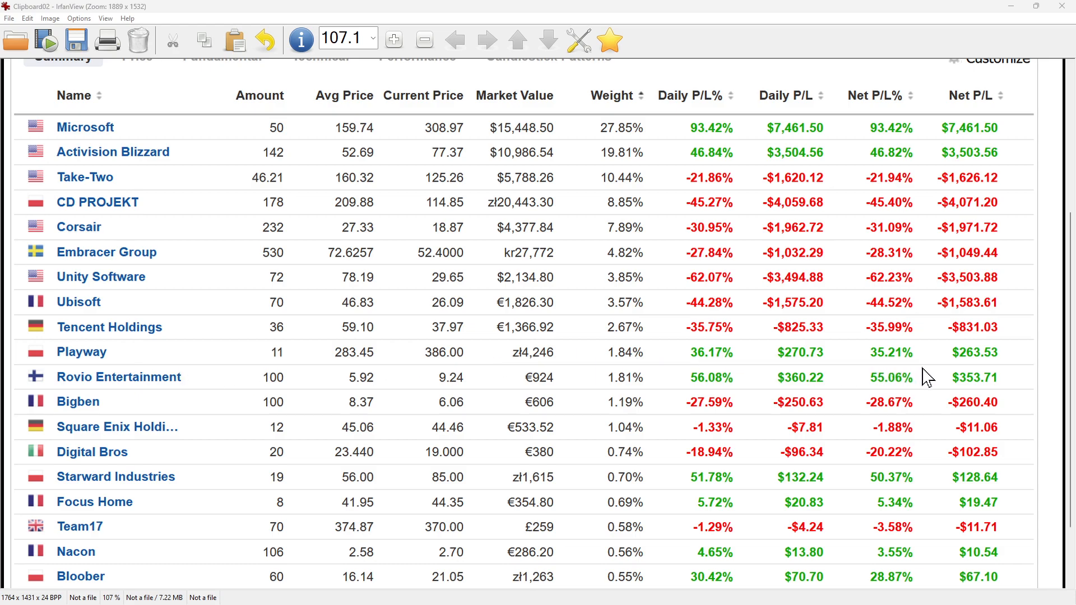
mouse_move(892, 390)
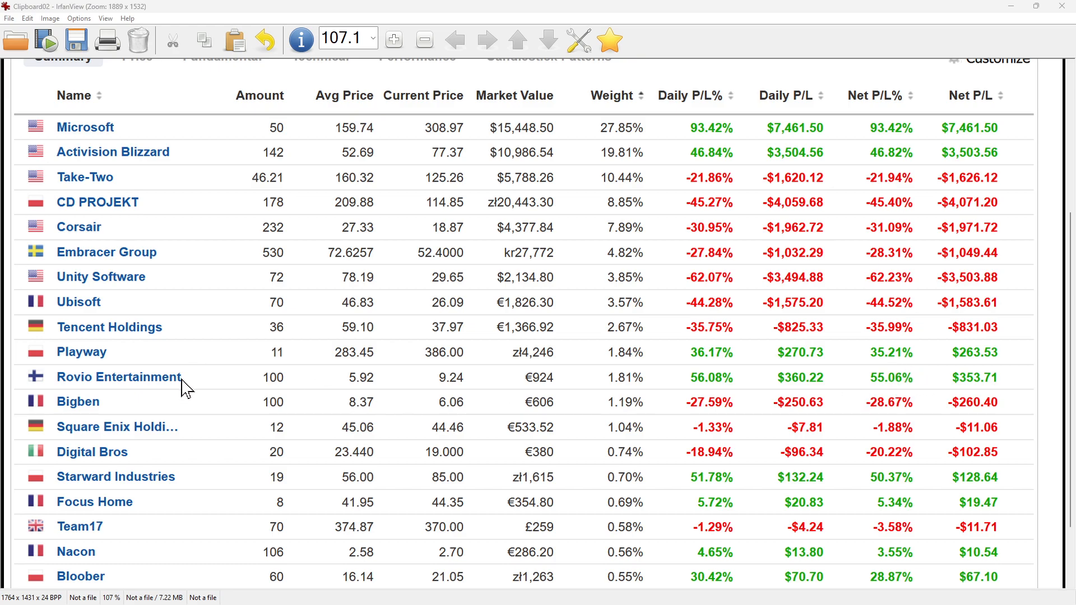
mouse_move(587, 397)
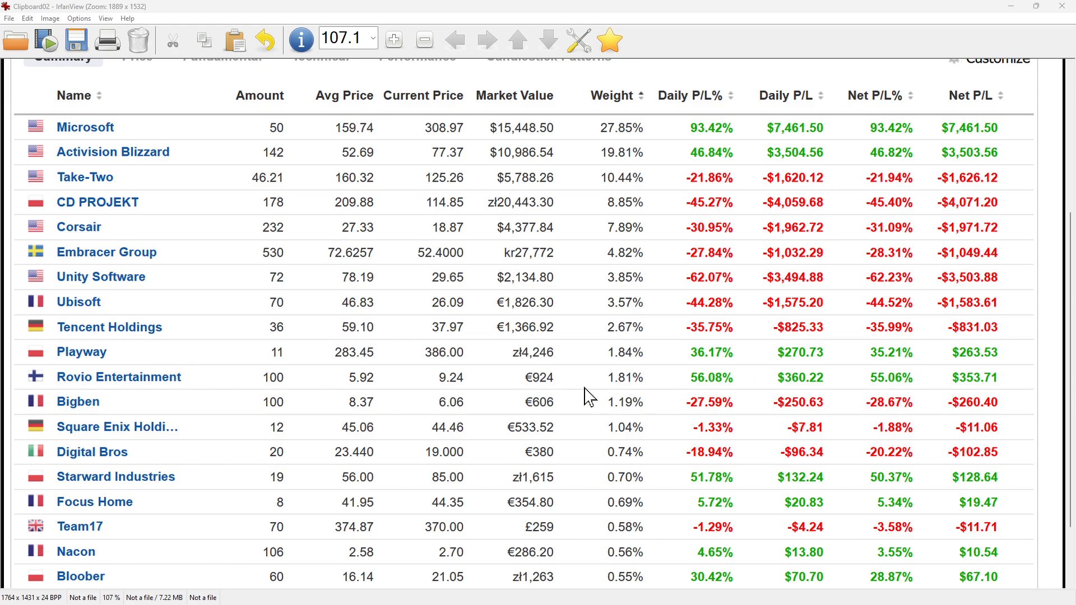
mouse_move(563, 388)
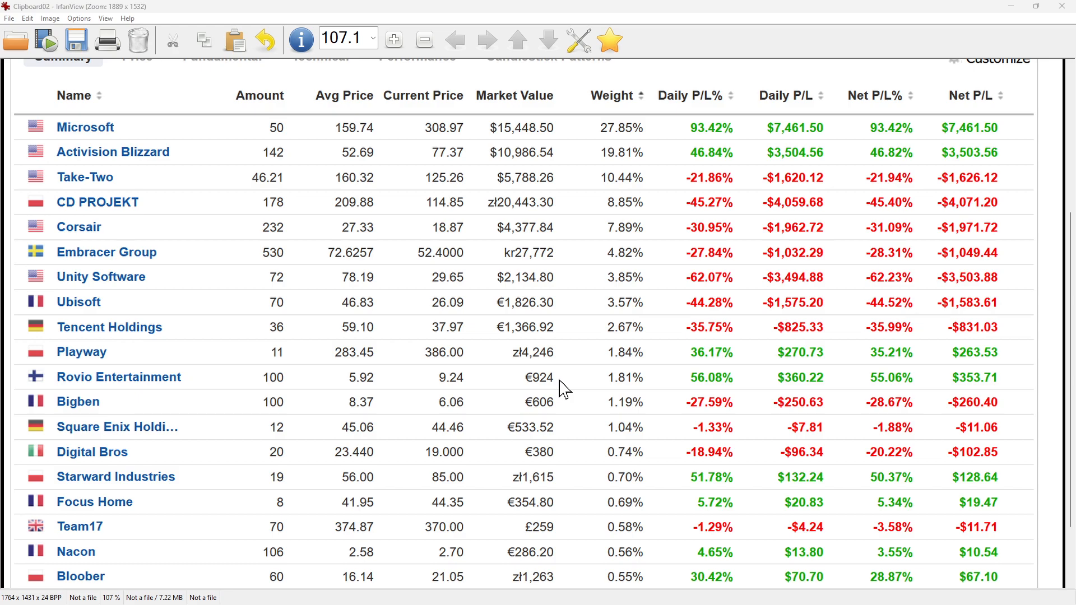
mouse_move(561, 396)
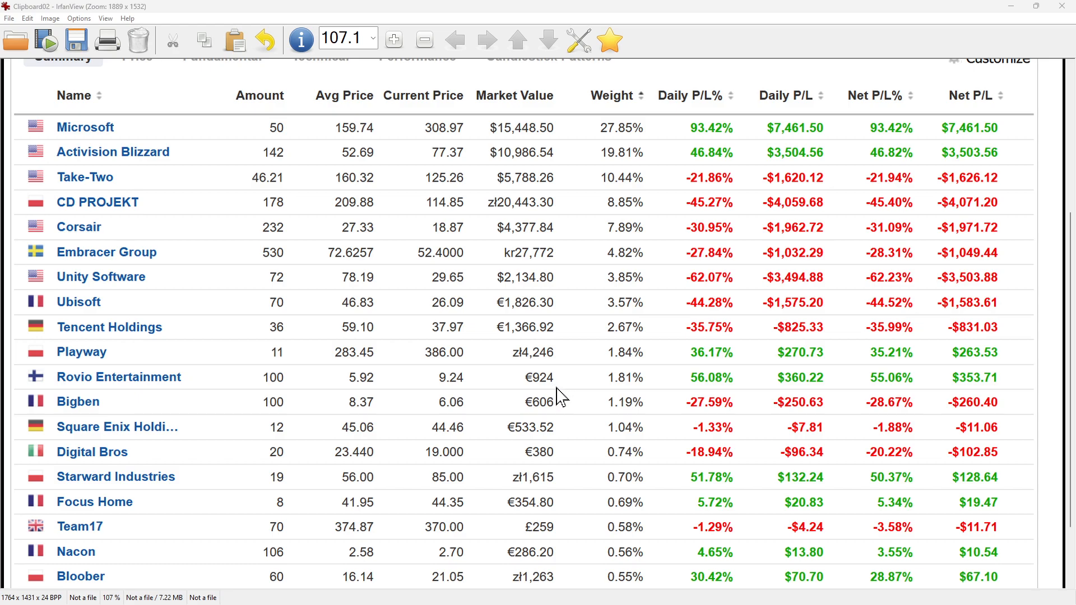
mouse_move(913, 394)
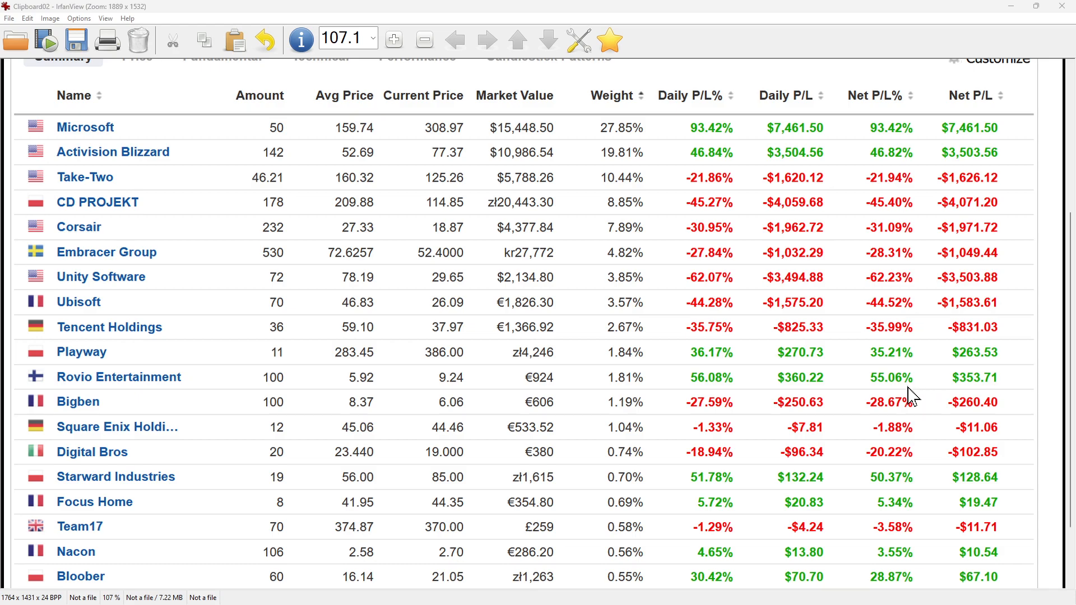
scroll("down", 3)
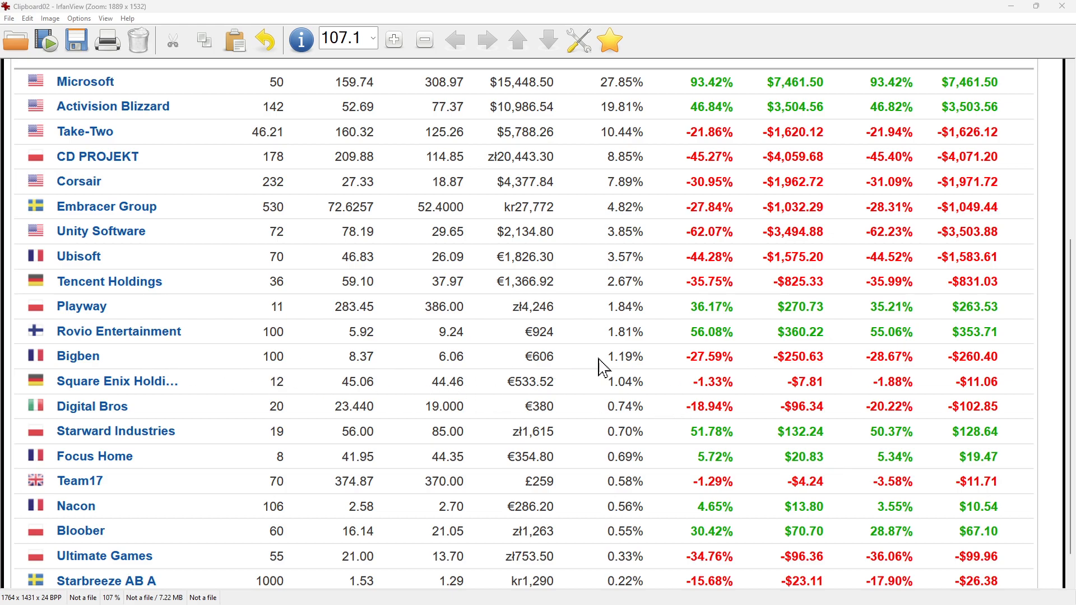
mouse_move(975, 381)
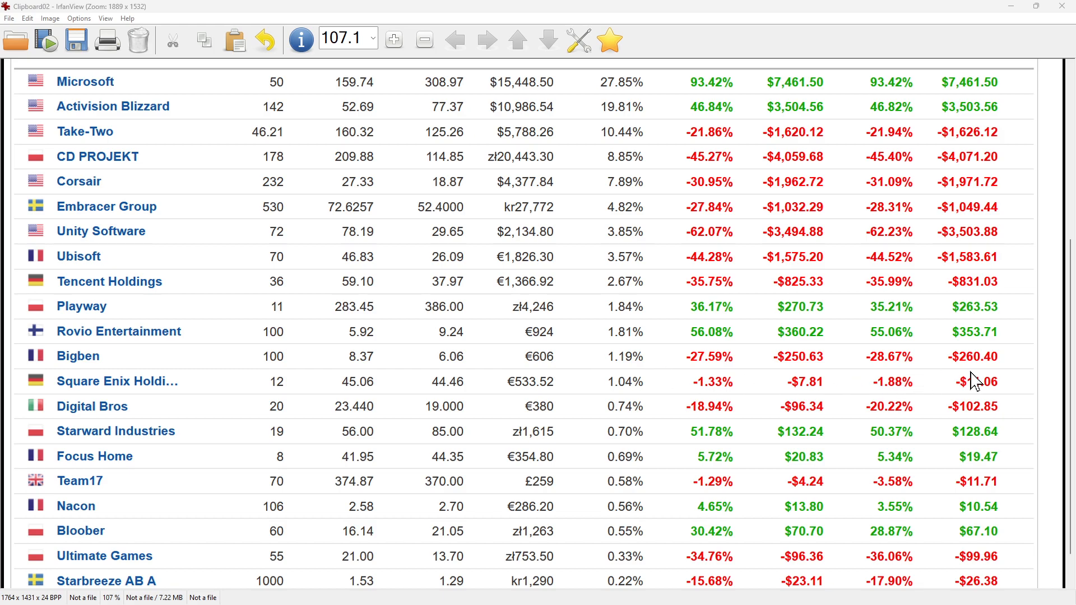
mouse_move(958, 377)
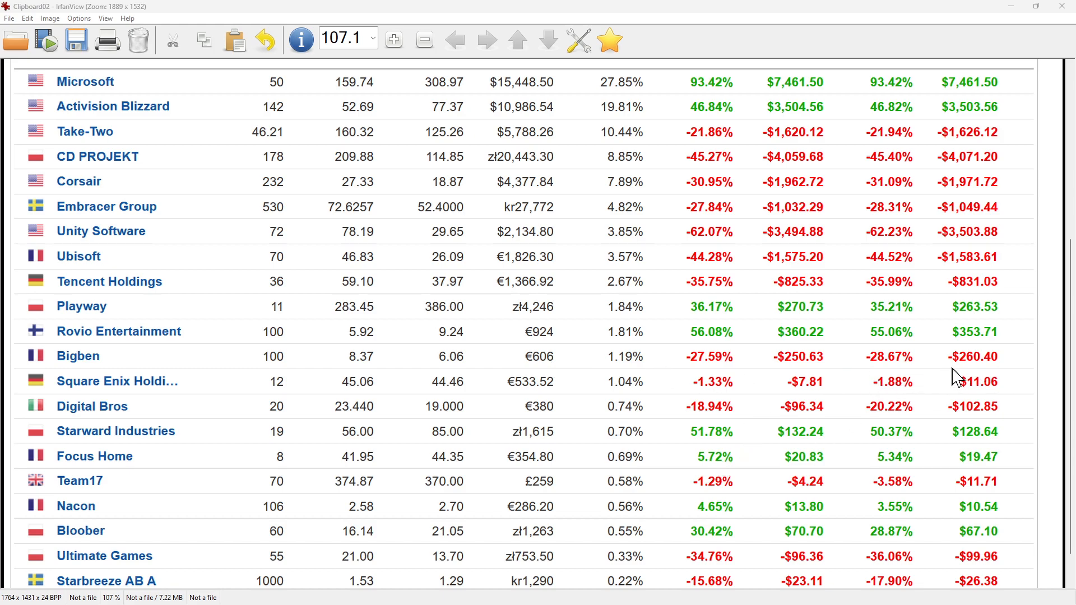
mouse_move(892, 391)
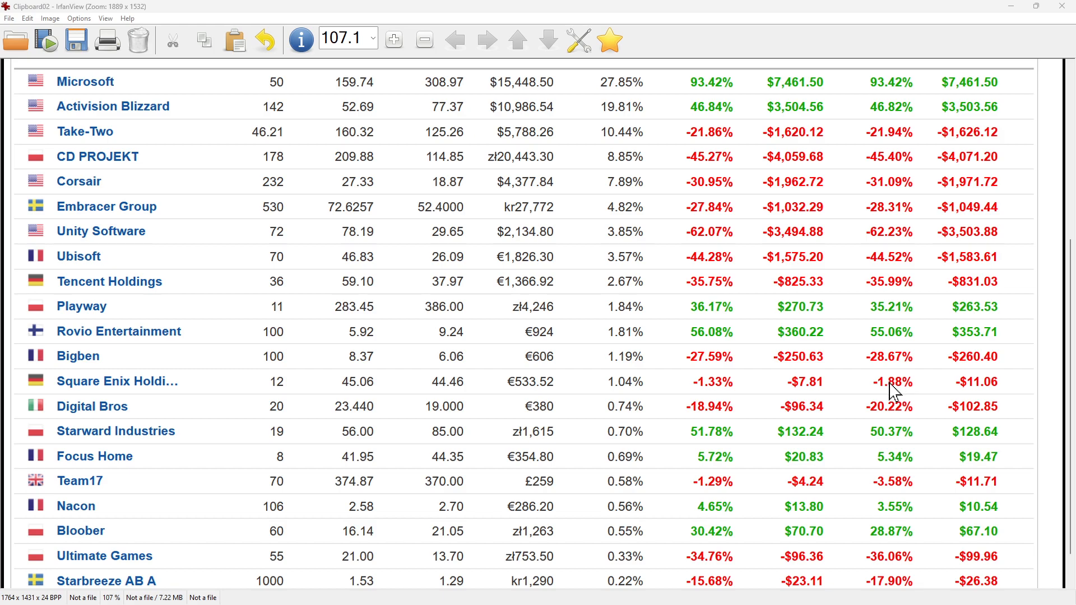
mouse_move(545, 422)
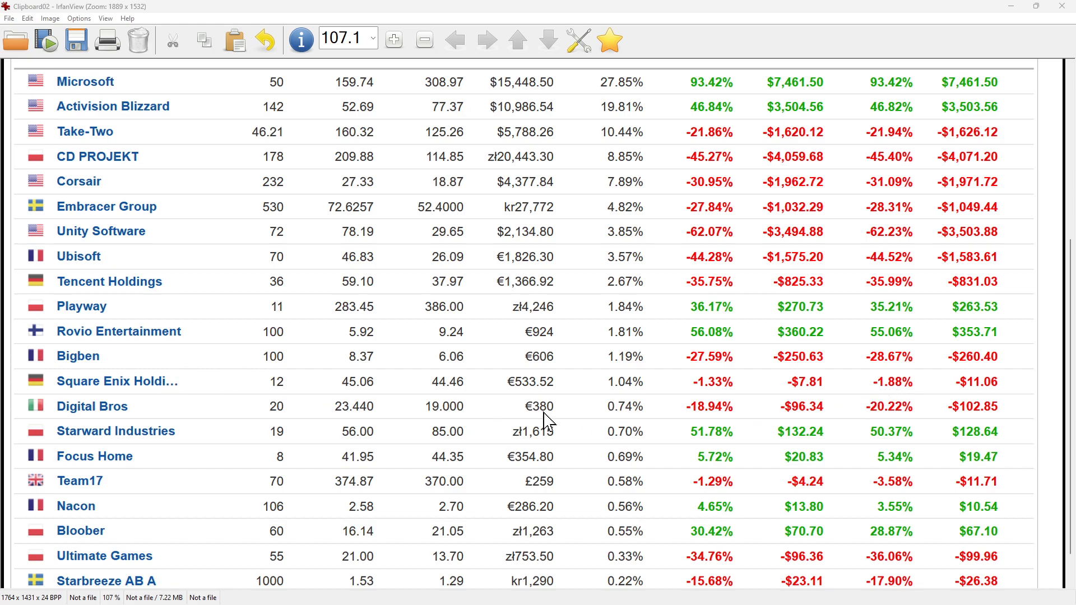
mouse_move(149, 396)
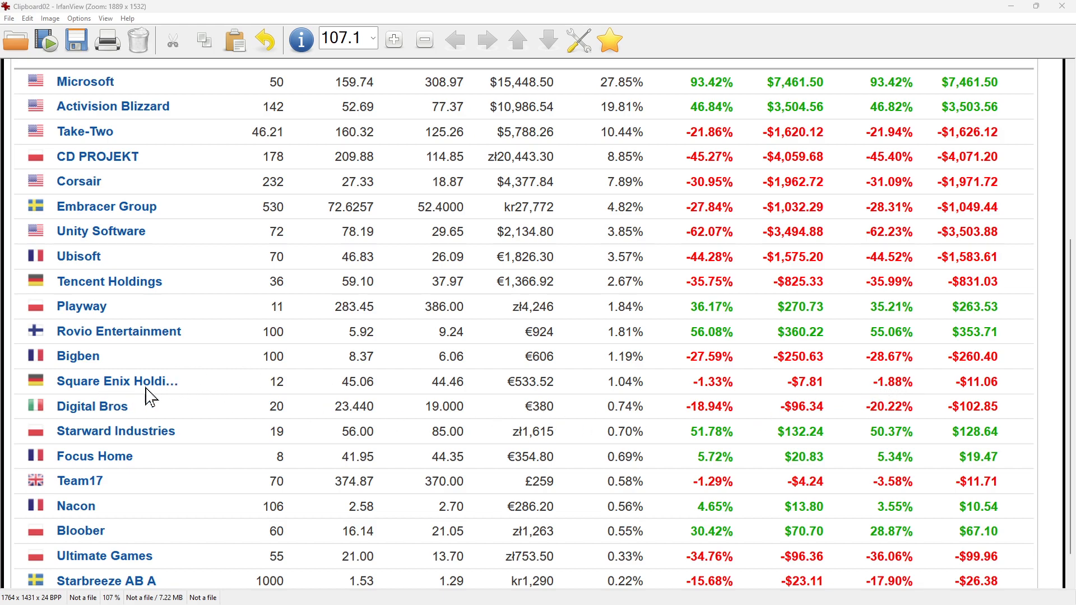
mouse_move(909, 394)
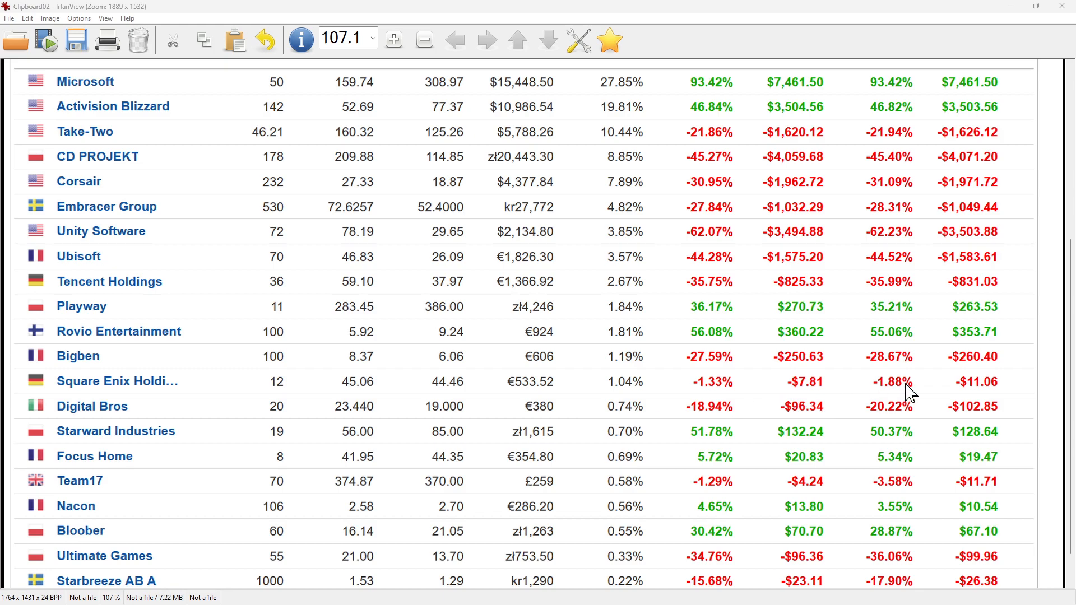
mouse_move(646, 389)
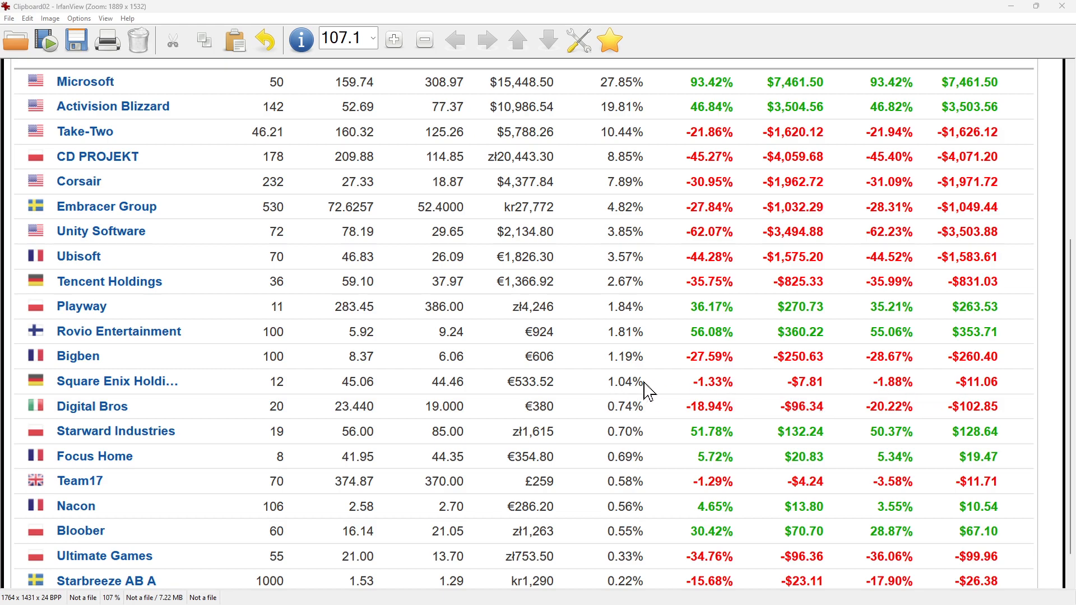
mouse_move(672, 382)
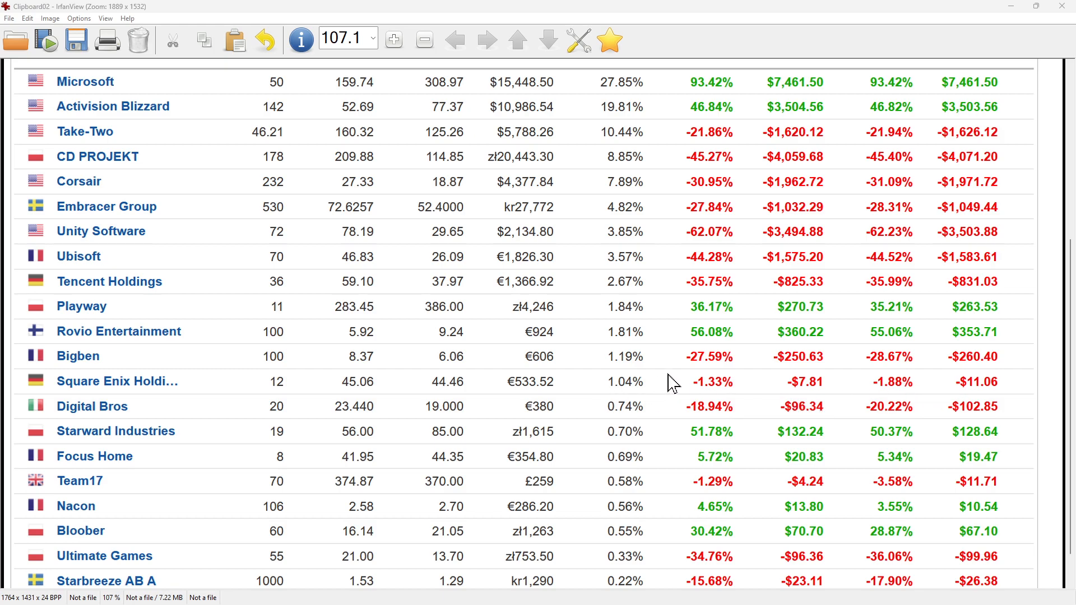
mouse_move(236, 408)
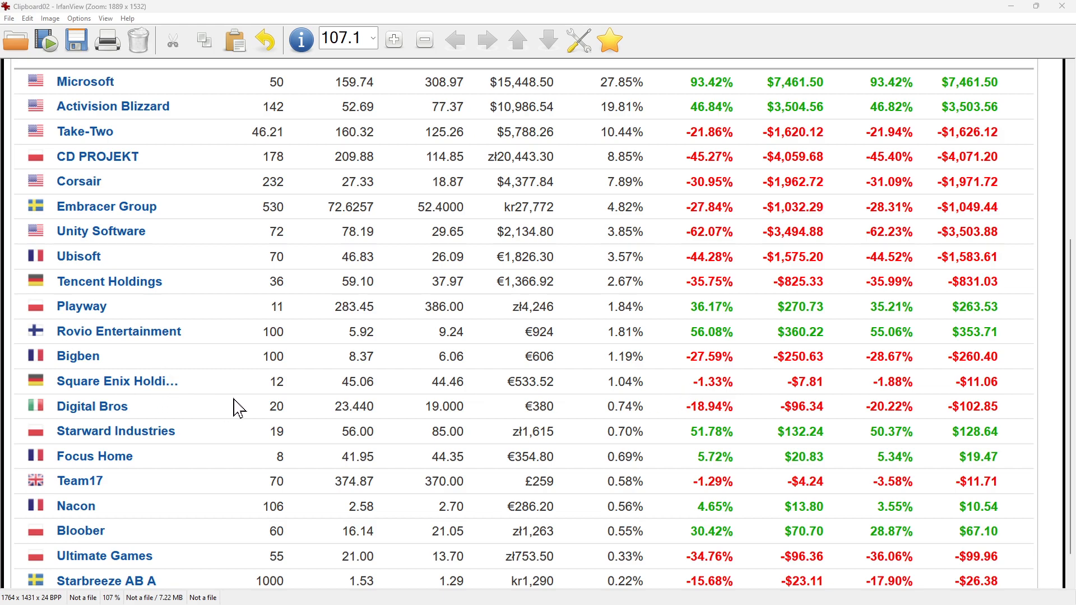
mouse_move(842, 404)
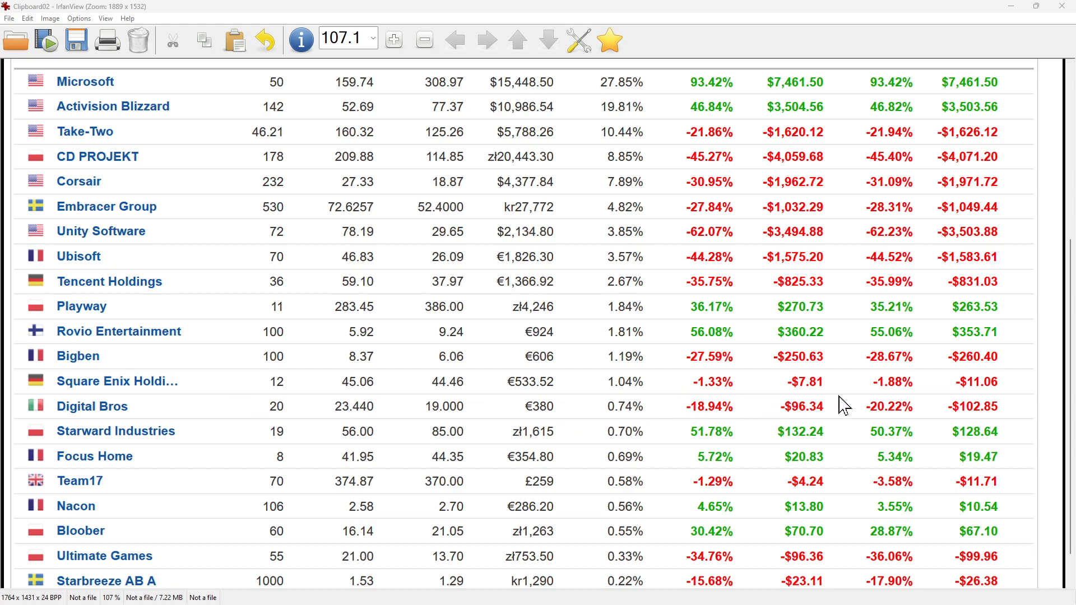
mouse_move(899, 398)
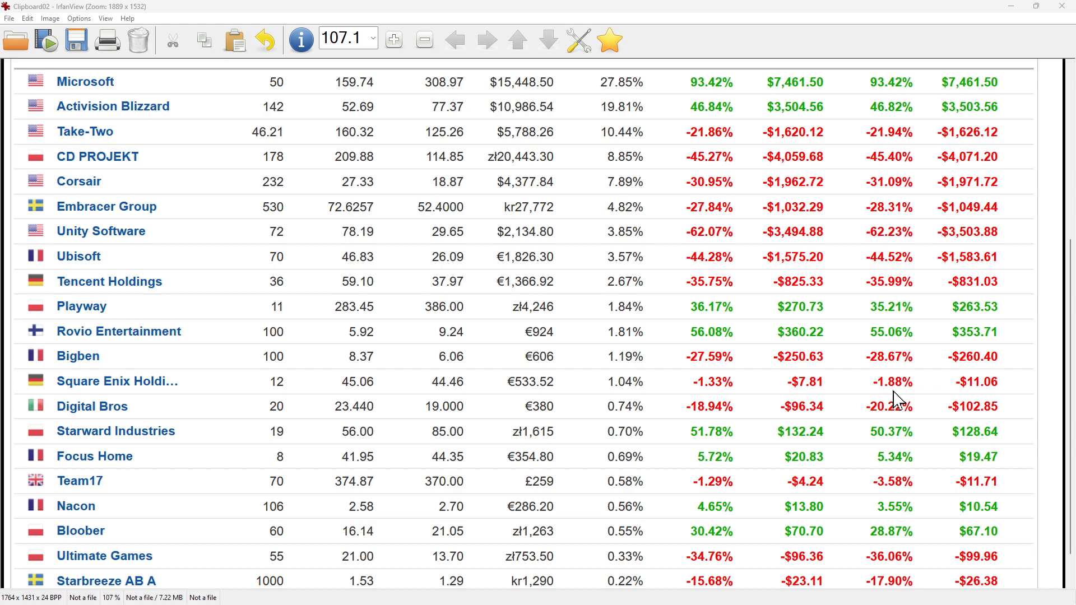
mouse_move(858, 401)
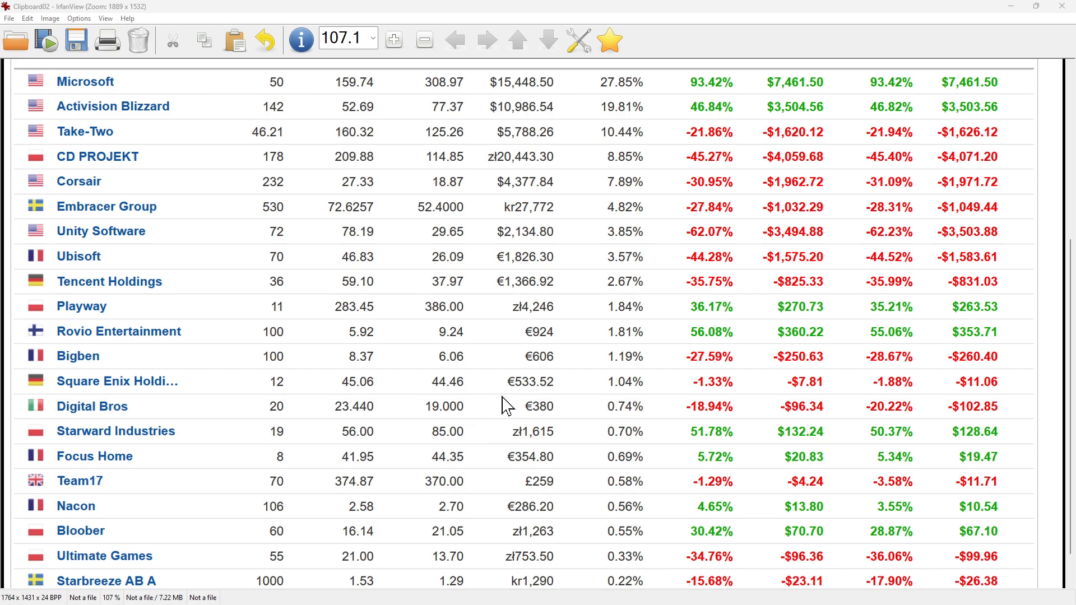
mouse_move(495, 412)
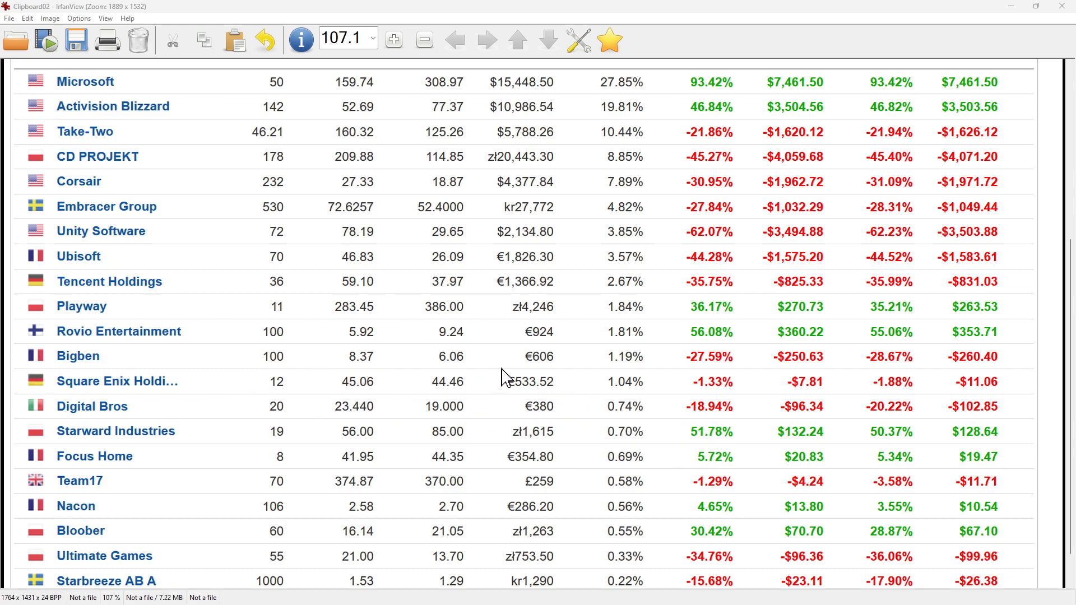
mouse_move(590, 395)
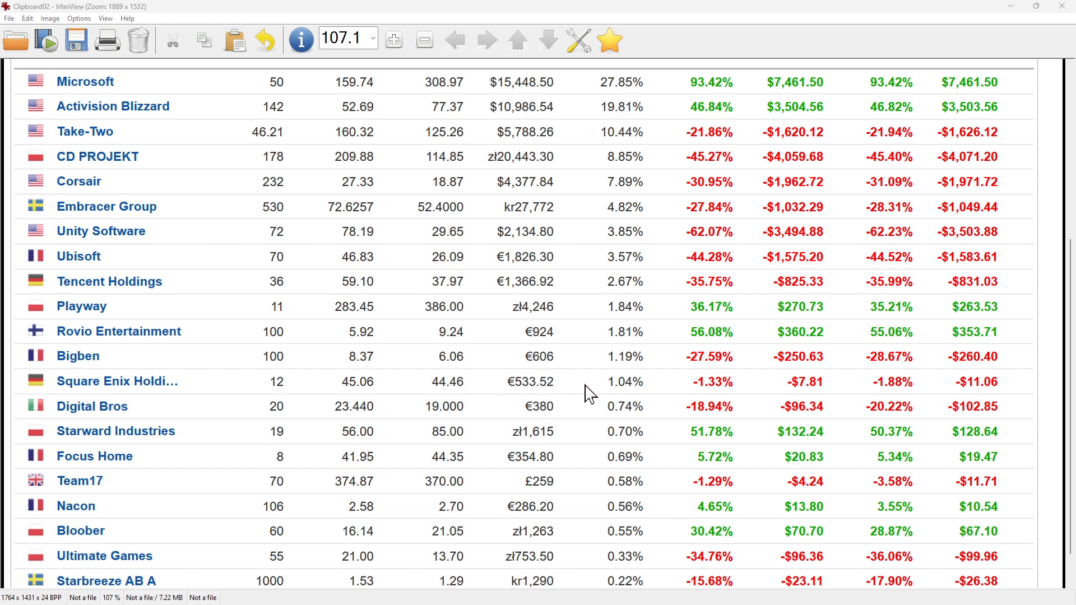
mouse_move(247, 206)
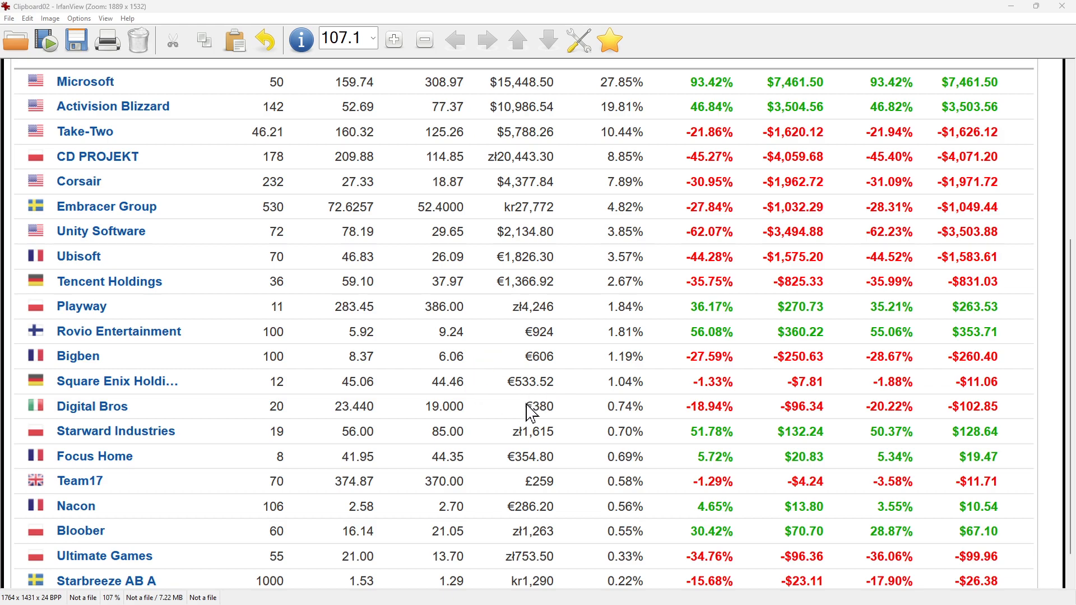
mouse_move(657, 465)
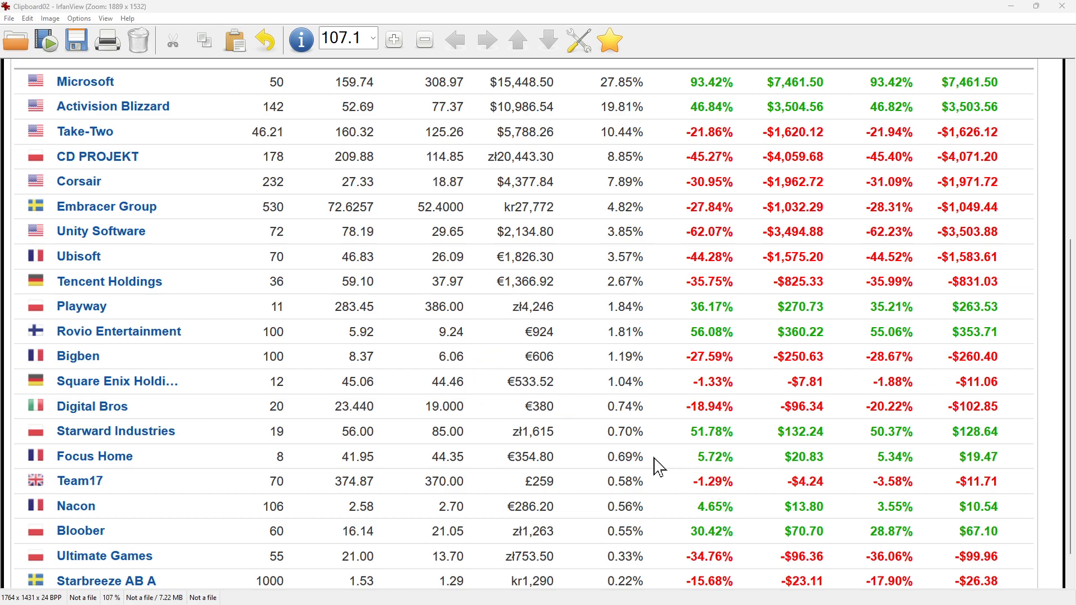
mouse_move(806, 422)
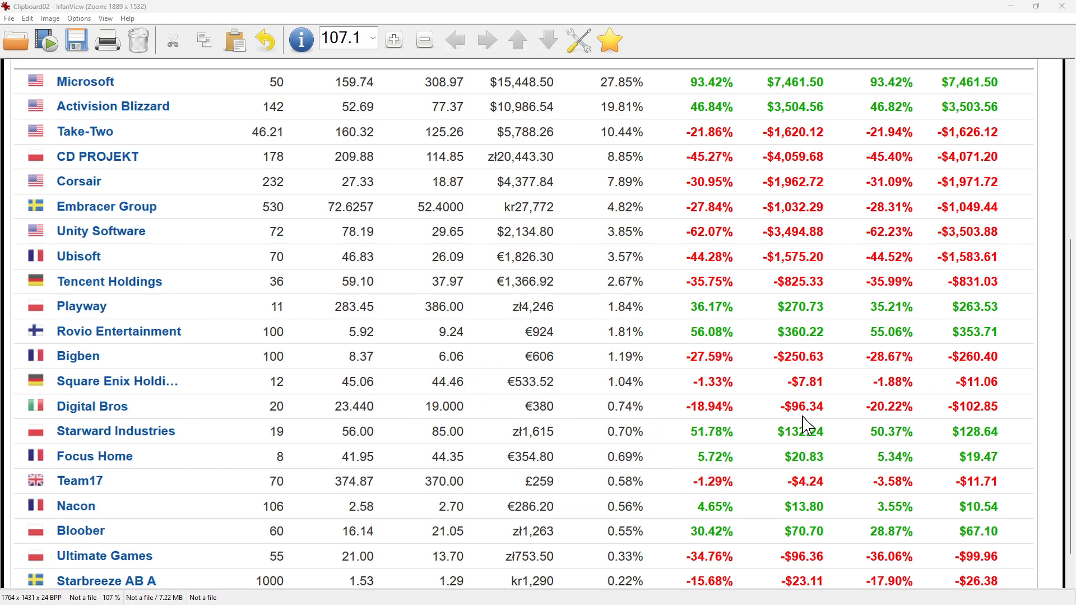
mouse_move(415, 422)
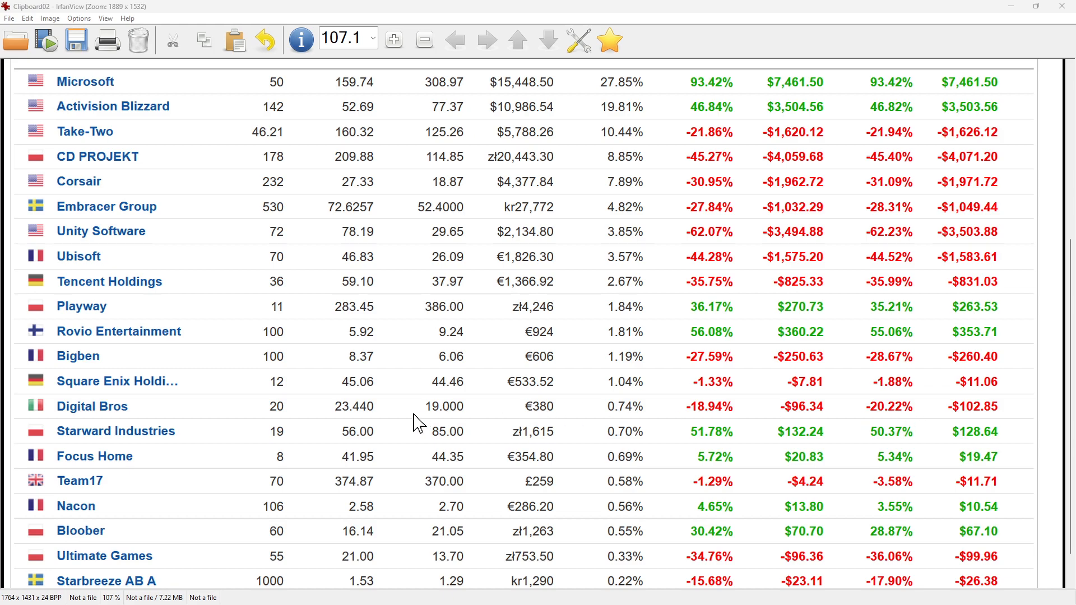
mouse_move(580, 431)
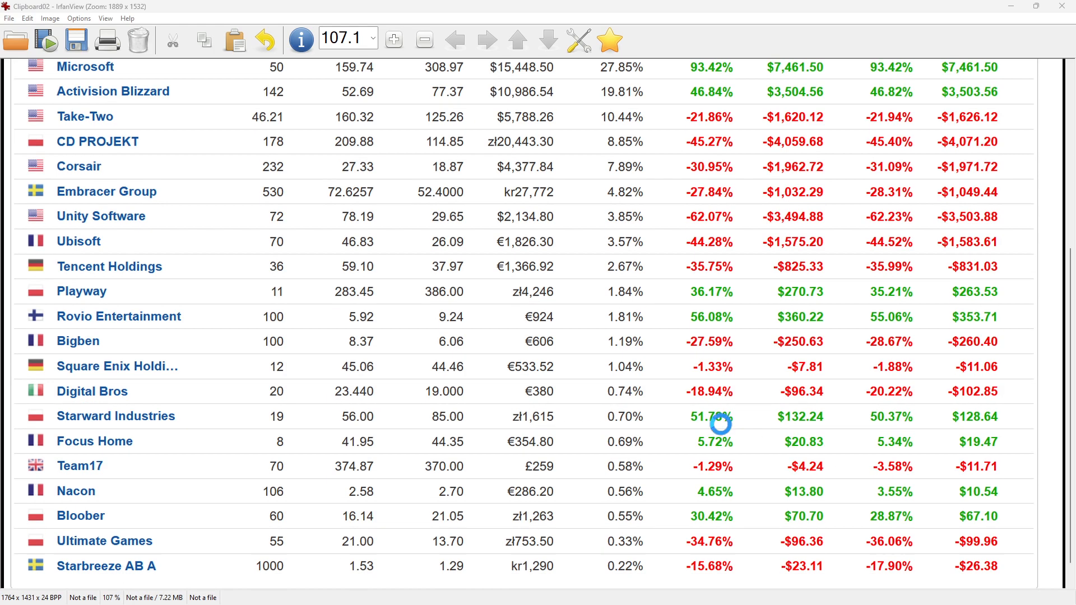
scroll("down", 3)
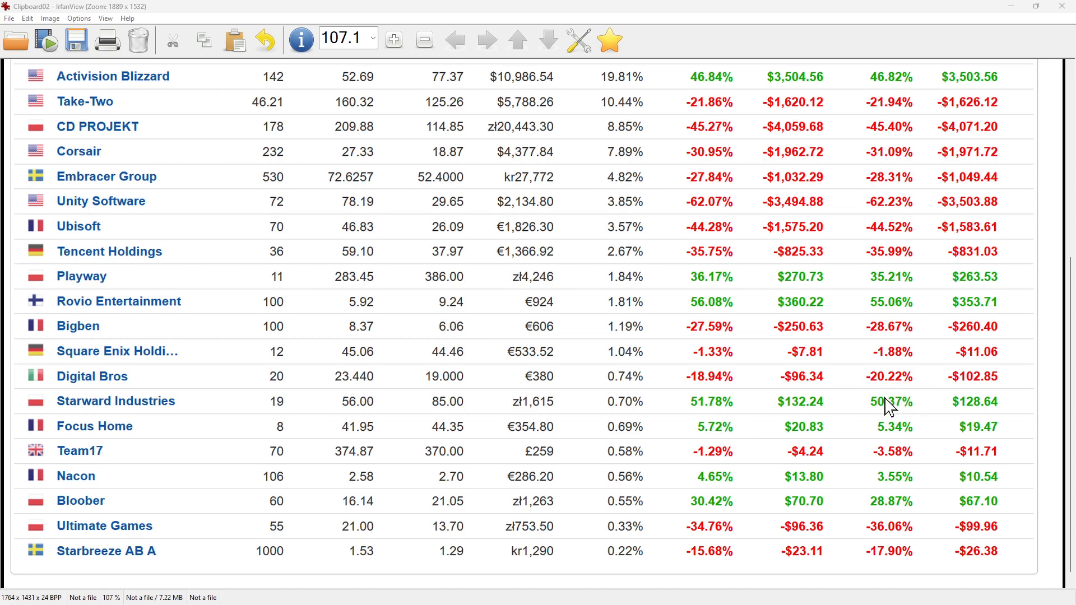
mouse_move(552, 422)
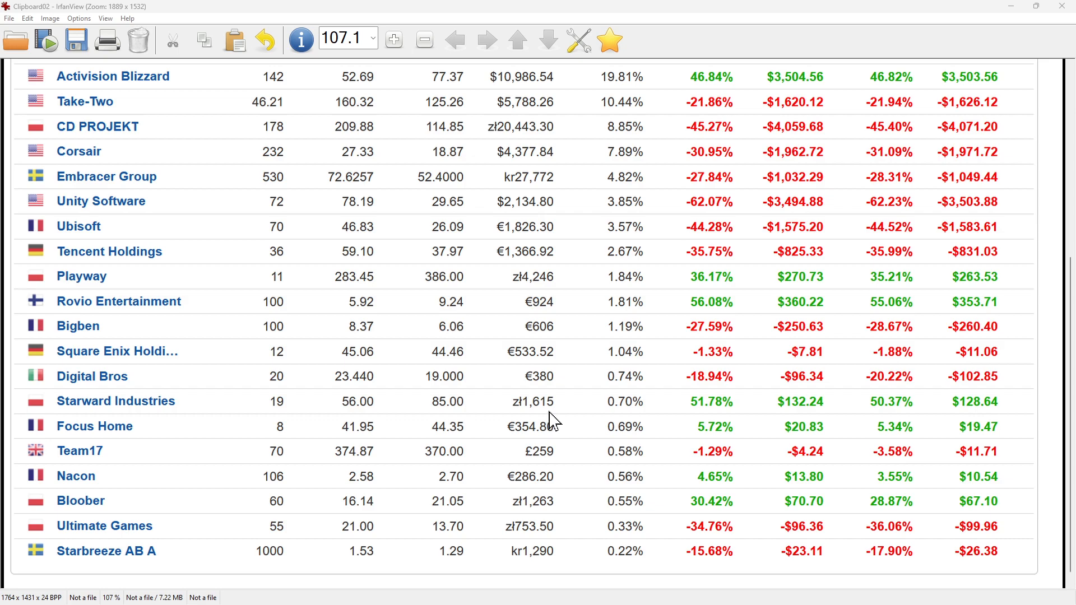
mouse_move(611, 422)
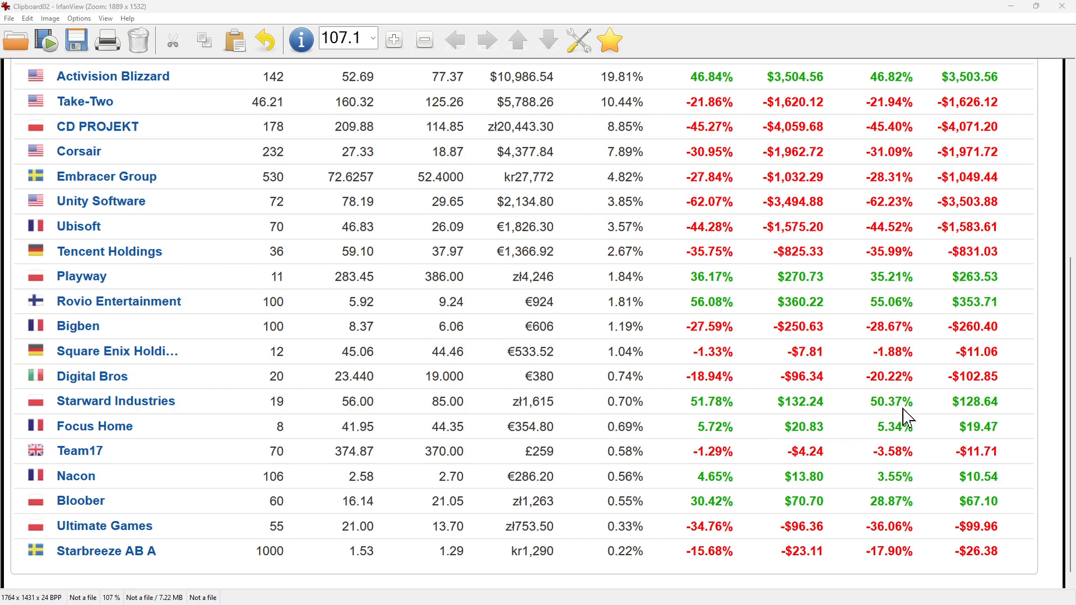
mouse_move(907, 442)
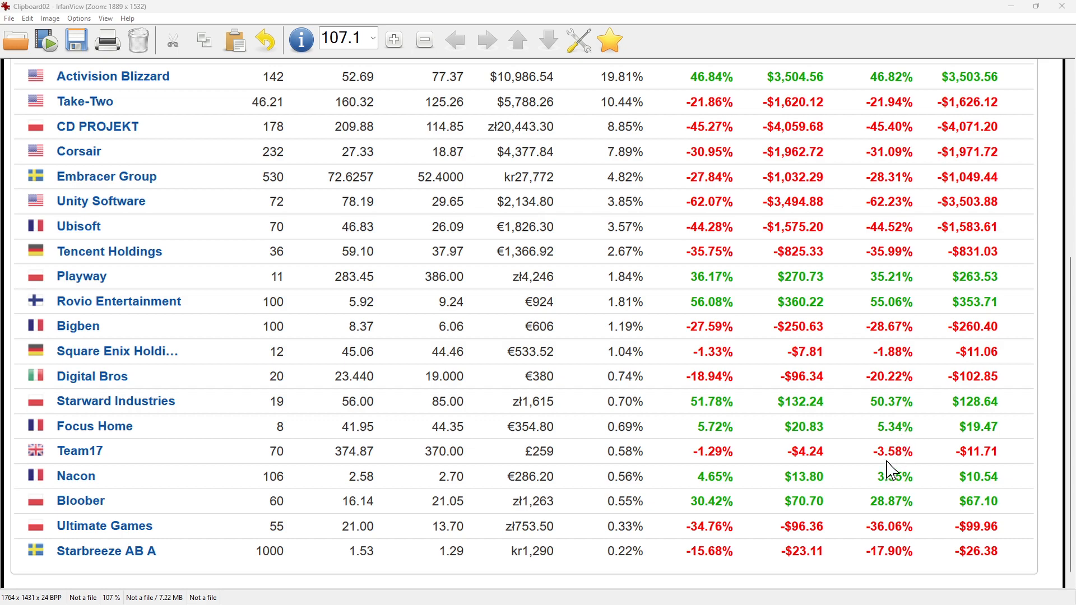
mouse_move(562, 464)
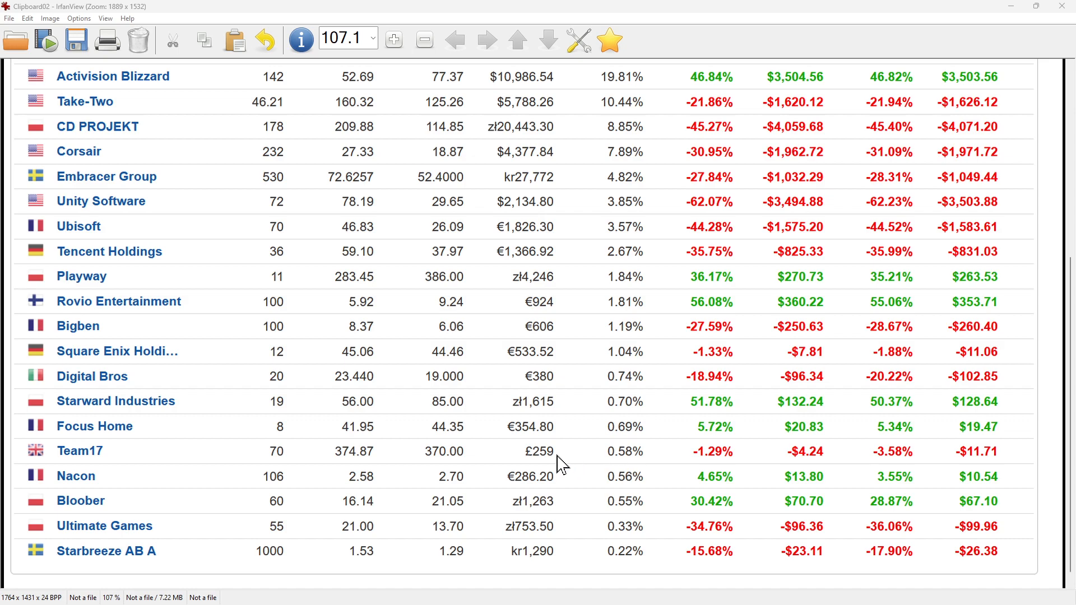
mouse_move(863, 477)
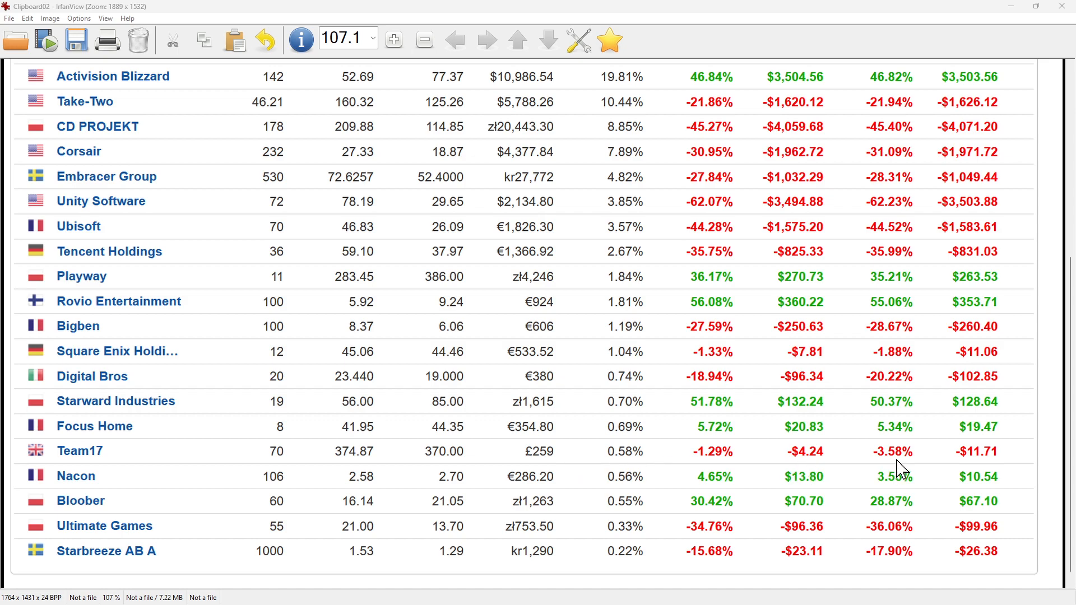
mouse_move(491, 473)
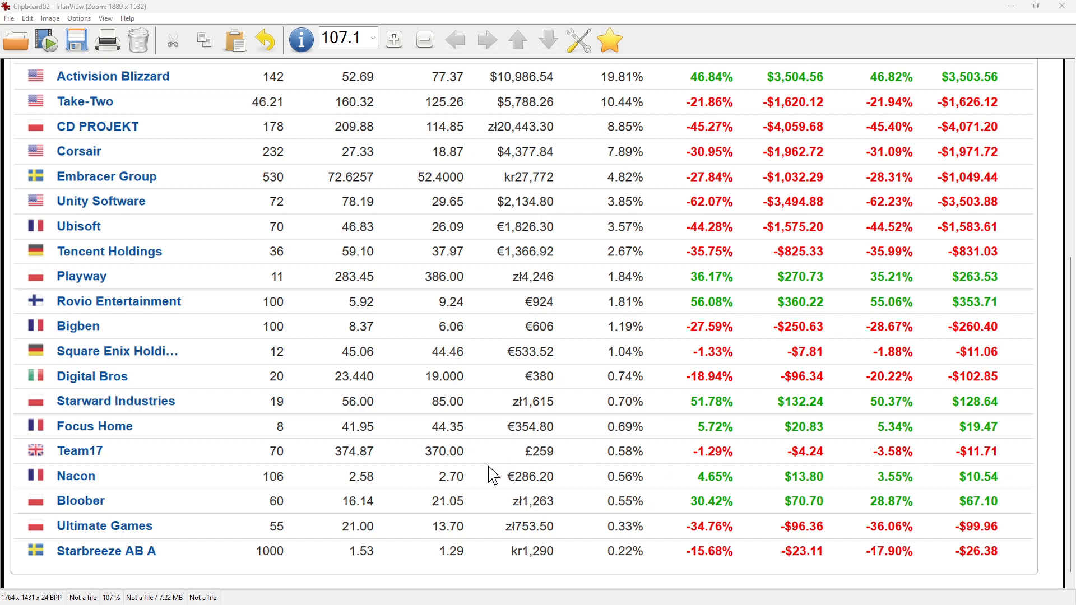
mouse_move(199, 470)
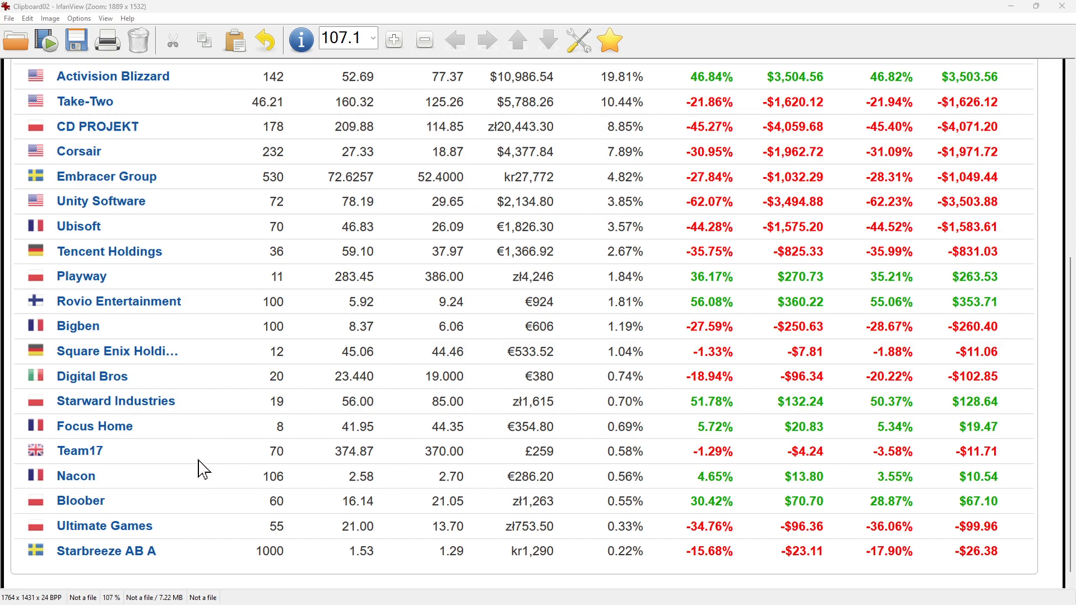
mouse_move(331, 464)
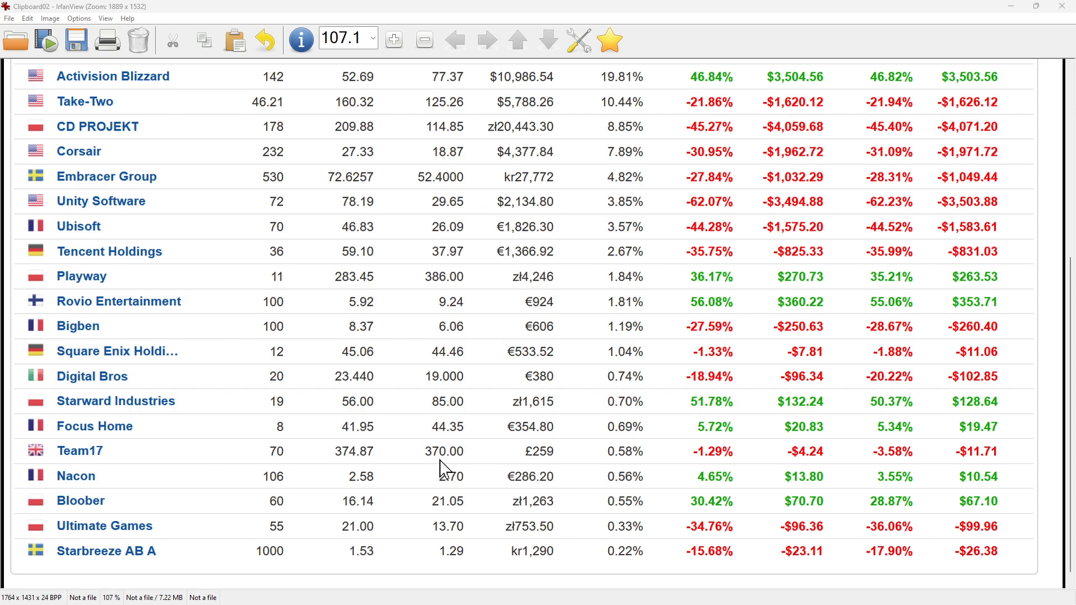
mouse_move(676, 449)
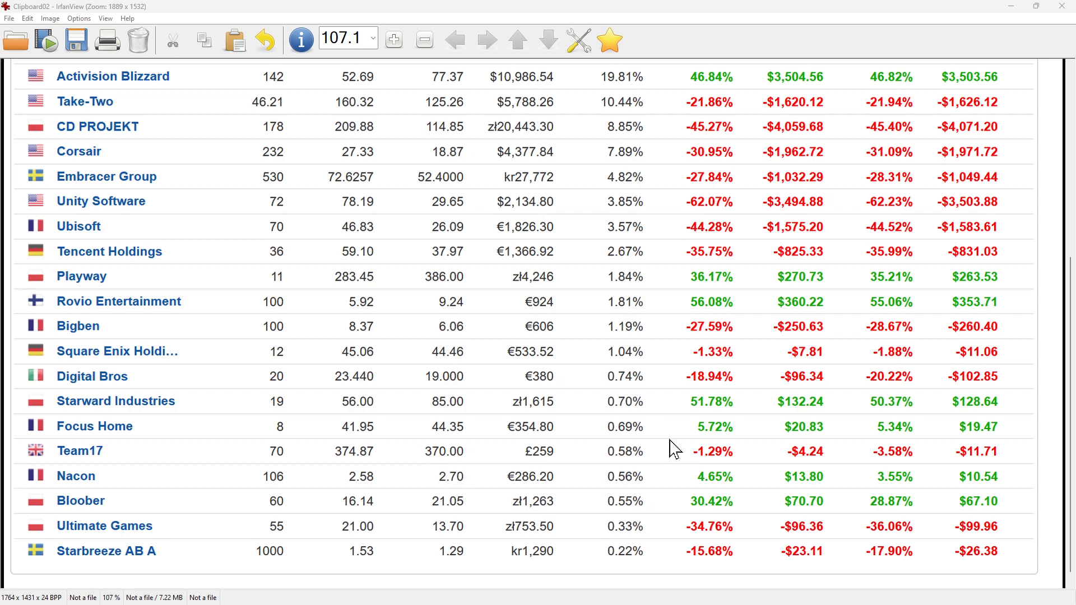
mouse_move(974, 469)
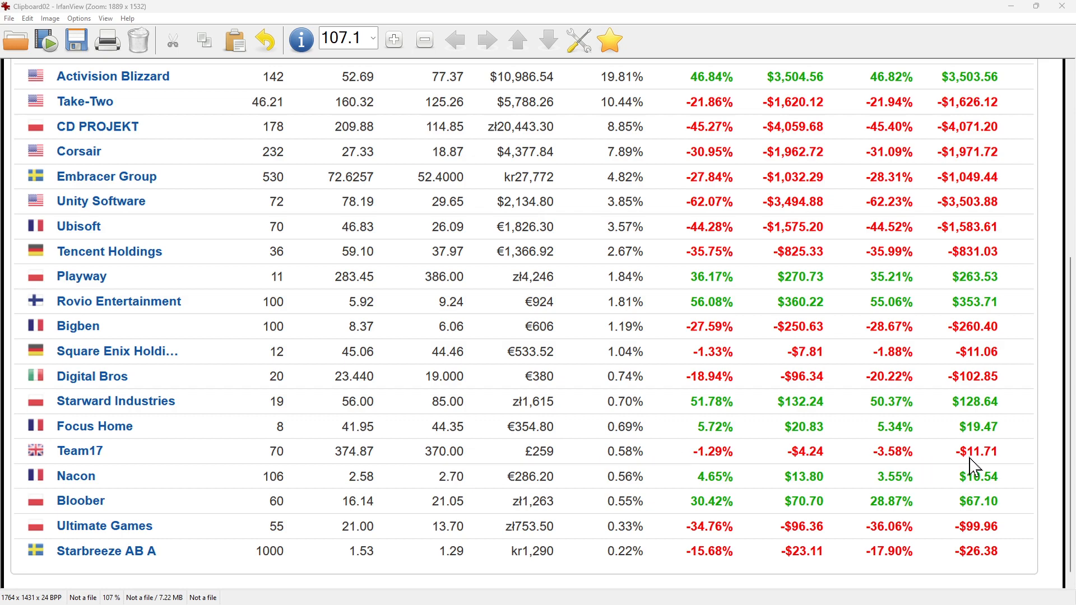
mouse_move(496, 458)
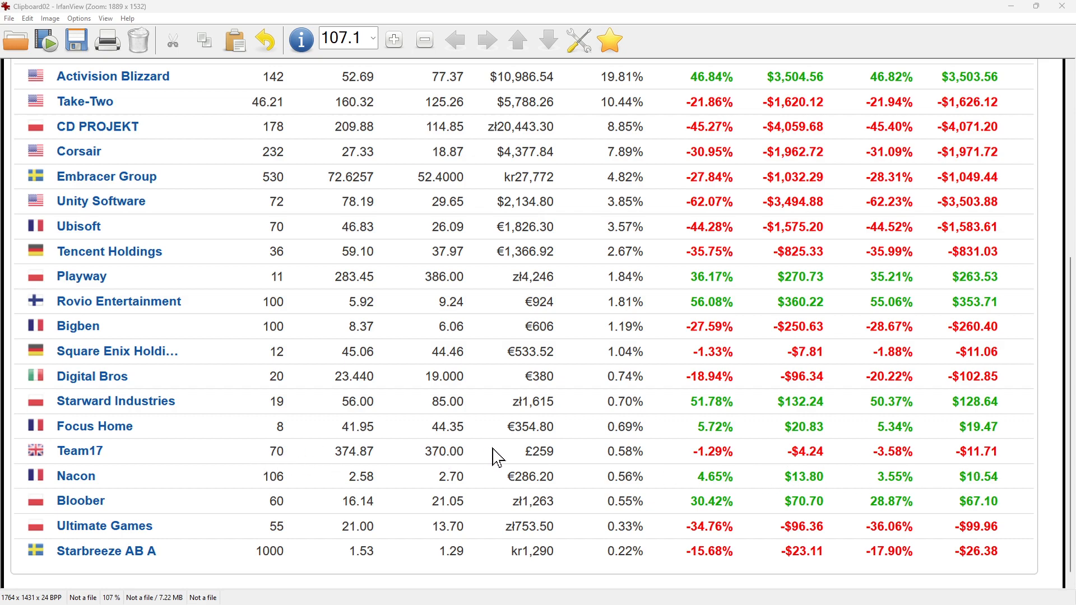
mouse_move(611, 467)
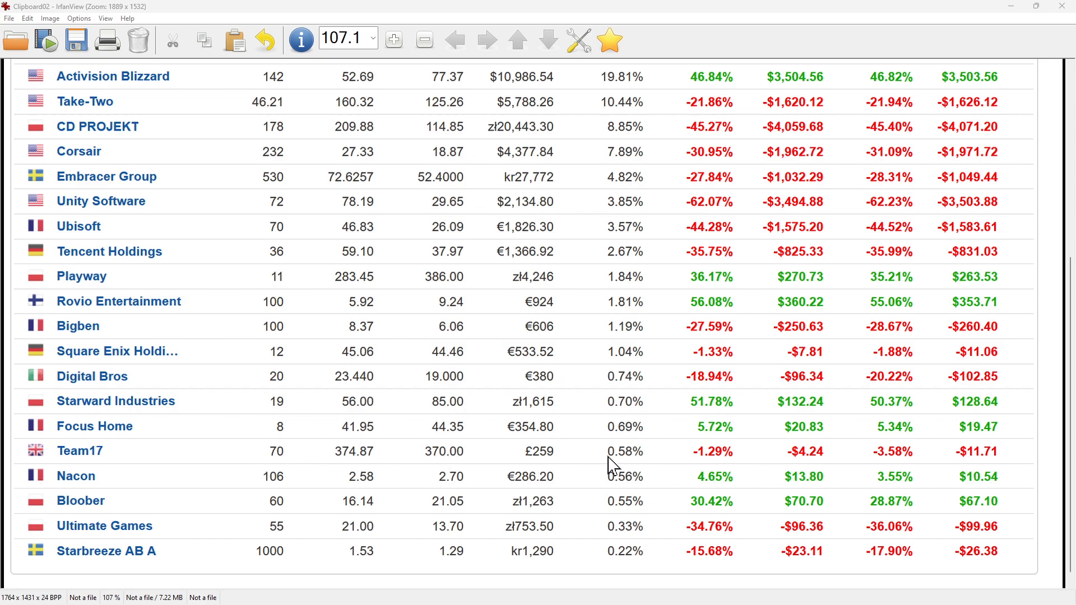
mouse_move(475, 471)
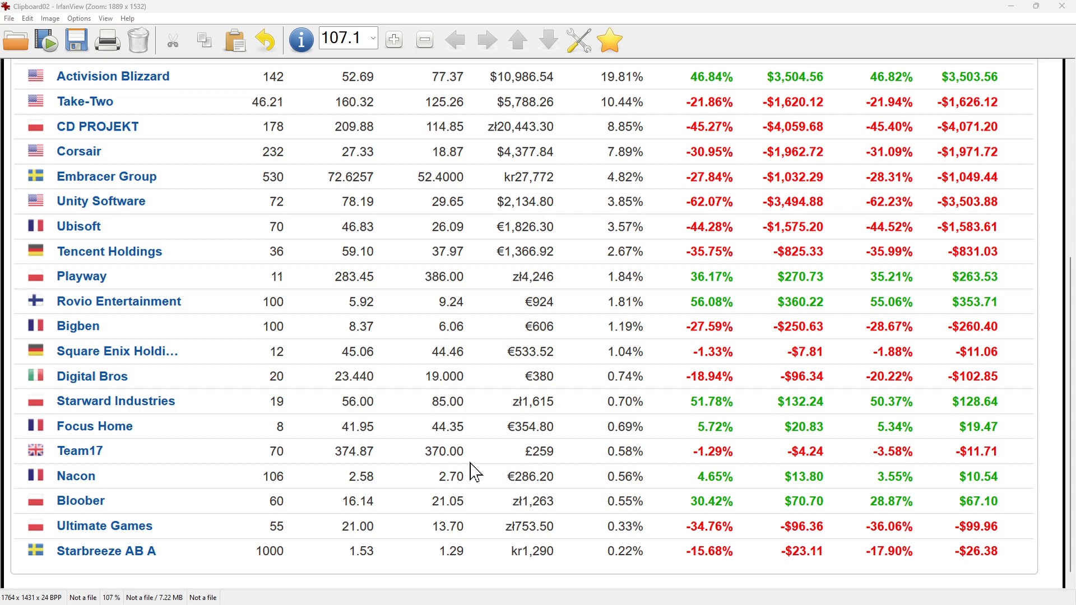
mouse_move(275, 470)
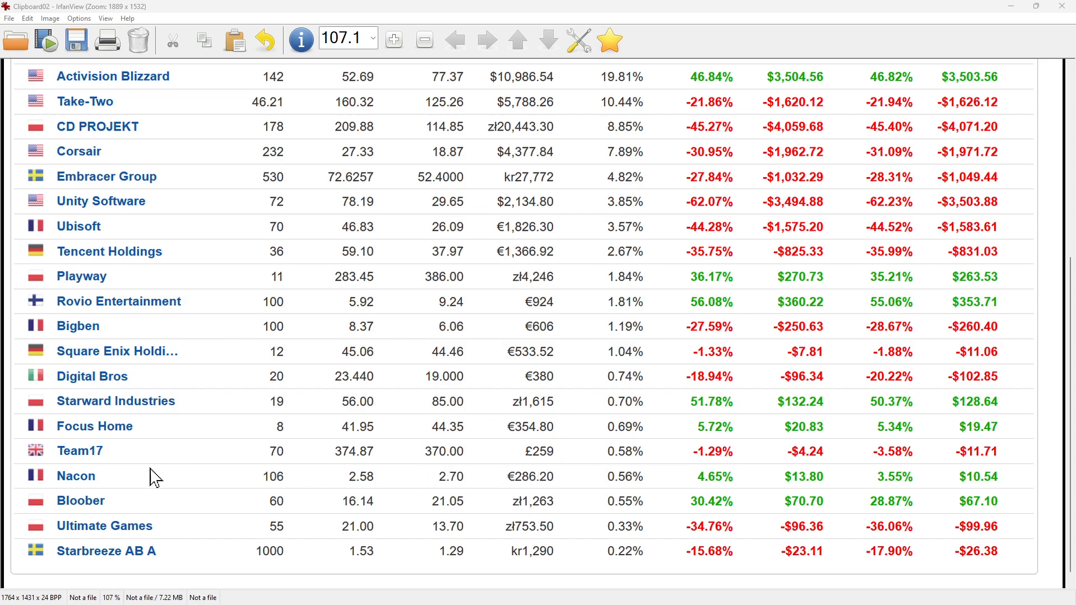
mouse_move(180, 493)
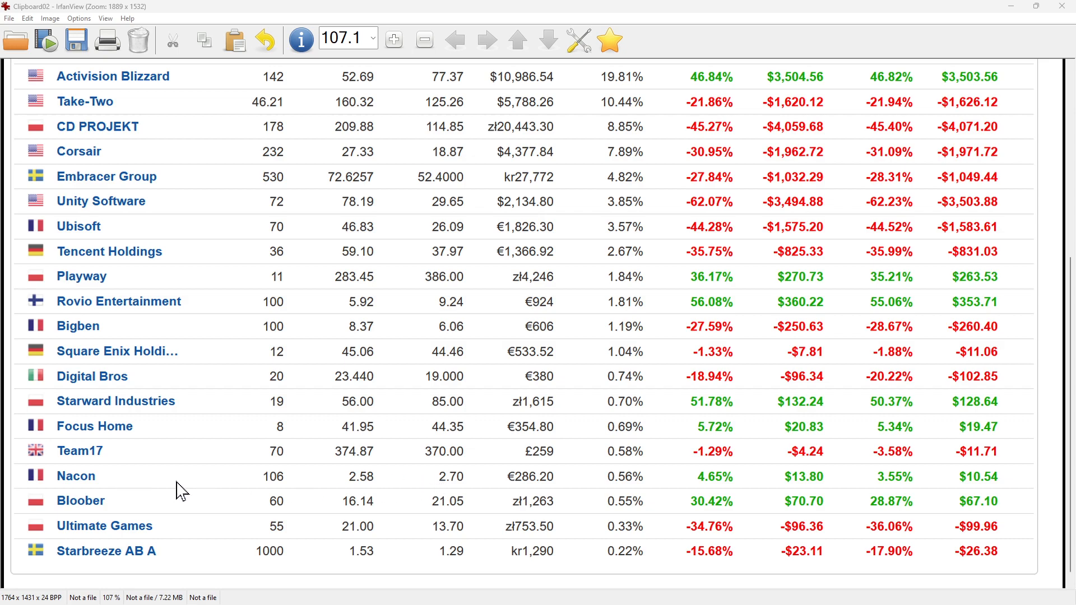
mouse_move(358, 537)
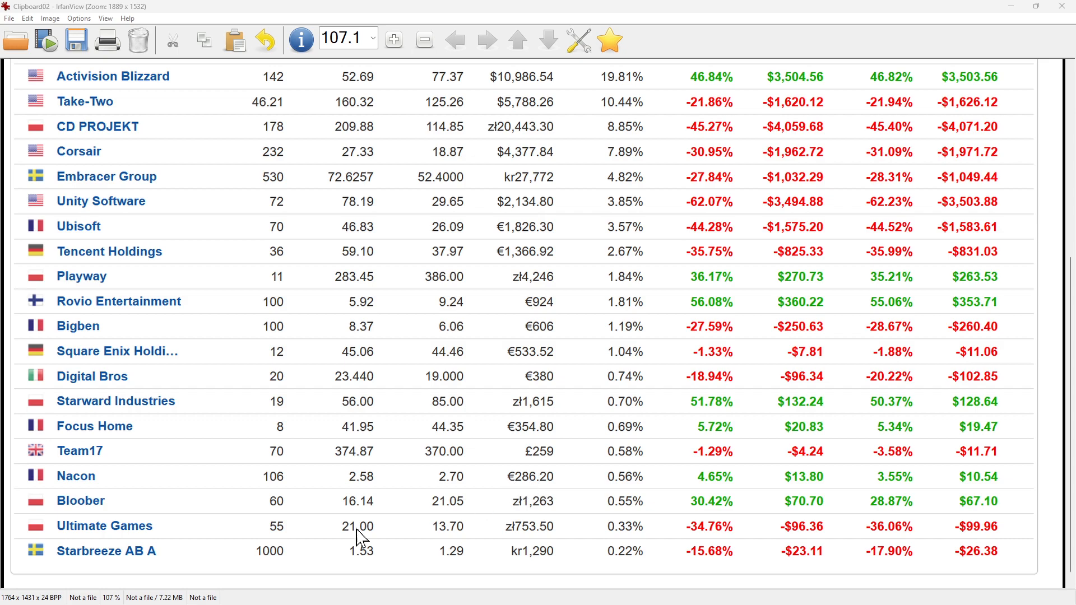
mouse_move(909, 494)
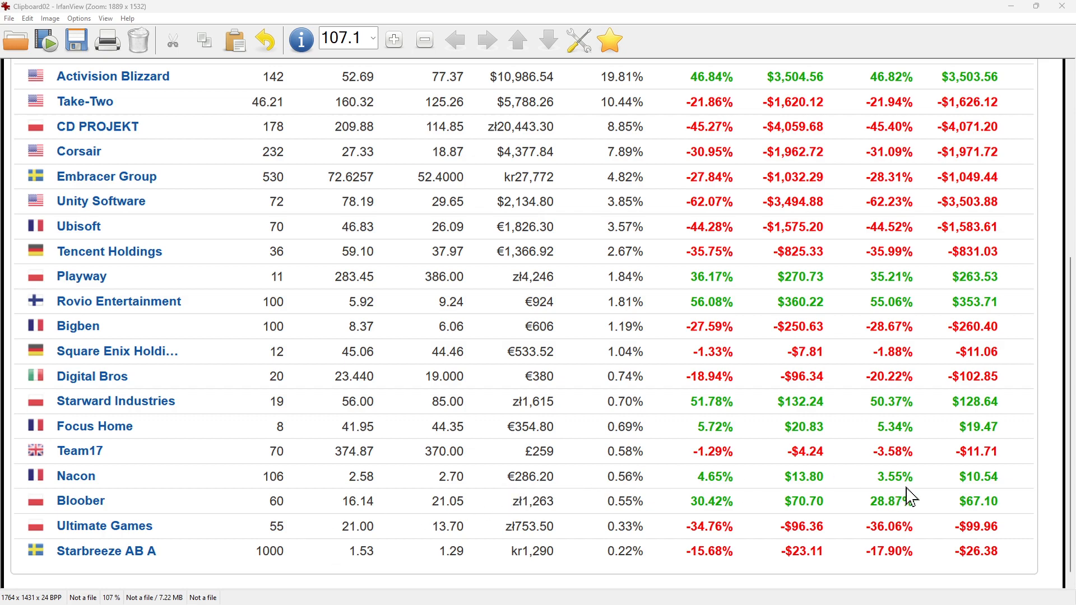
mouse_move(183, 505)
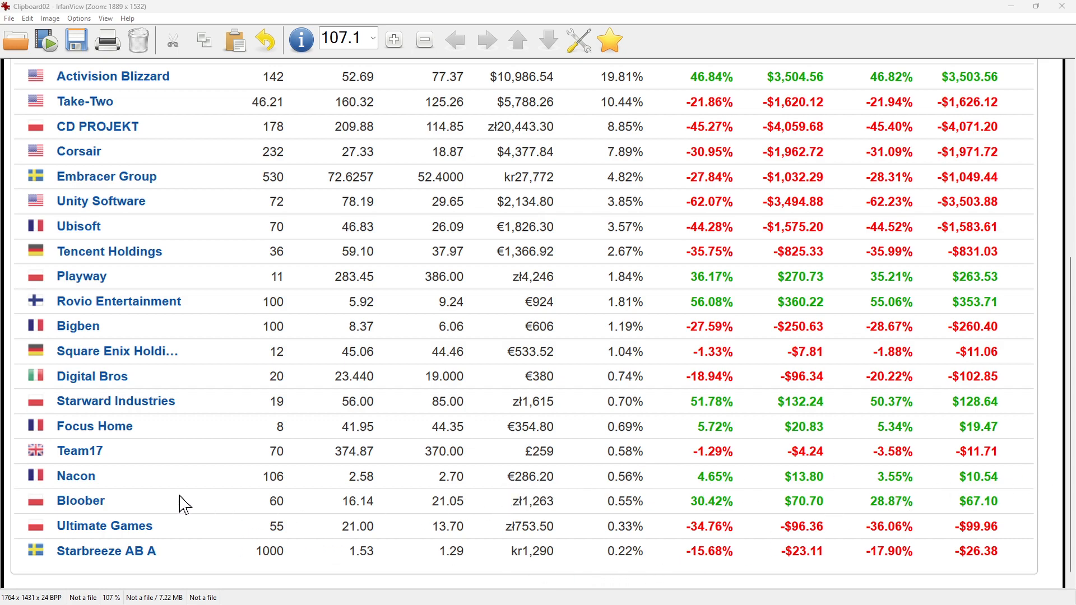
mouse_move(633, 529)
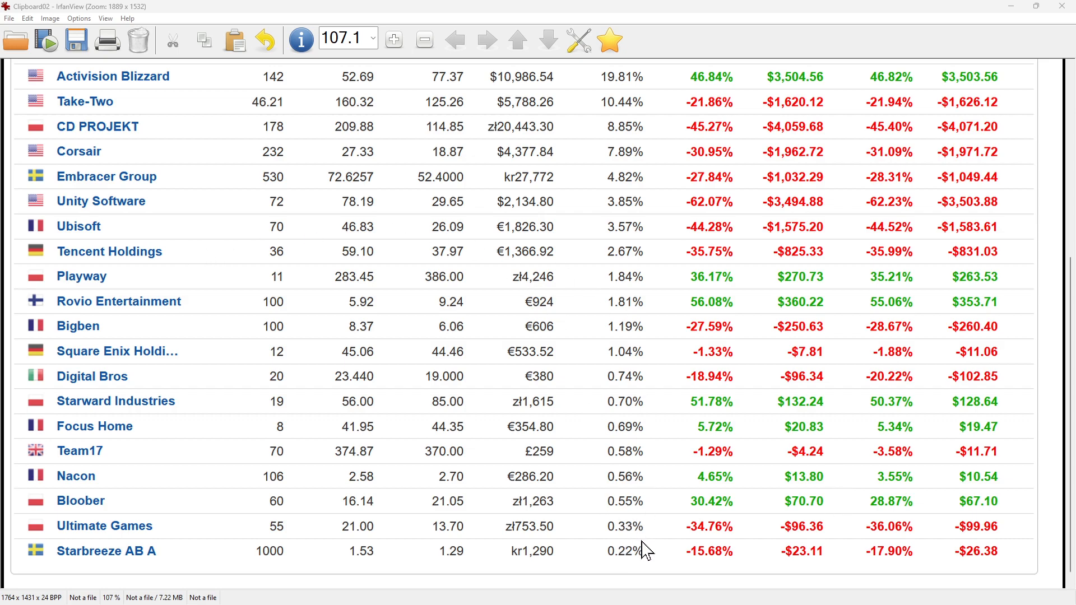
mouse_move(109, 388)
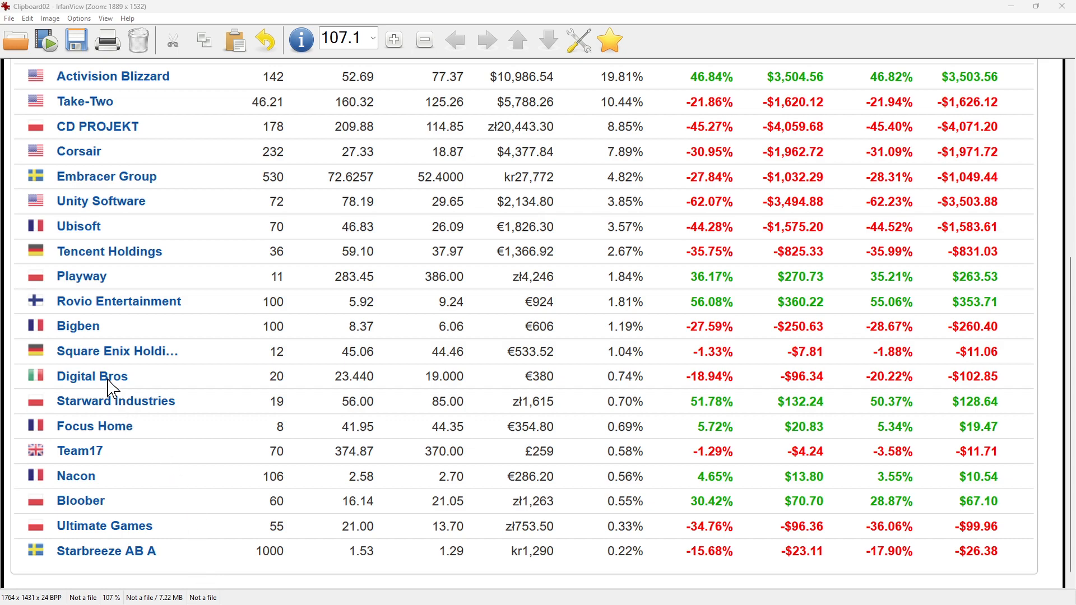
mouse_move(186, 556)
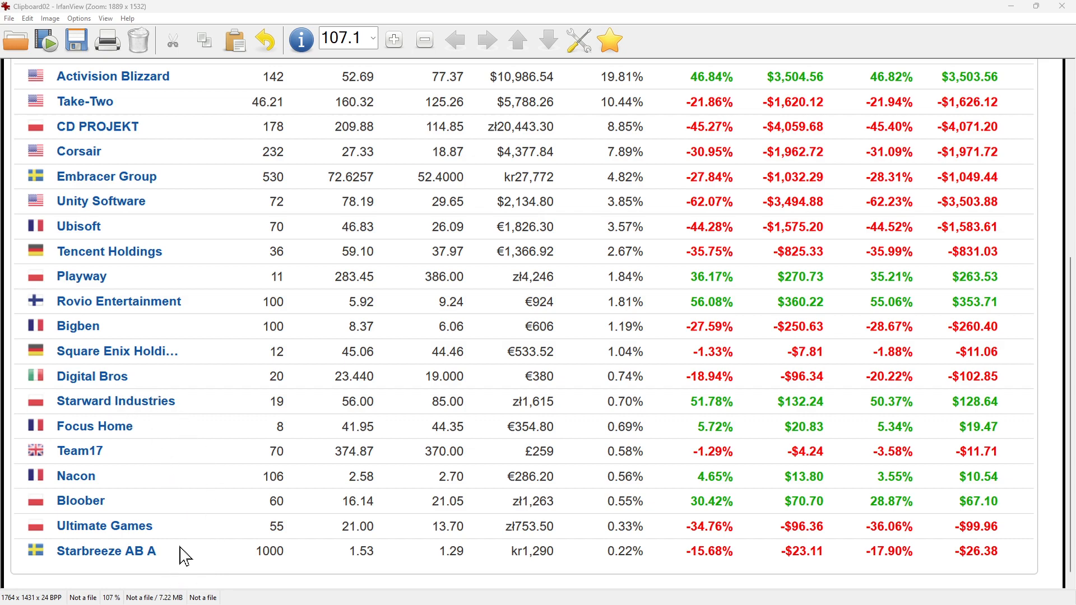
mouse_move(202, 498)
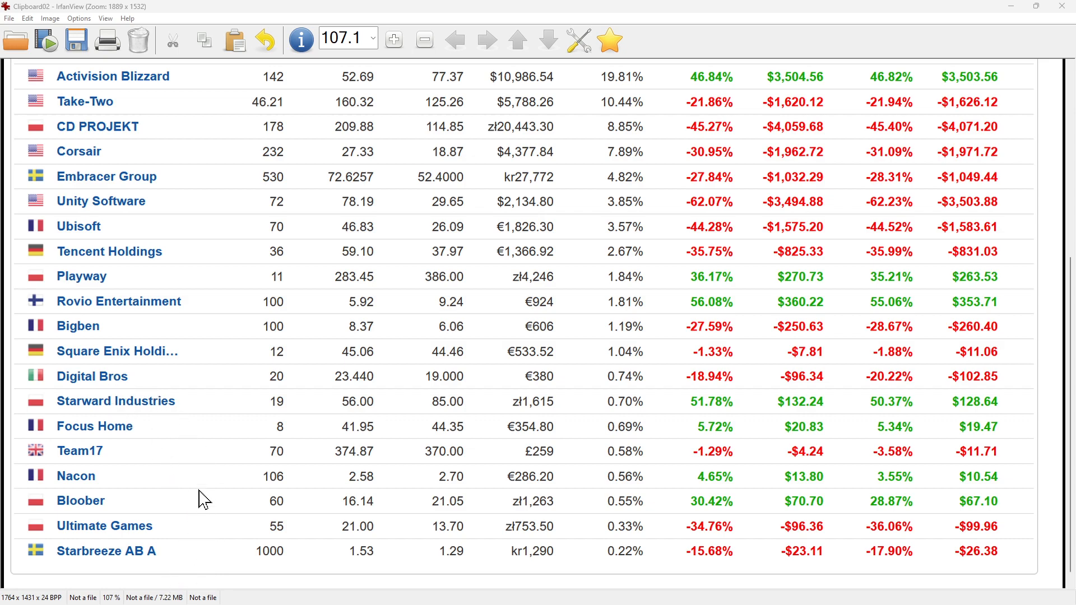
mouse_move(480, 336)
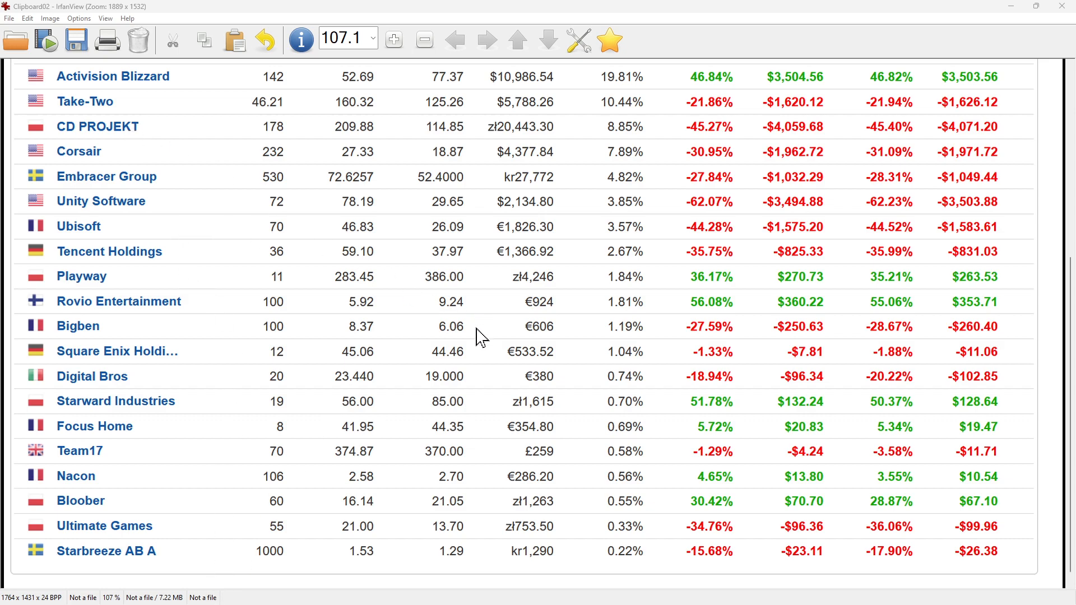
mouse_move(443, 443)
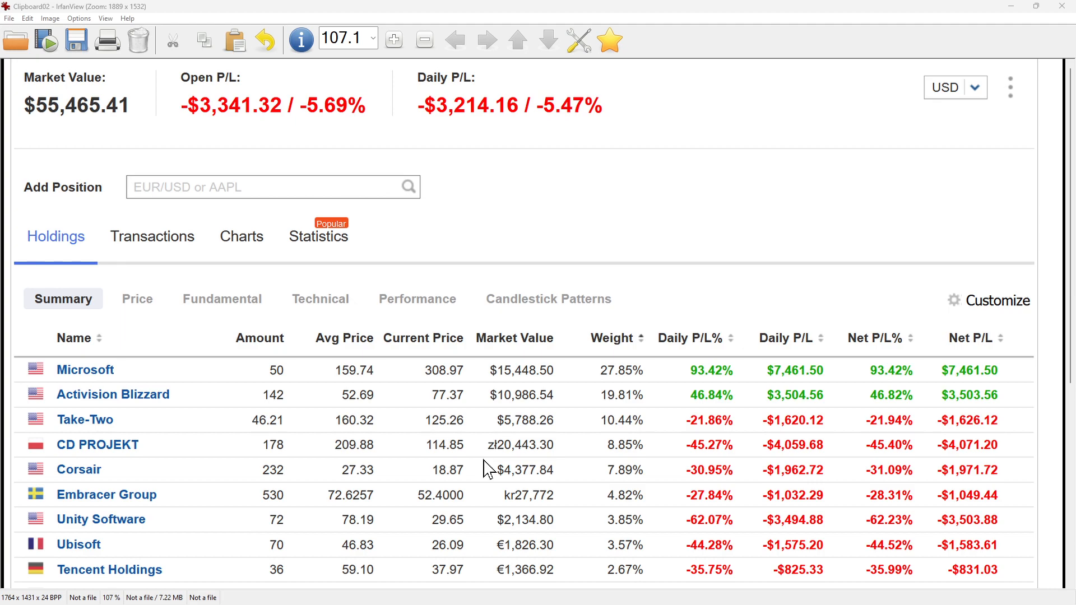
scroll("down", 3)
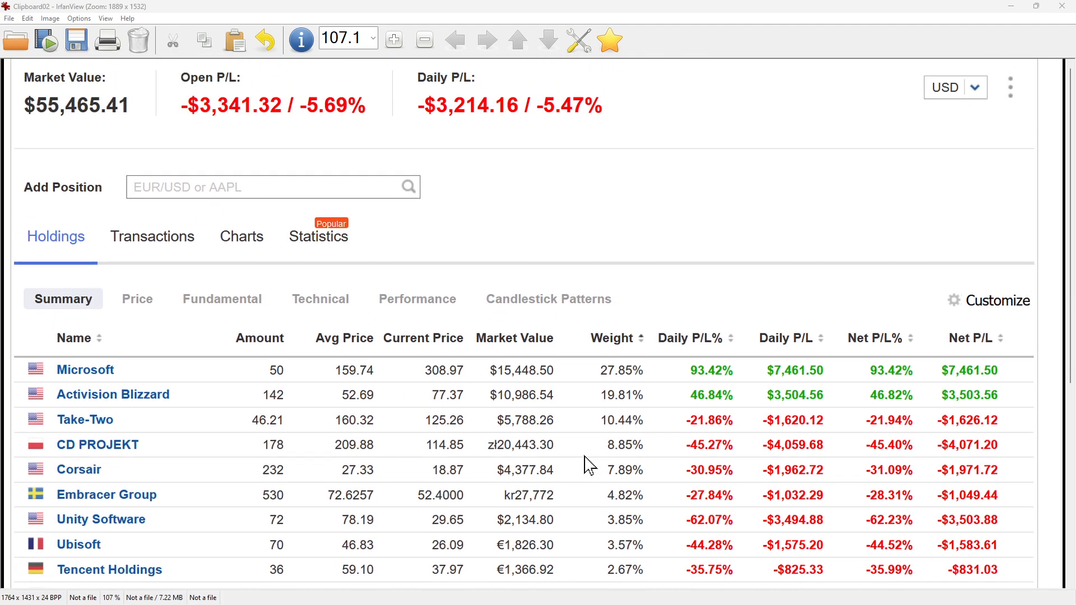
mouse_move(264, 256)
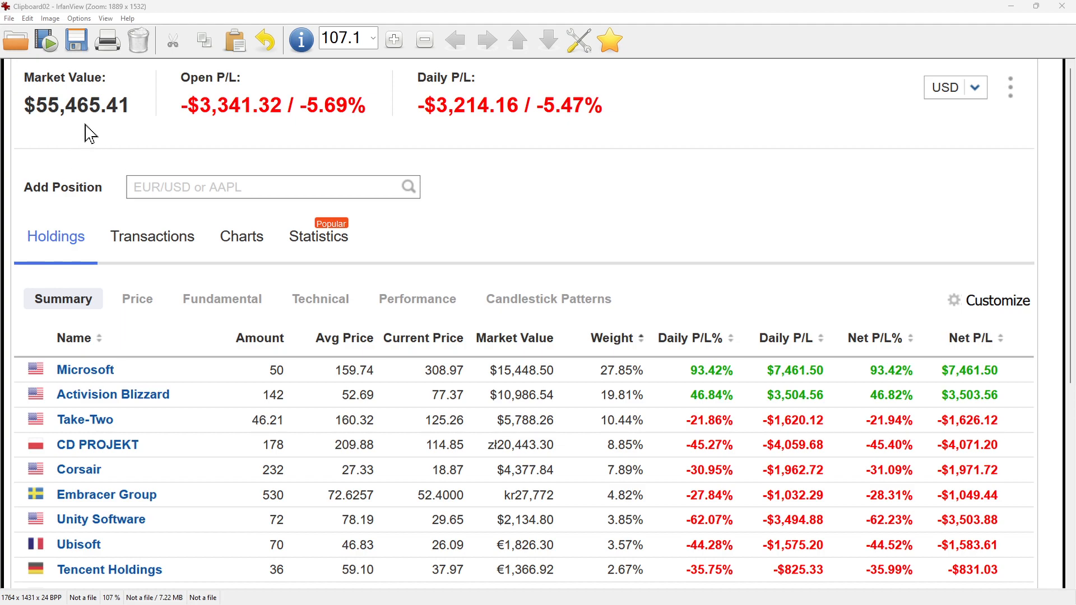
mouse_move(704, 477)
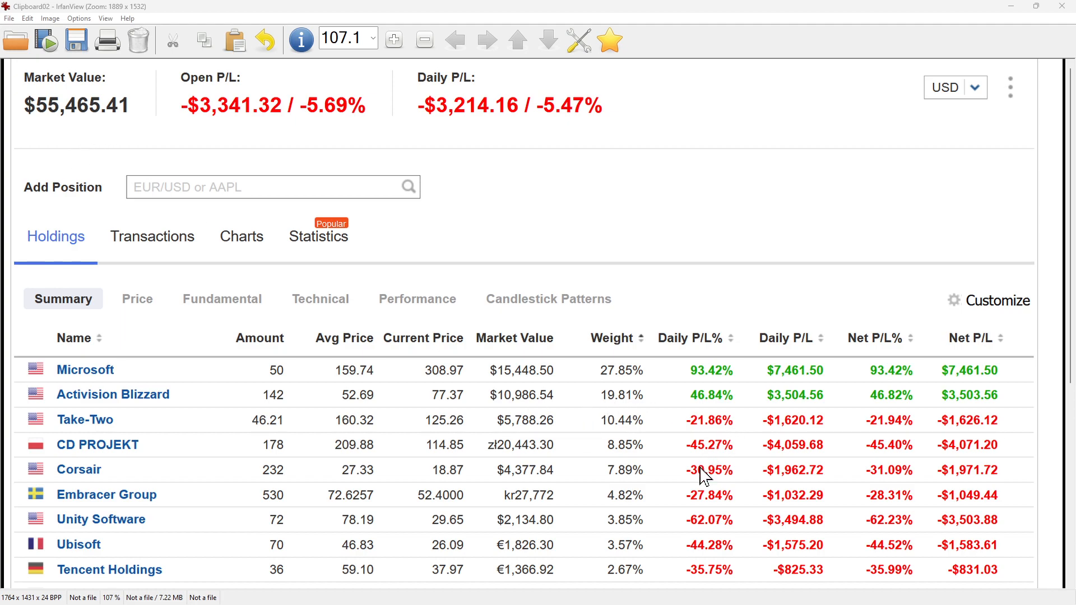
mouse_move(177, 155)
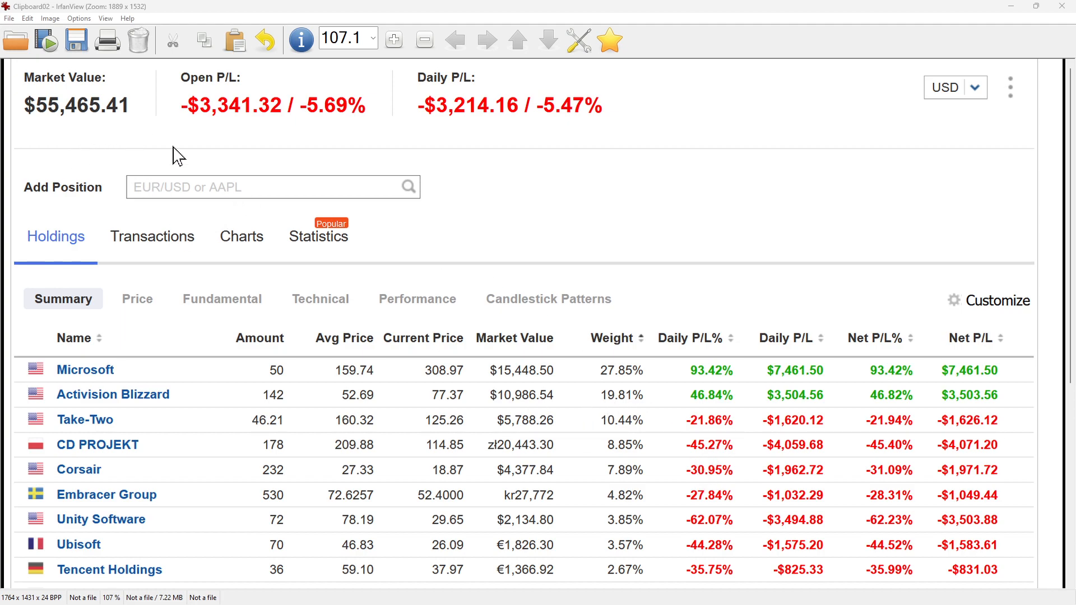
mouse_move(793, 427)
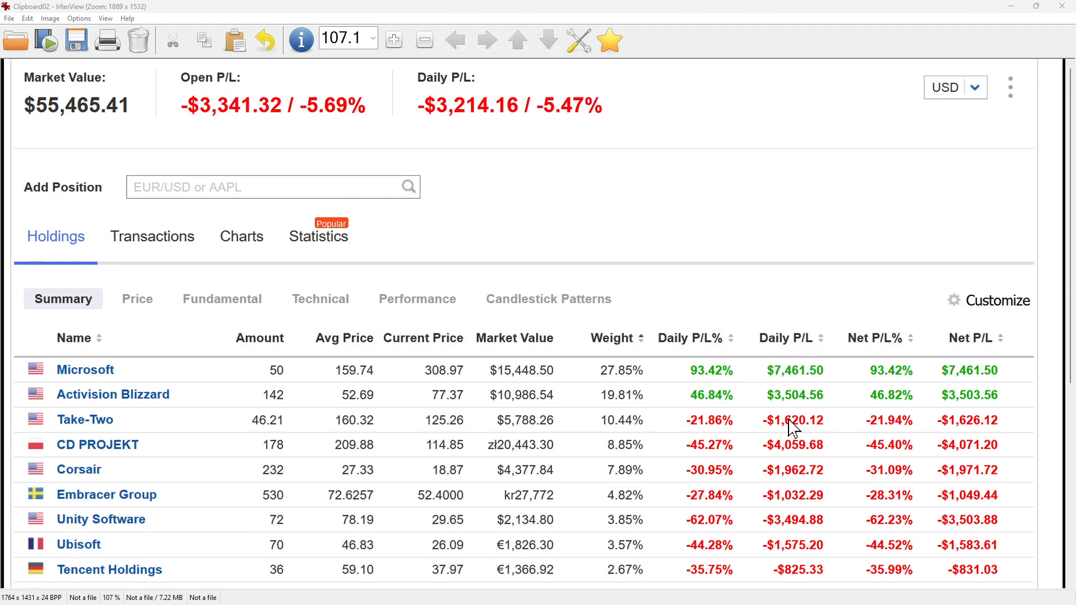
mouse_move(737, 449)
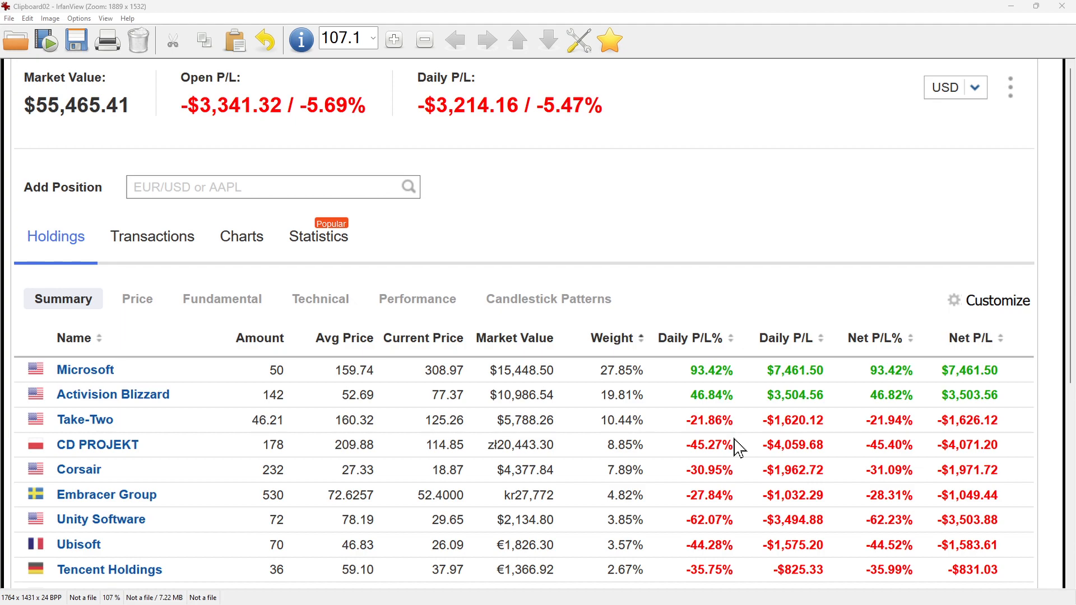
scroll("down", 3)
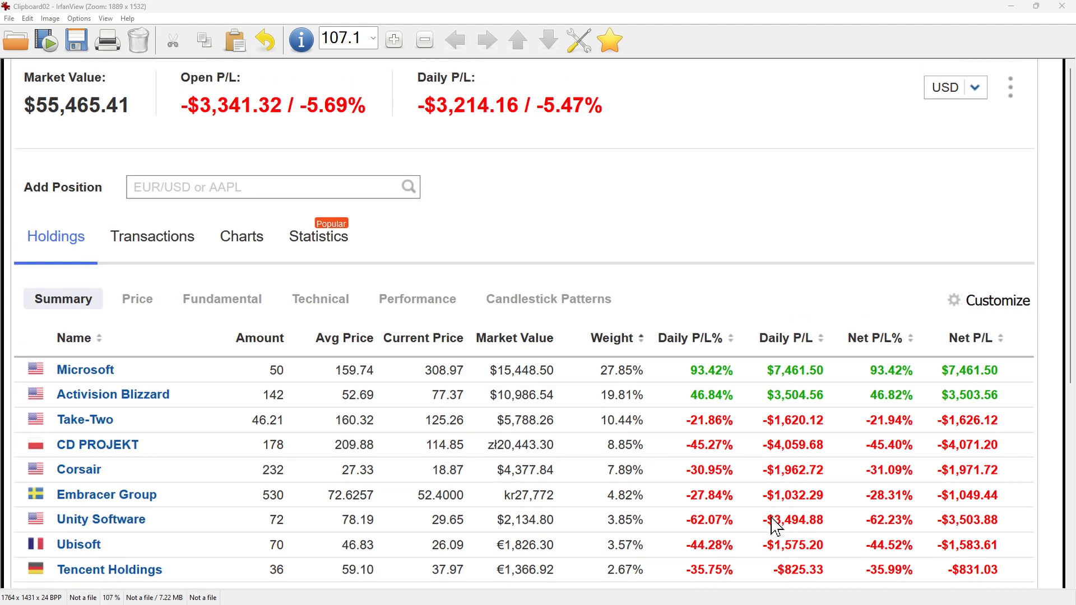
mouse_move(103, 384)
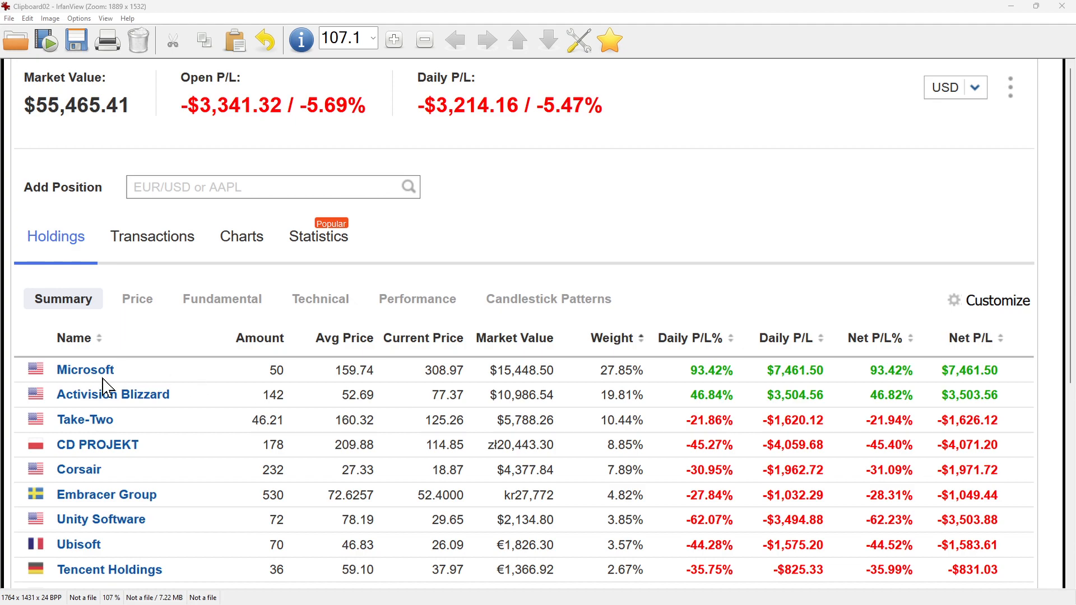
mouse_move(655, 444)
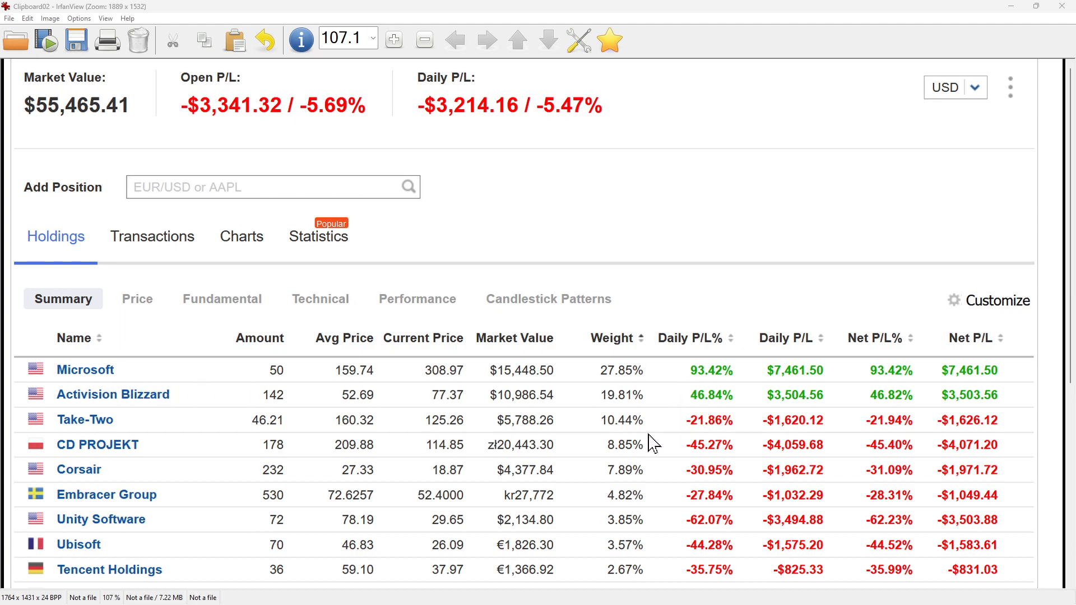
scroll("down", 3)
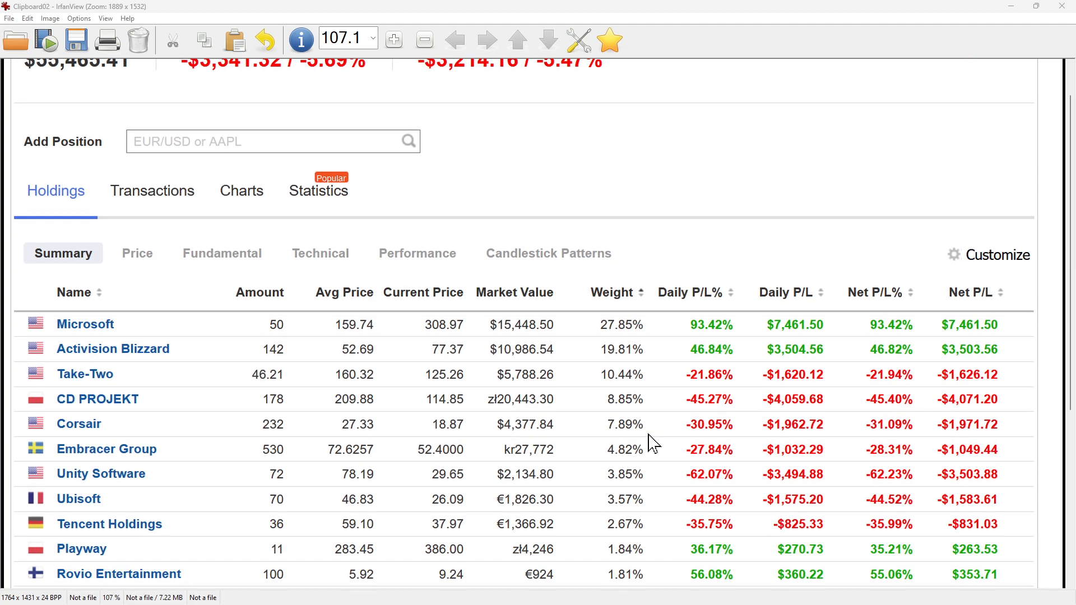